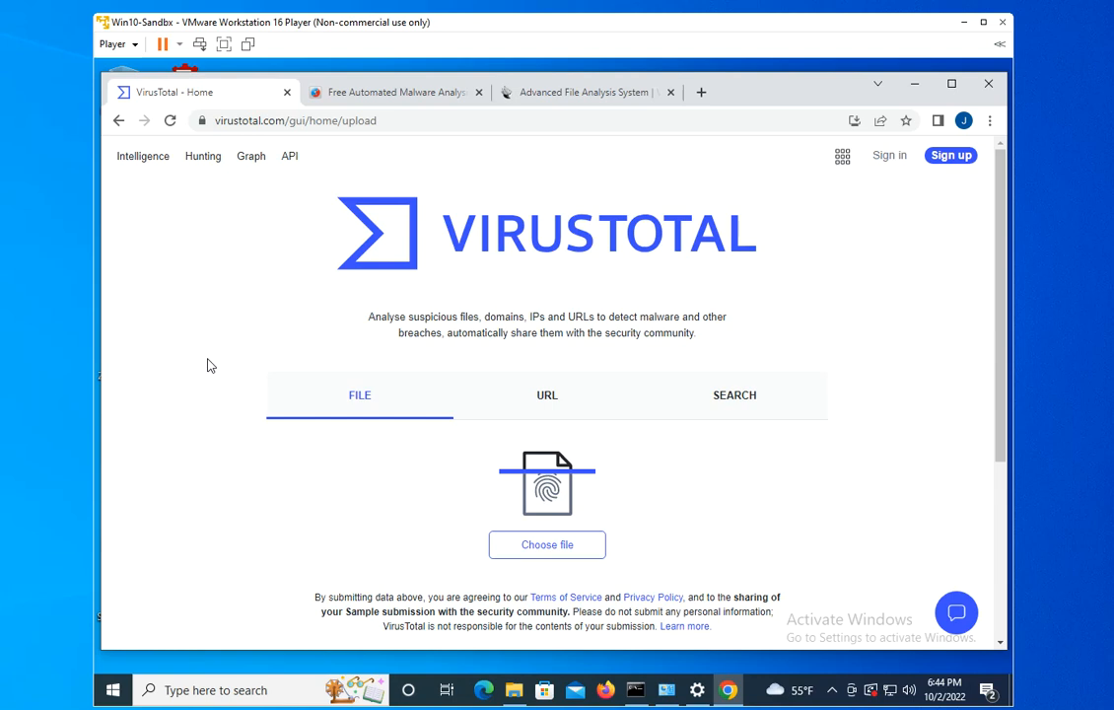
pyautogui.moveTo(159, 312)
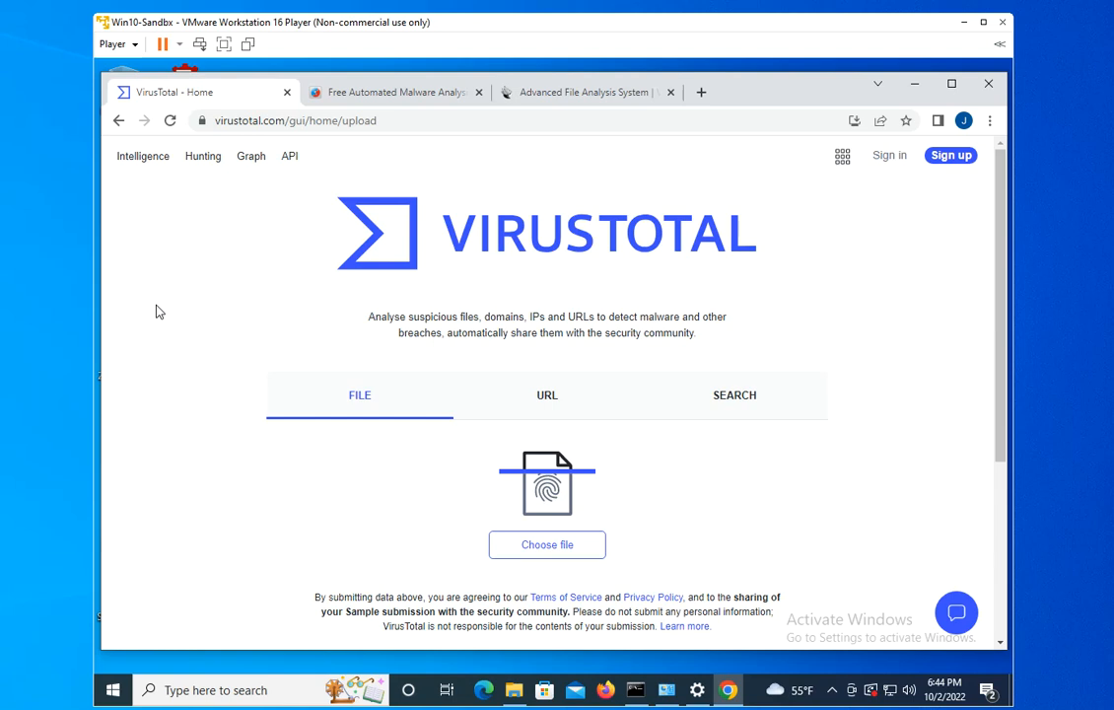
pyautogui.moveTo(308, 315)
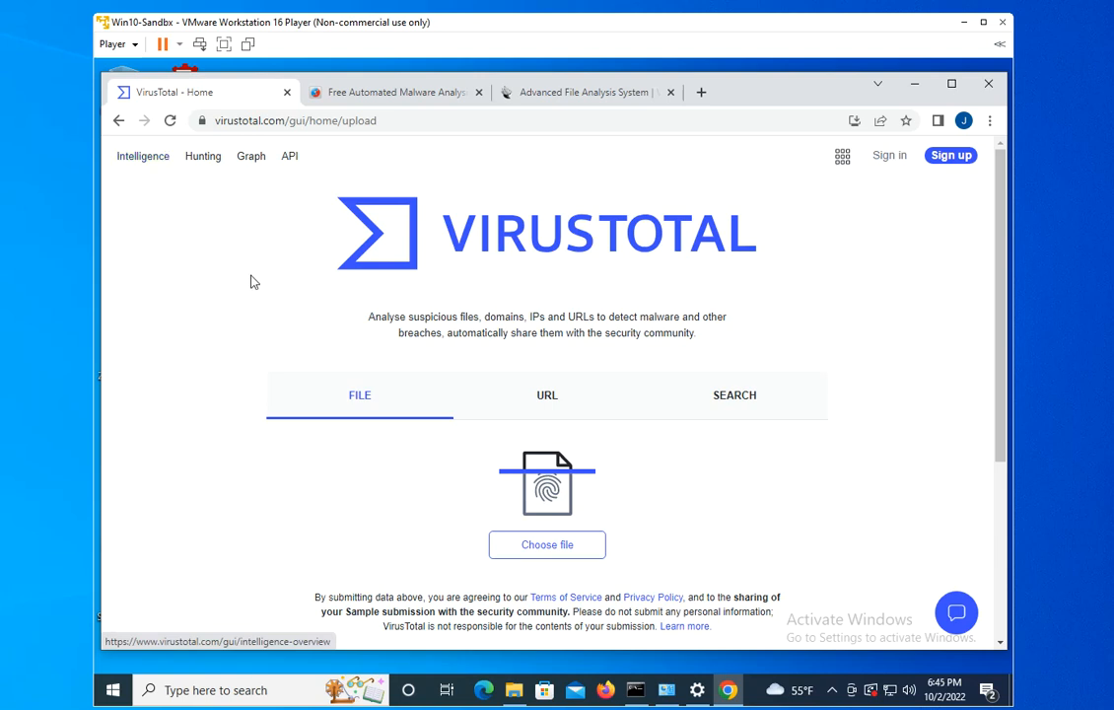
pyautogui.moveTo(189, 319)
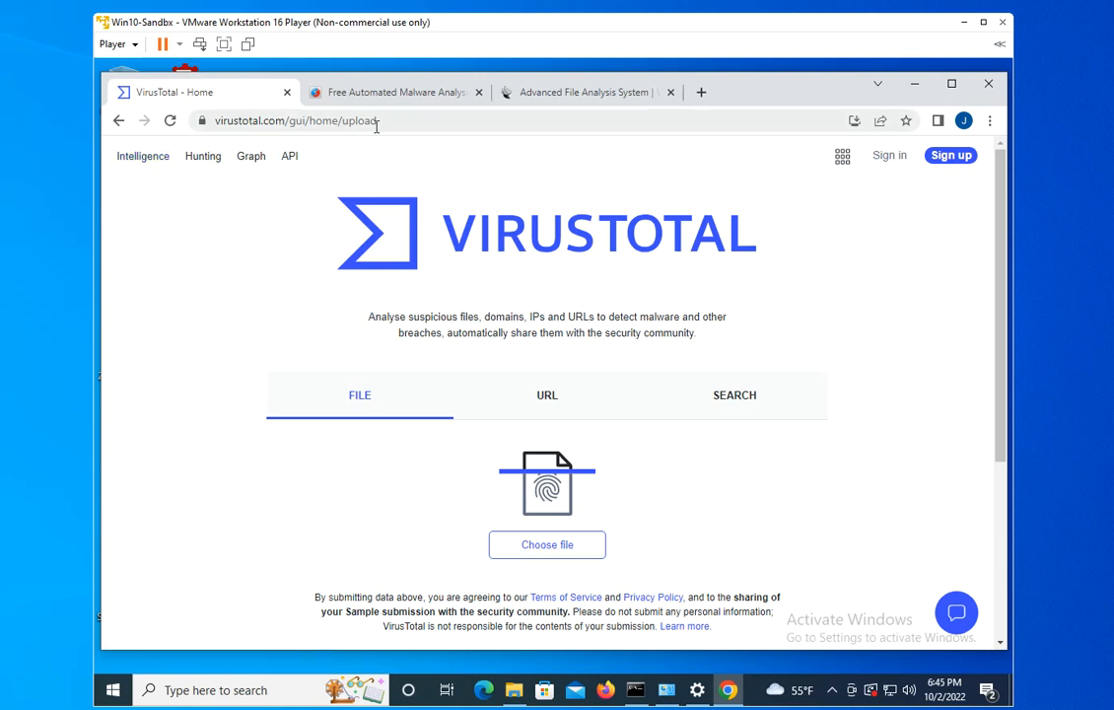
pyautogui.moveTo(331, 182)
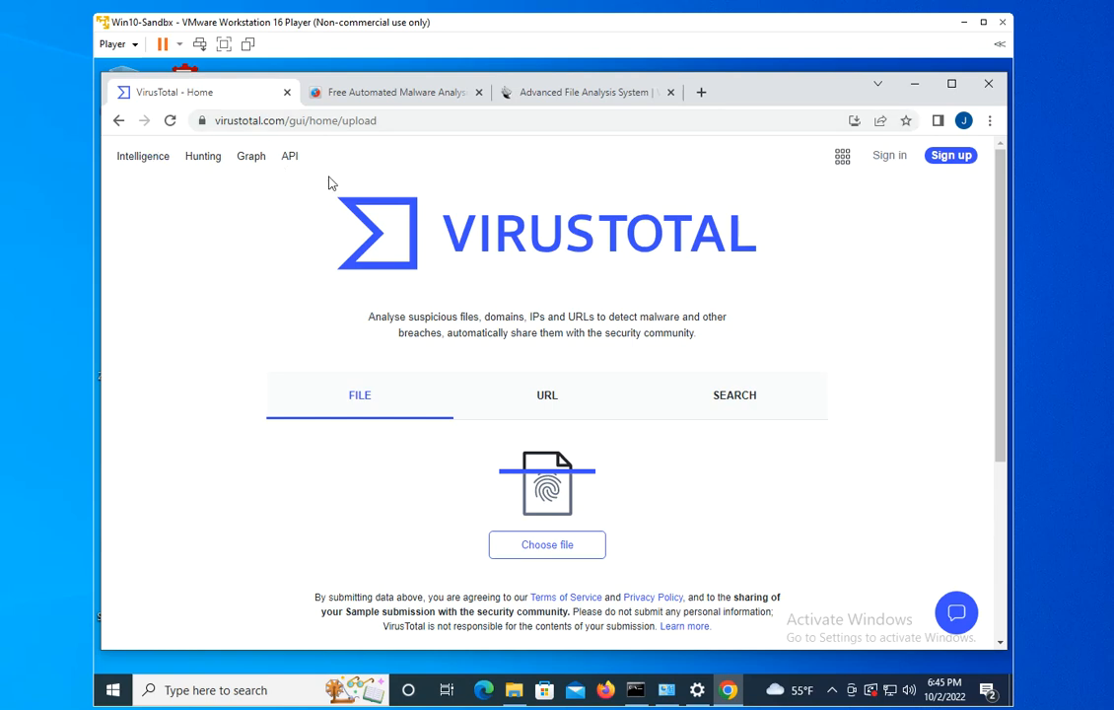
pyautogui.moveTo(536, 271)
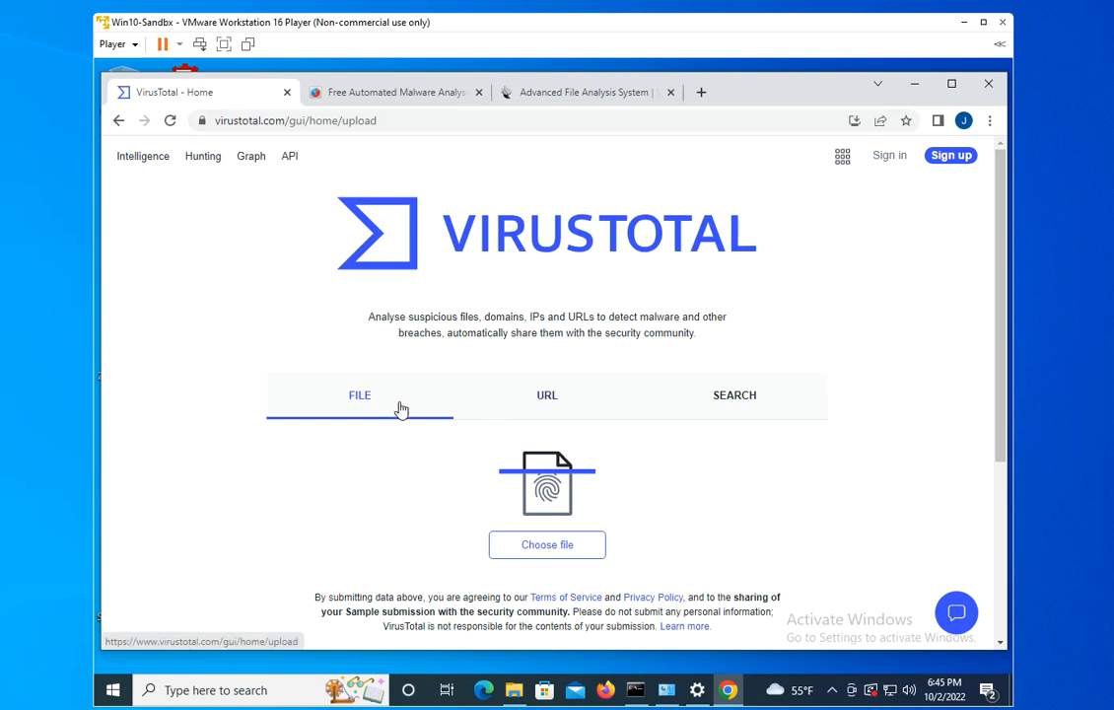
pyautogui.moveTo(537, 528)
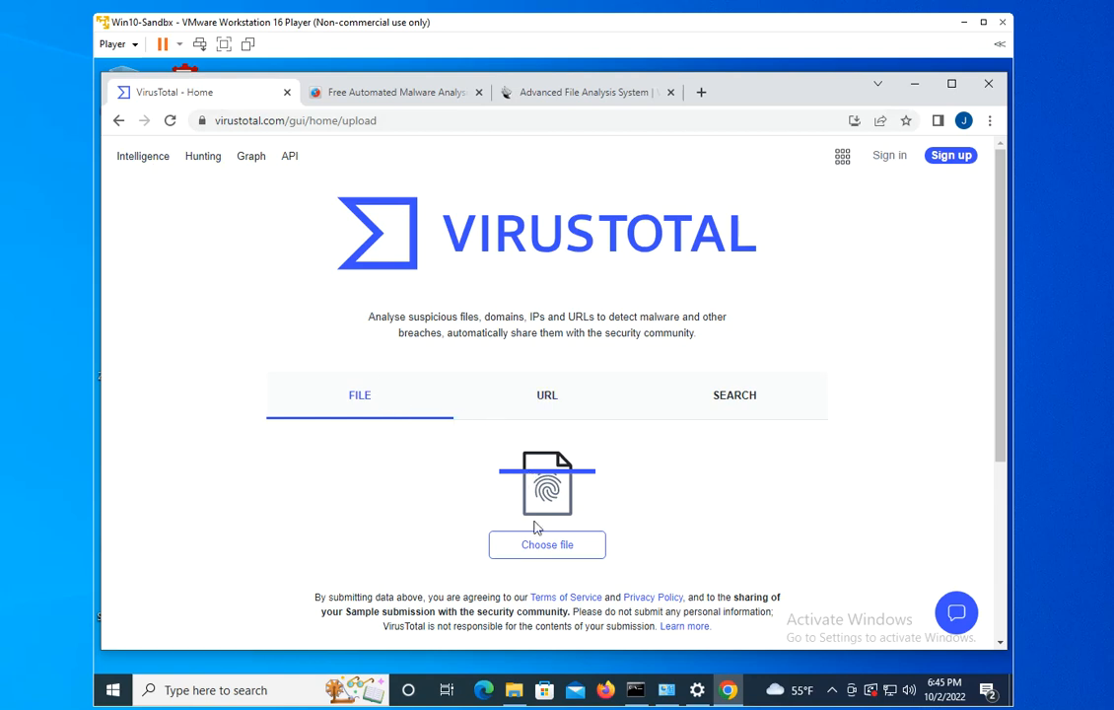
# Step: Upload Infected-file from the Desktop to VirusTotal for scanning
pyautogui.click(546, 544)
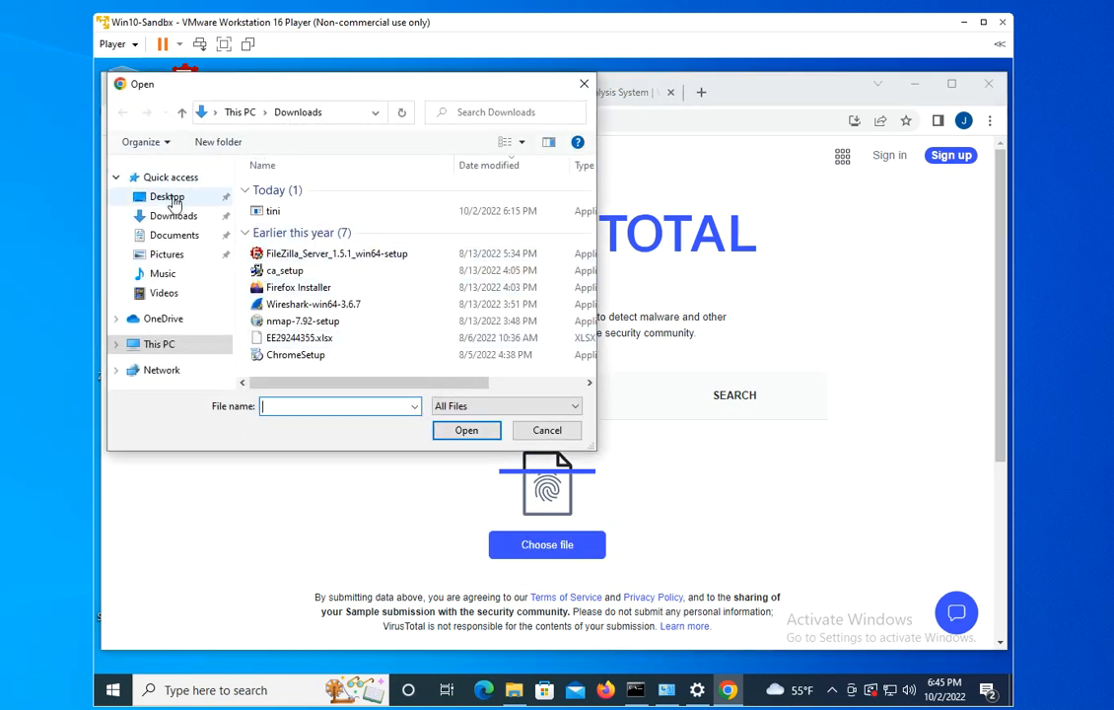
pyautogui.click(166, 197)
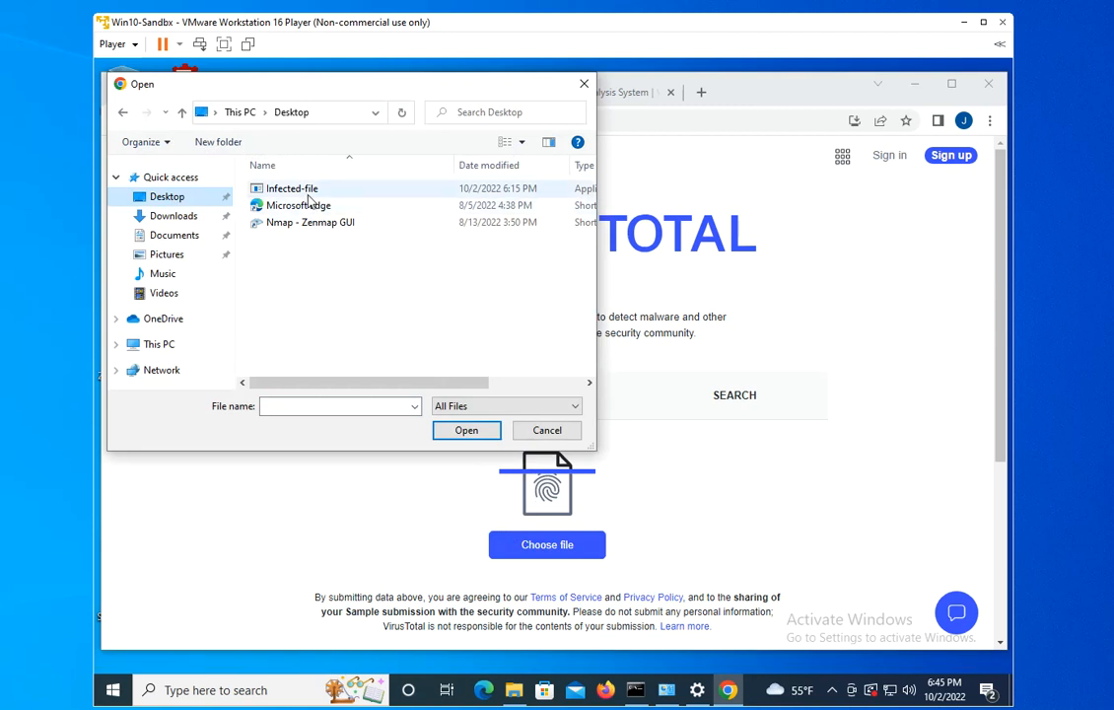
pyautogui.moveTo(292, 190)
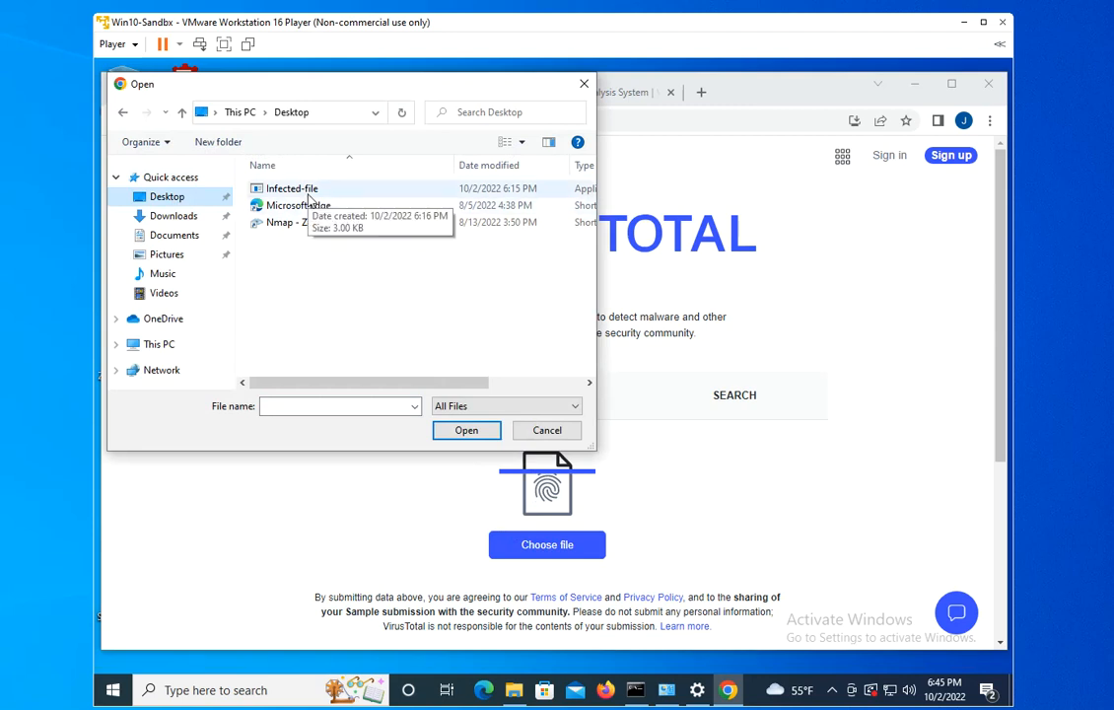
pyautogui.moveTo(266, 226)
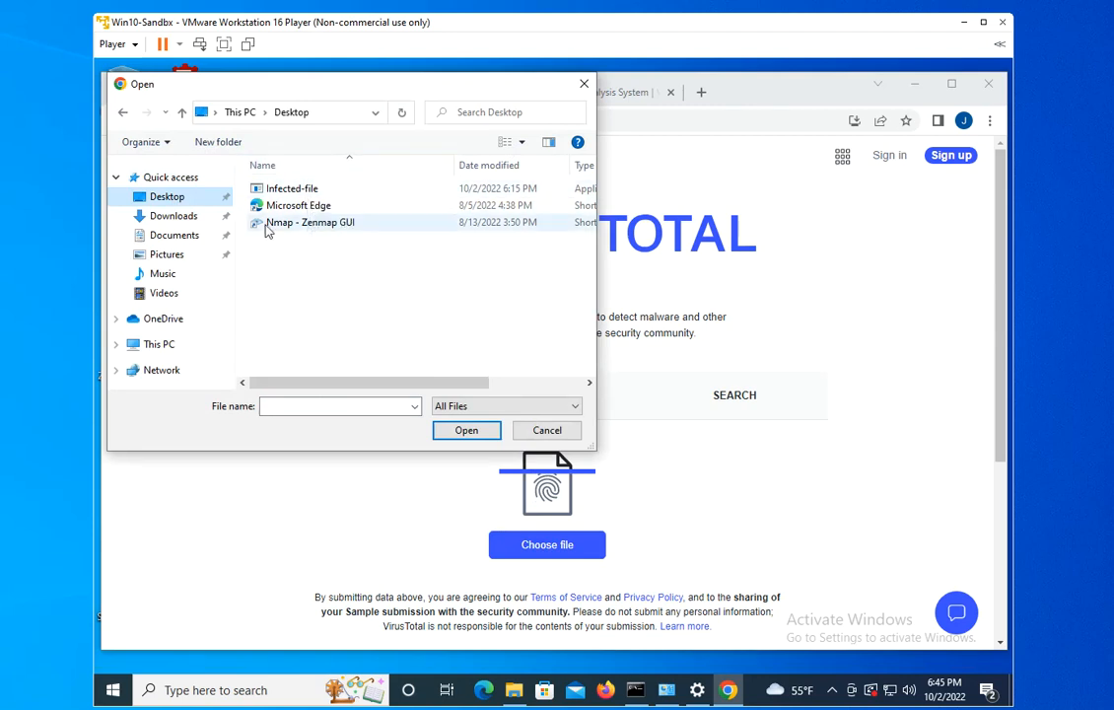
pyautogui.moveTo(309, 220)
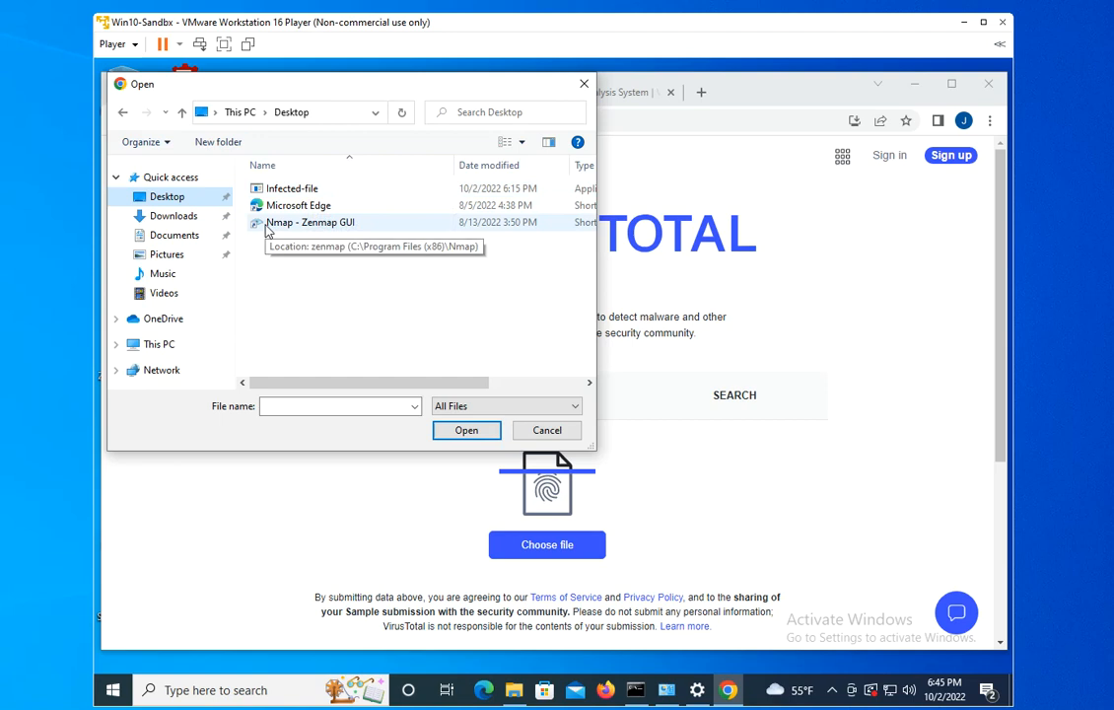
pyautogui.click(292, 189)
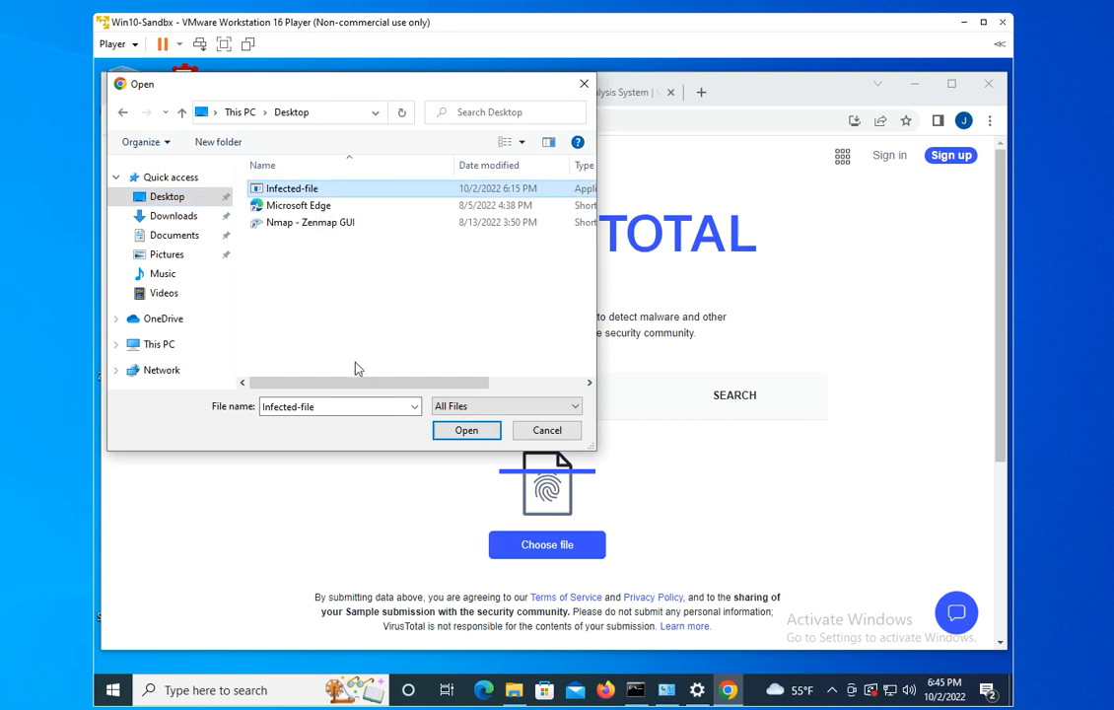
pyautogui.click(466, 430)
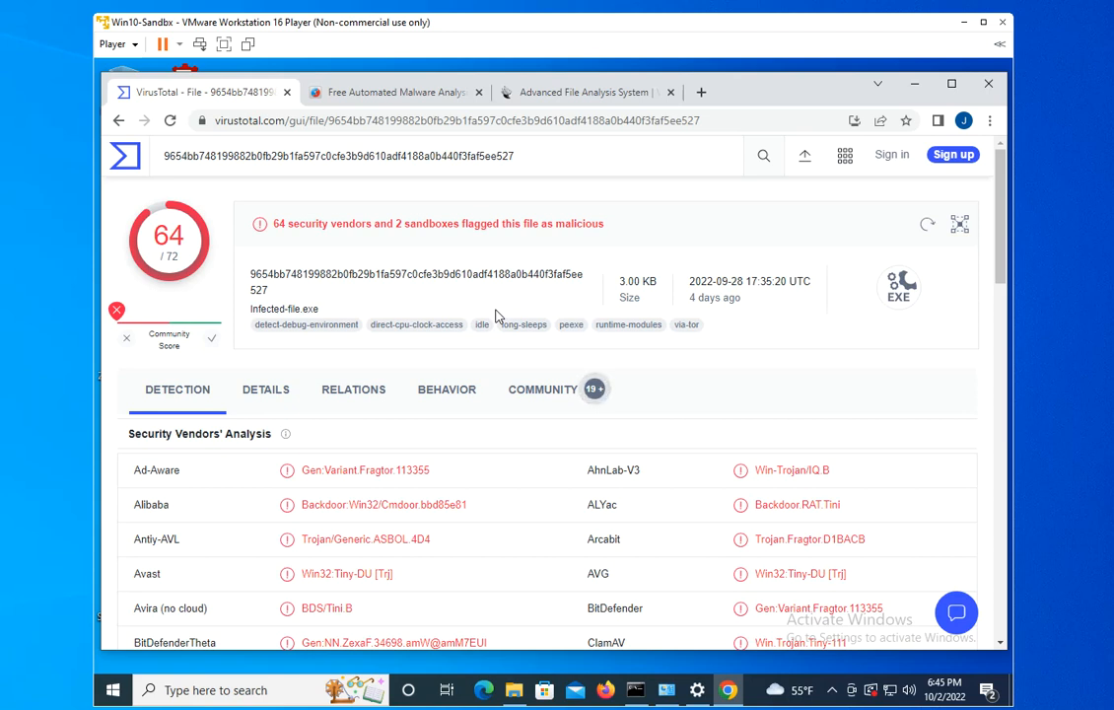
pyautogui.moveTo(345, 272)
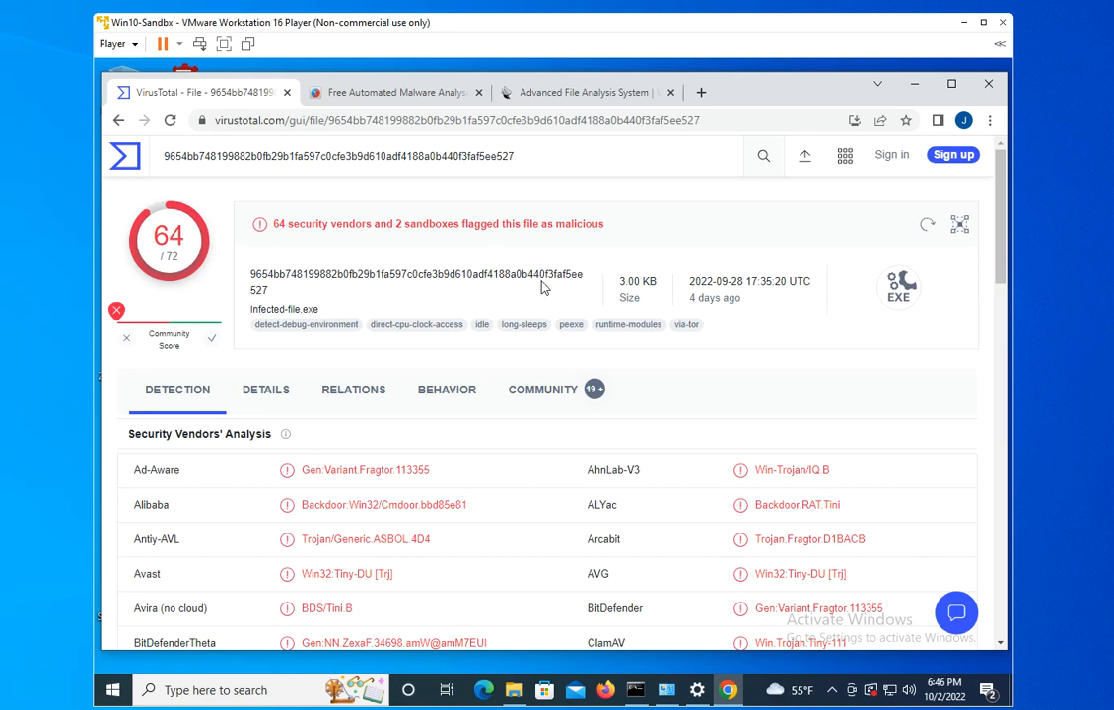
pyautogui.moveTo(576, 247)
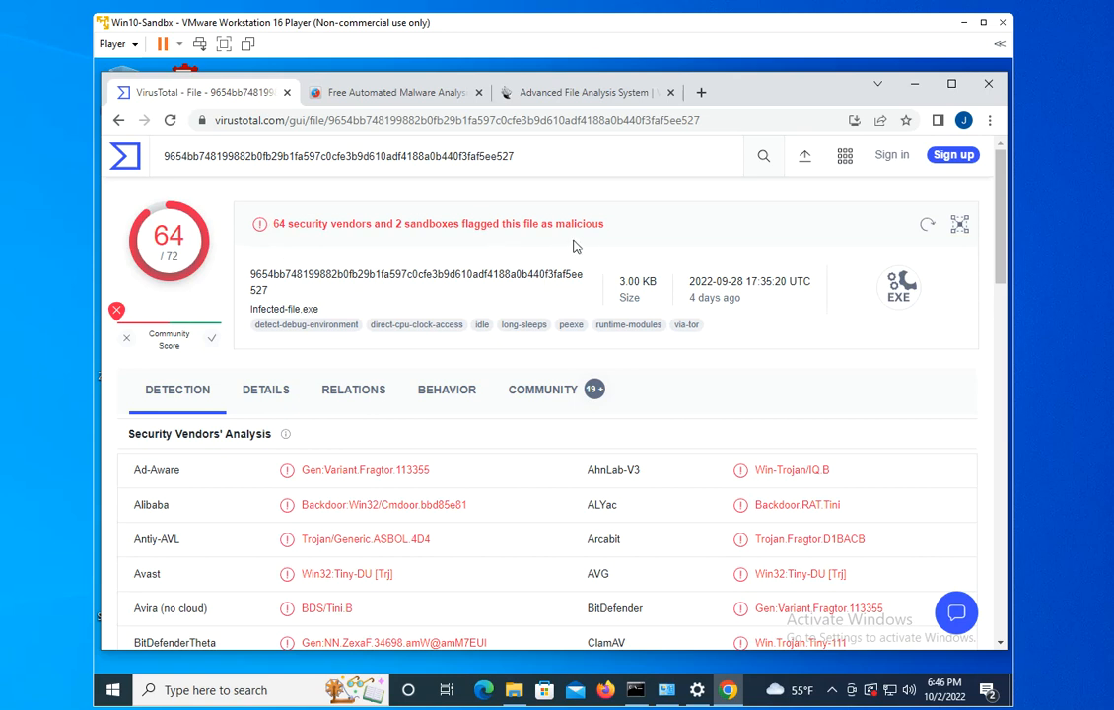
pyautogui.moveTo(168, 276)
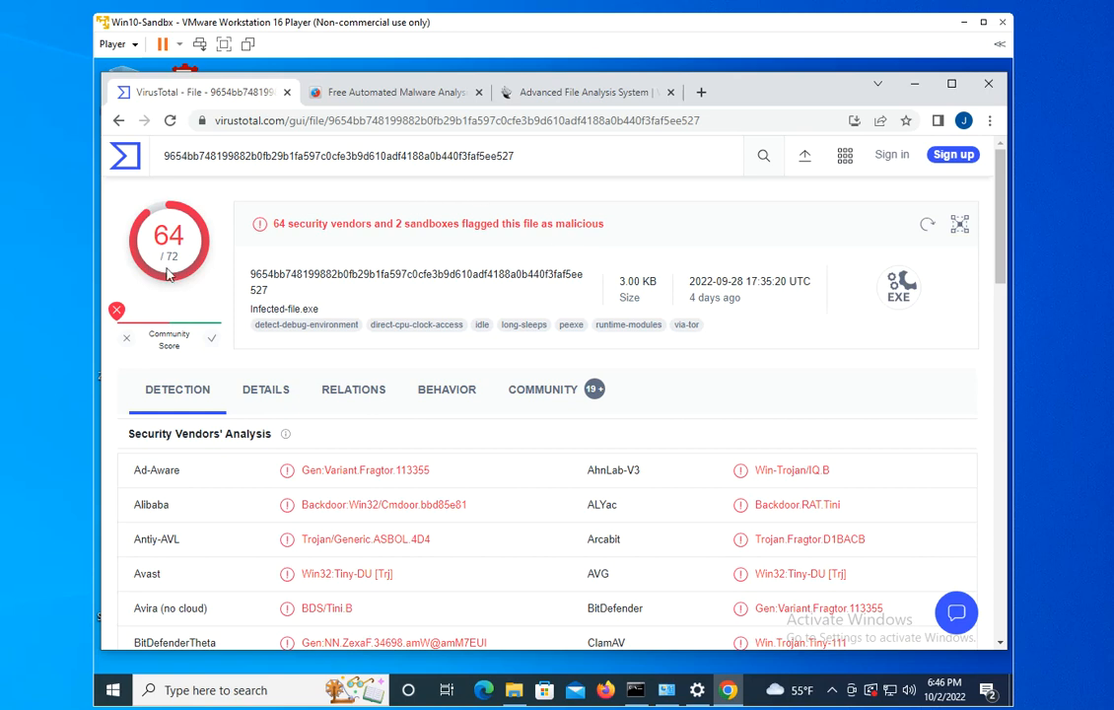
pyautogui.moveTo(189, 252)
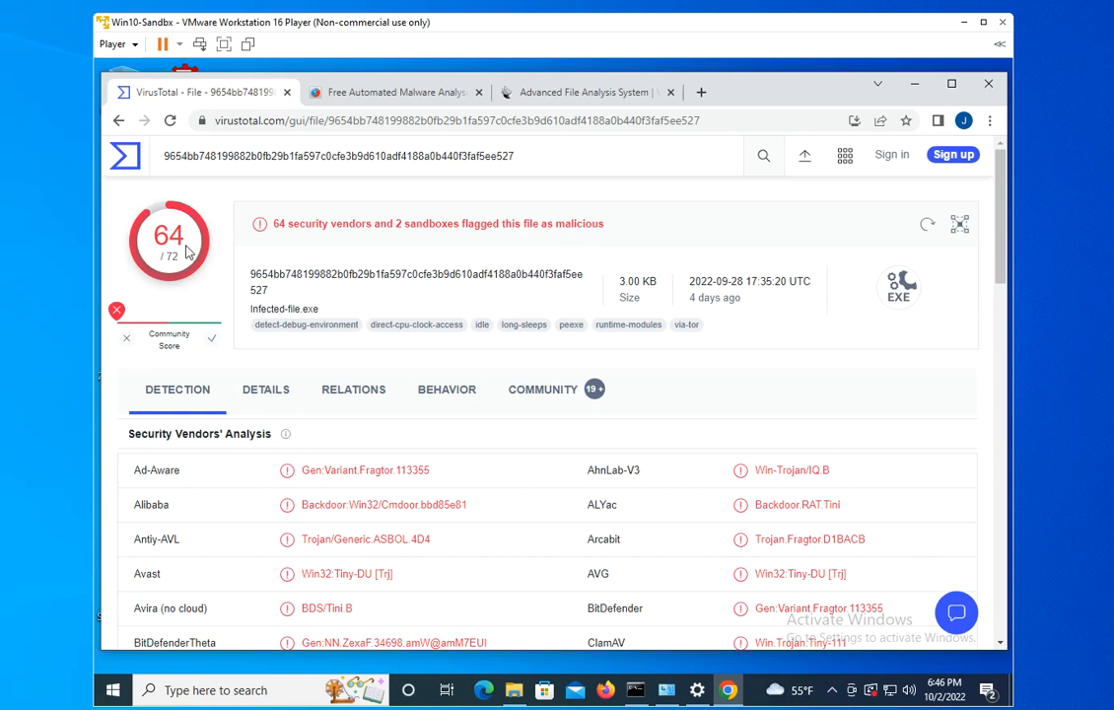
pyautogui.moveTo(607, 307)
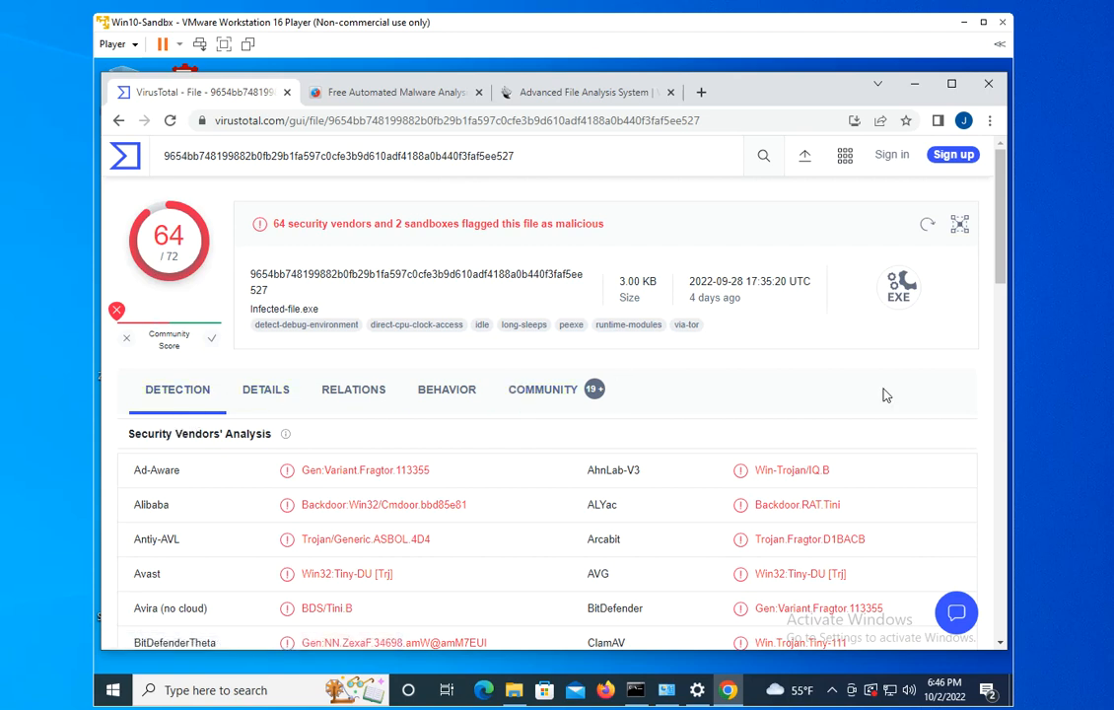
pyautogui.scroll(-3)
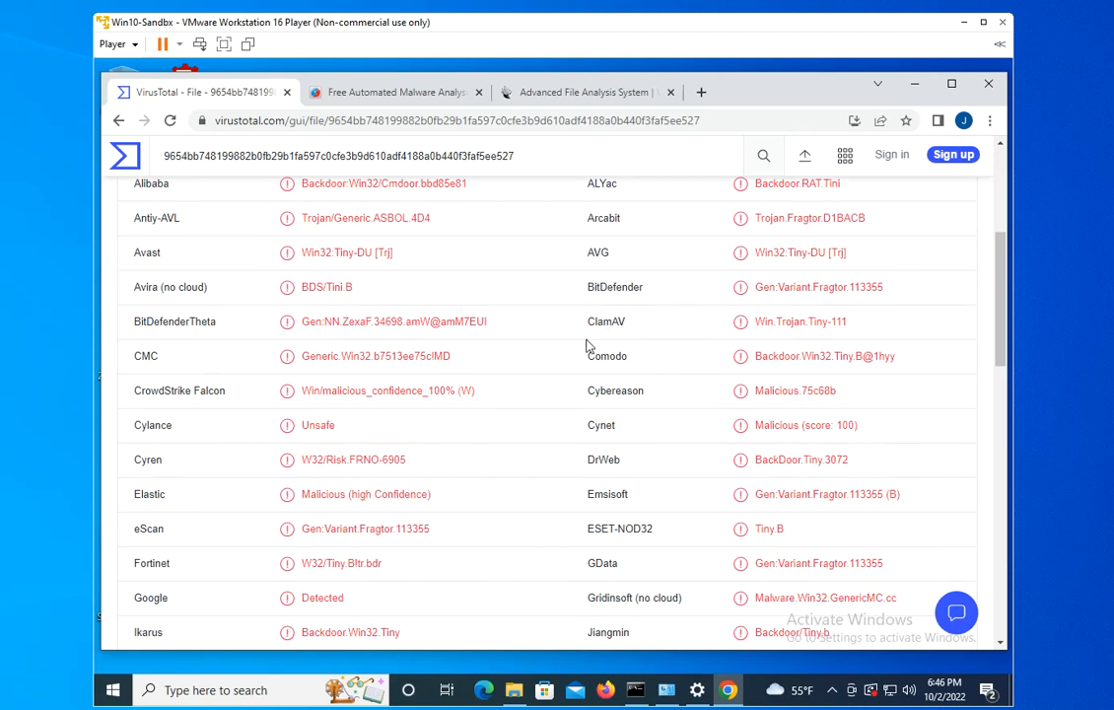
pyautogui.moveTo(644, 501)
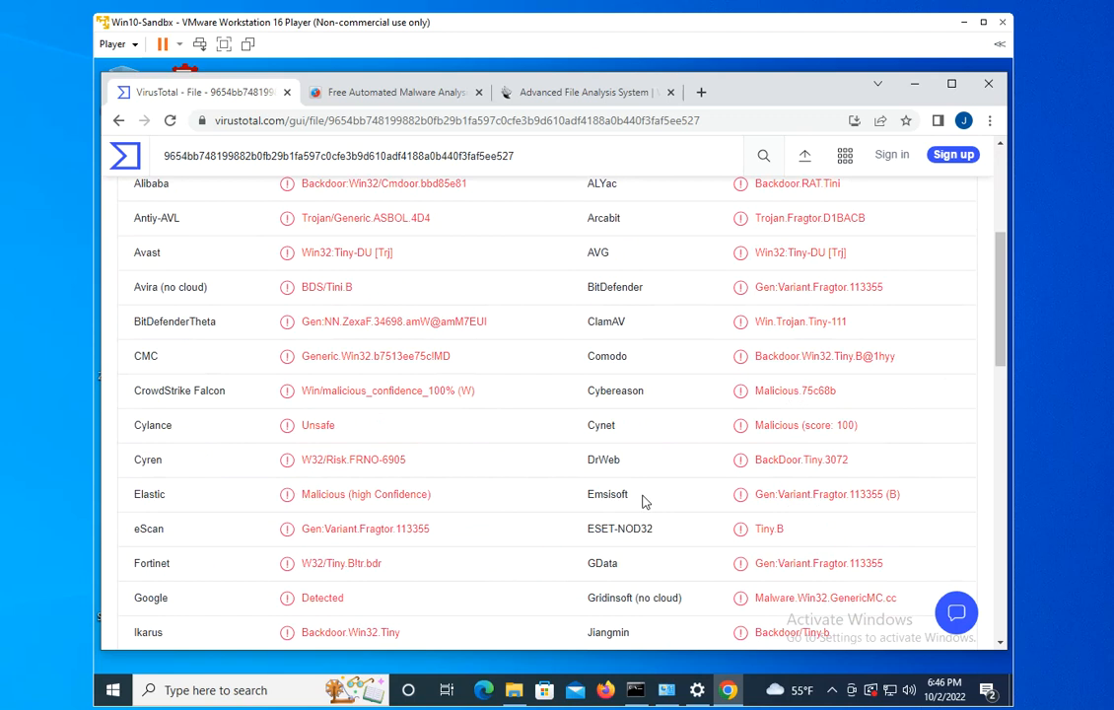
pyautogui.moveTo(733, 503)
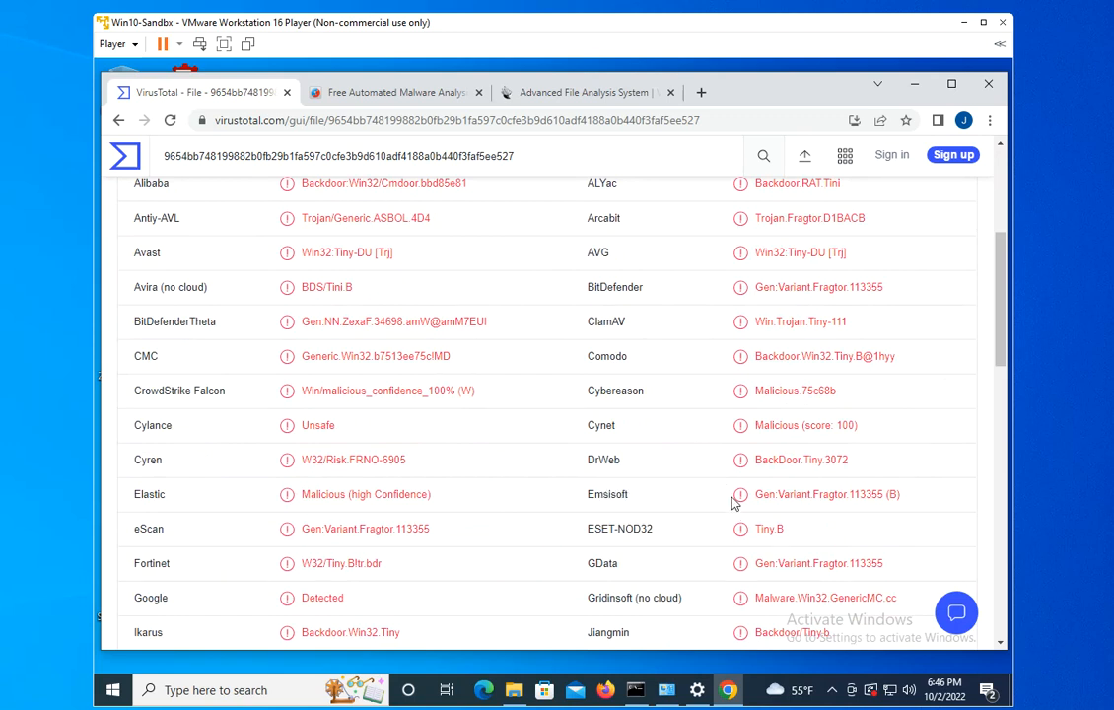
pyautogui.moveTo(739, 459)
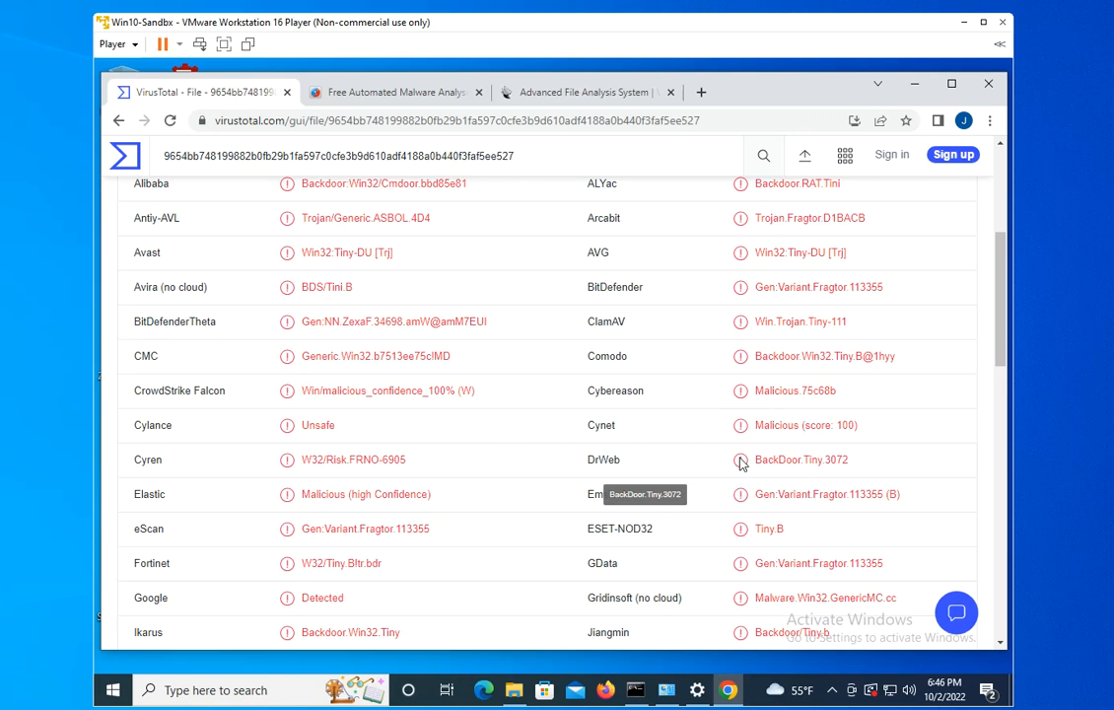
pyautogui.moveTo(574, 425)
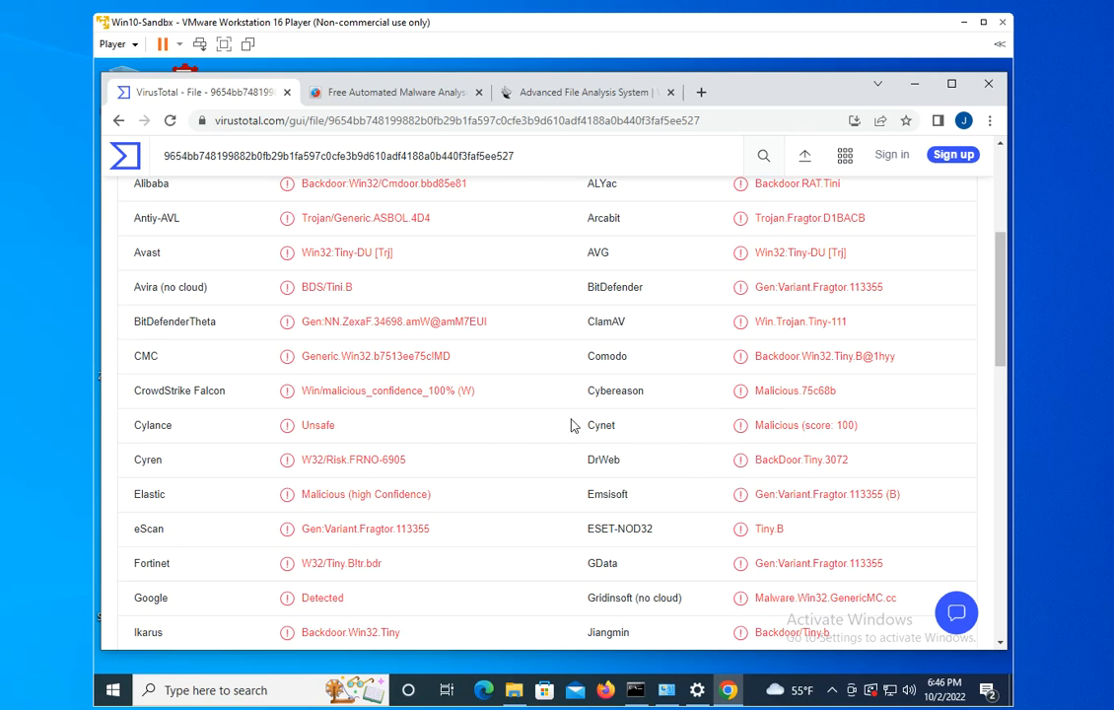
pyautogui.moveTo(526, 465)
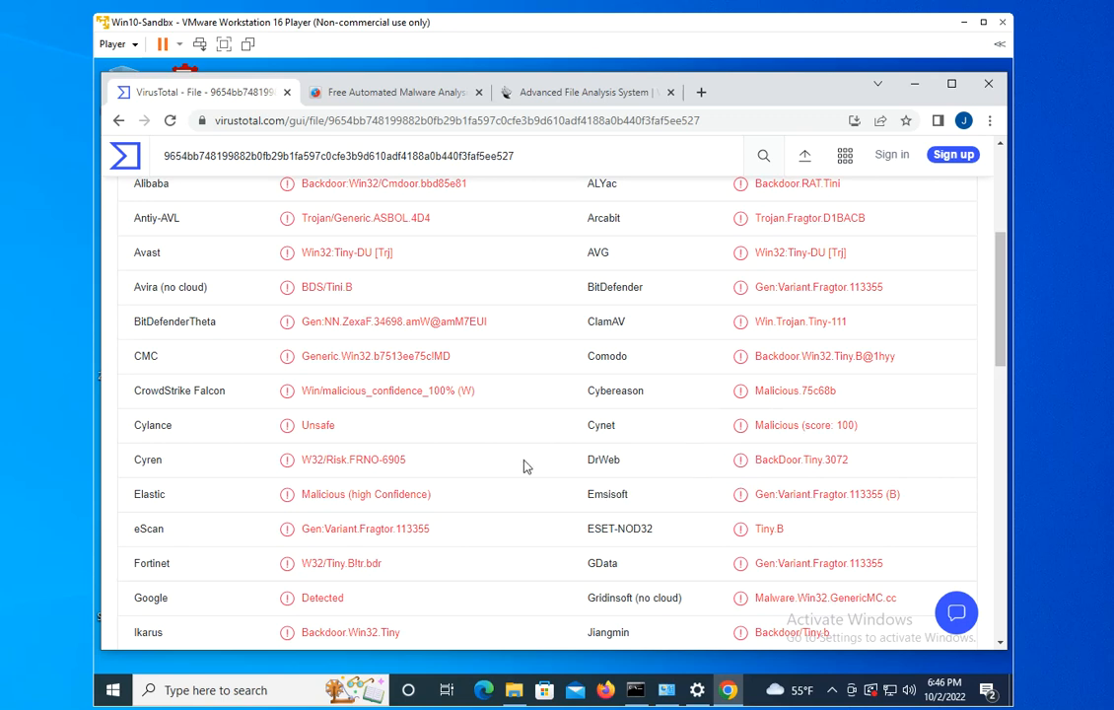
pyautogui.scroll(-3)
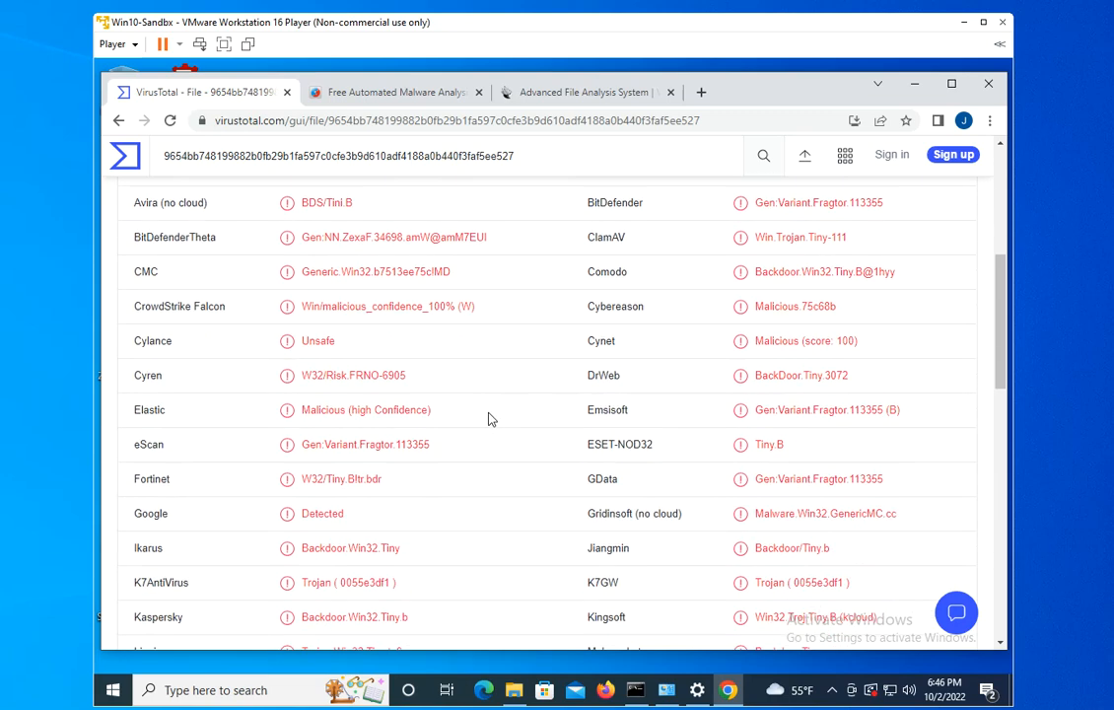
pyautogui.scroll(-3)
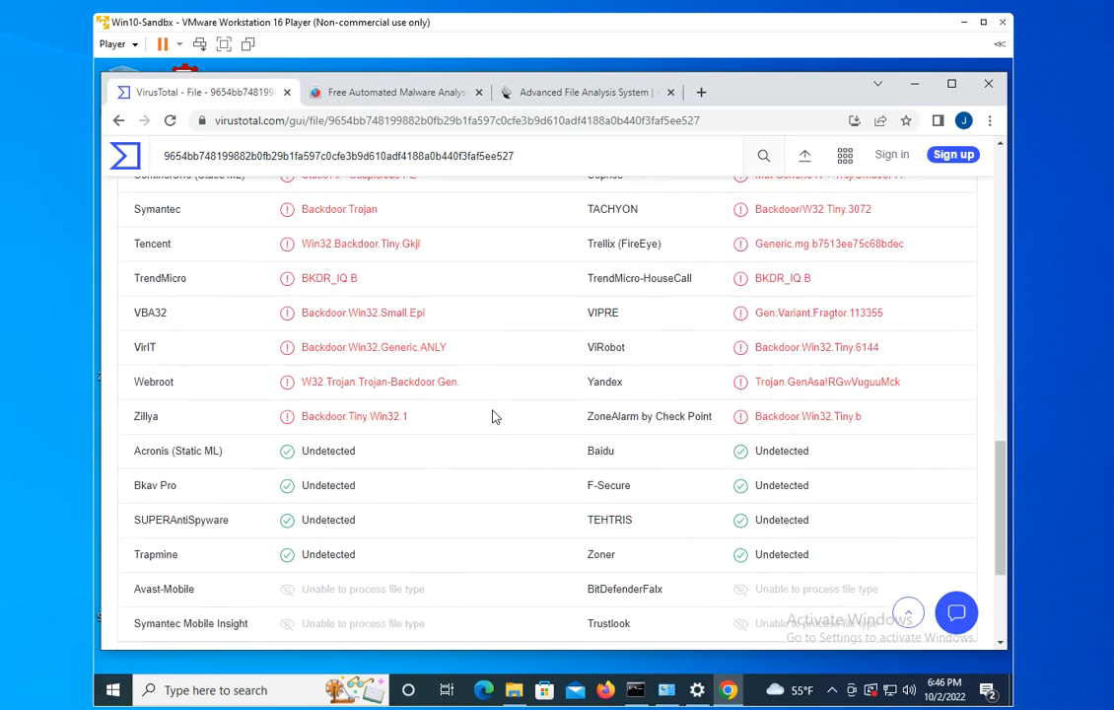
pyautogui.scroll(-3)
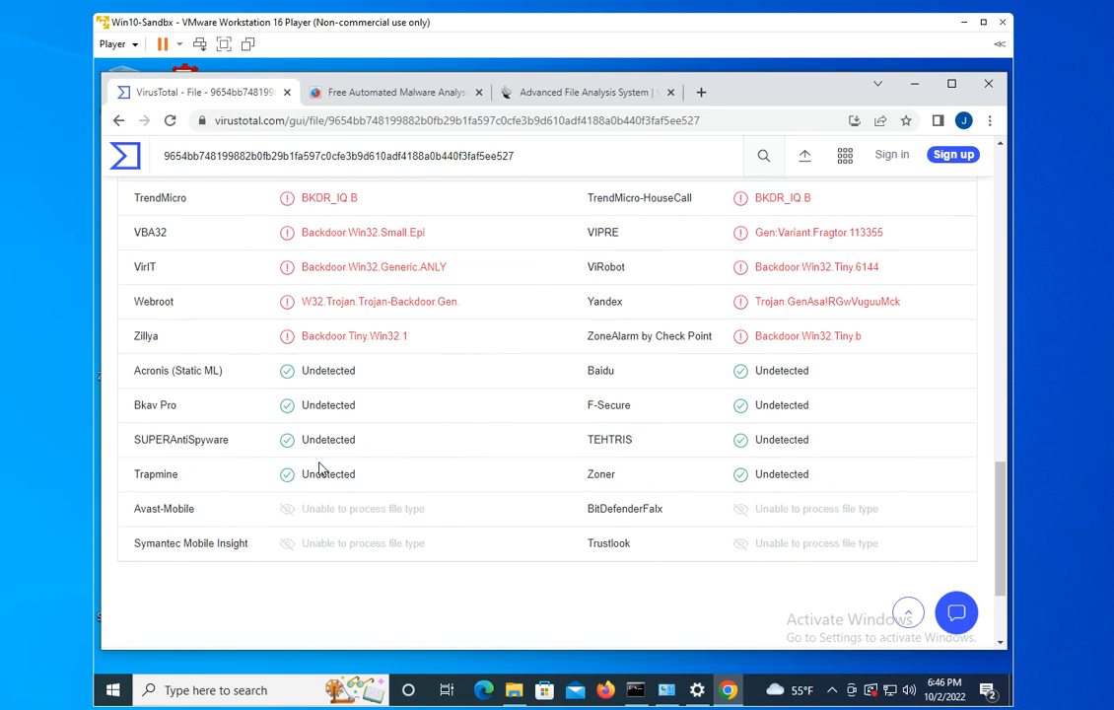
pyautogui.moveTo(324, 461)
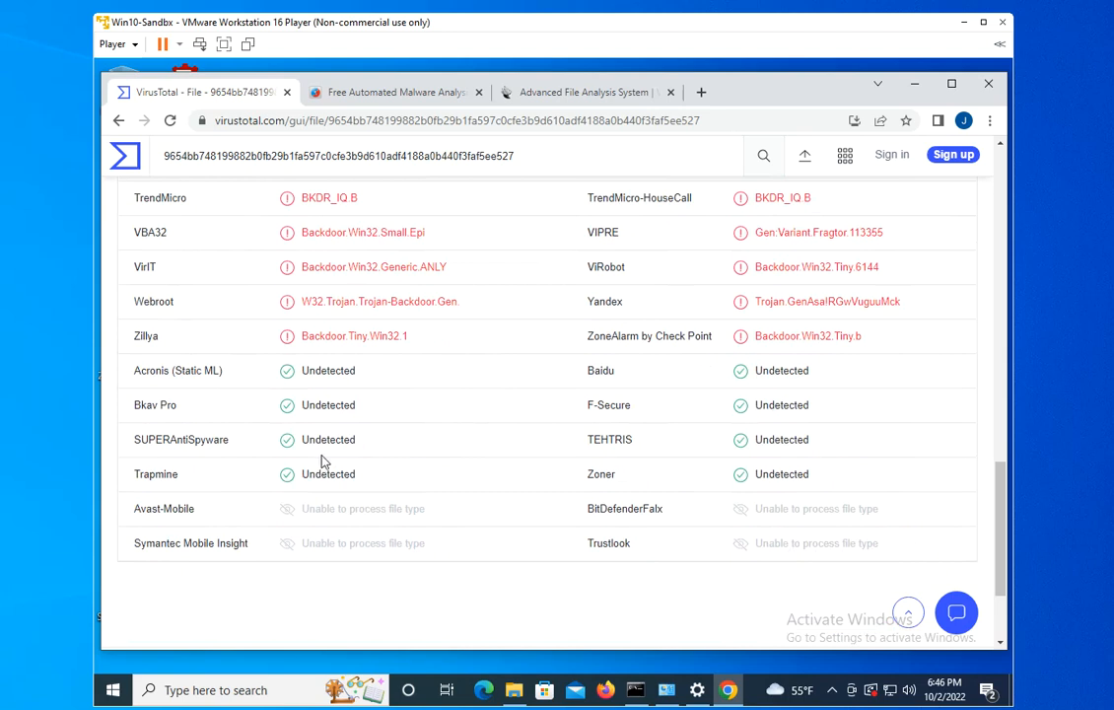
pyautogui.moveTo(391, 465)
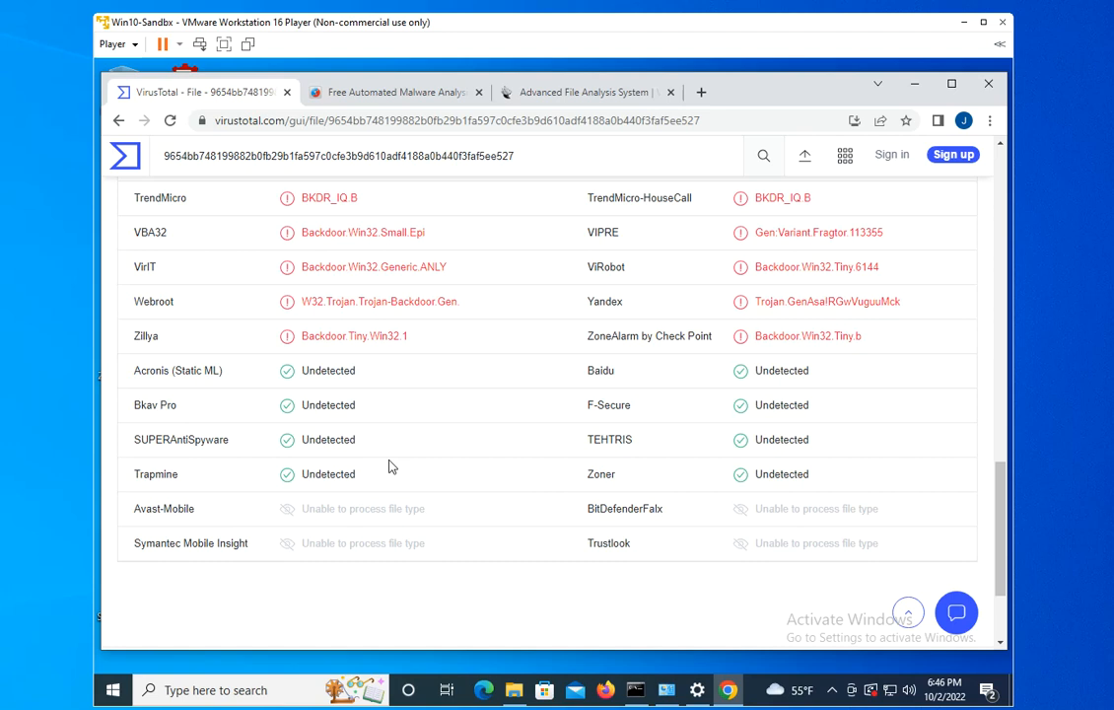
pyautogui.moveTo(367, 481)
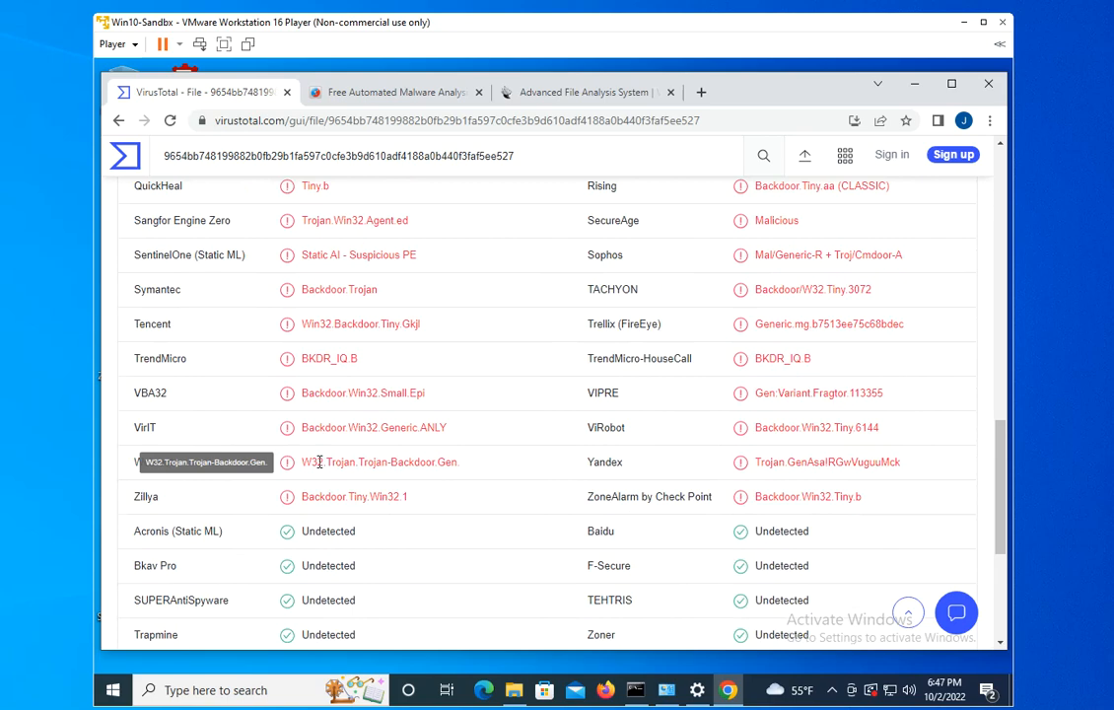
pyautogui.scroll(3)
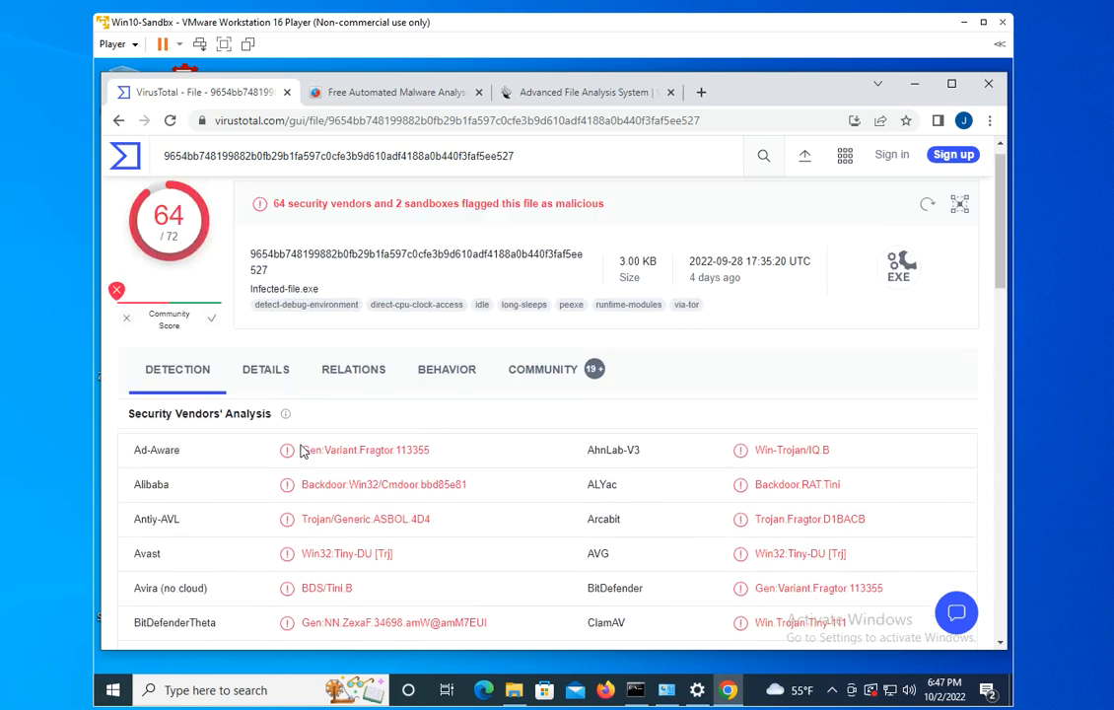
# Step: Show the infected file's Details: hashes, file type, size and submission history
pyautogui.scroll(-3)
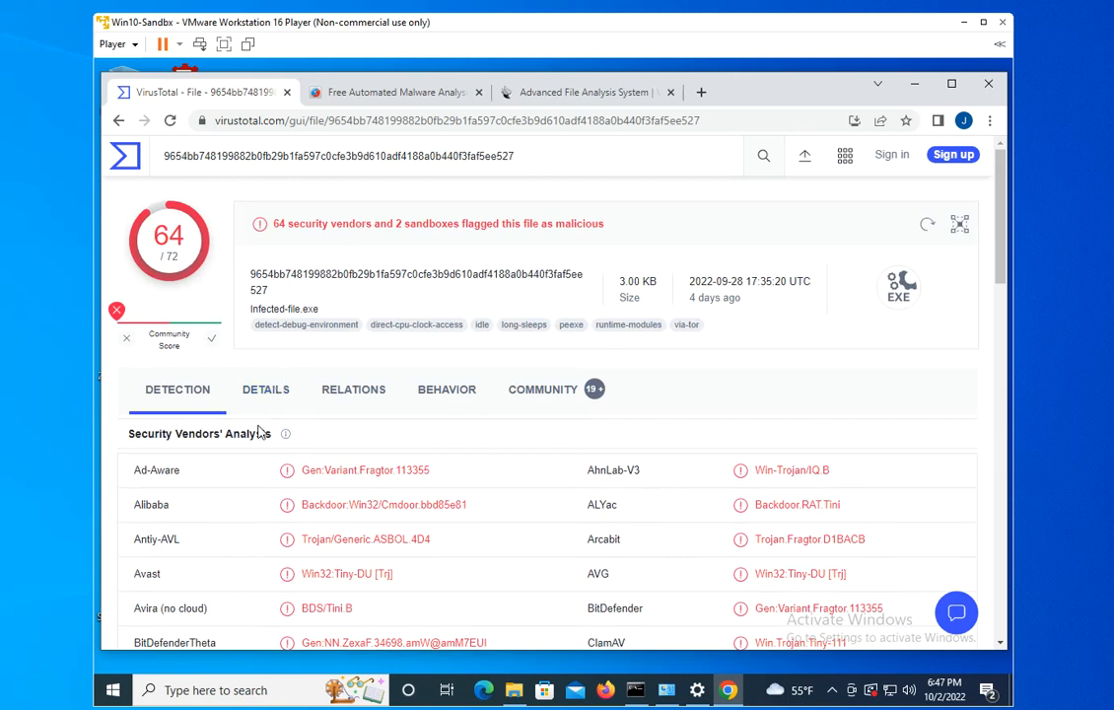
pyautogui.click(264, 389)
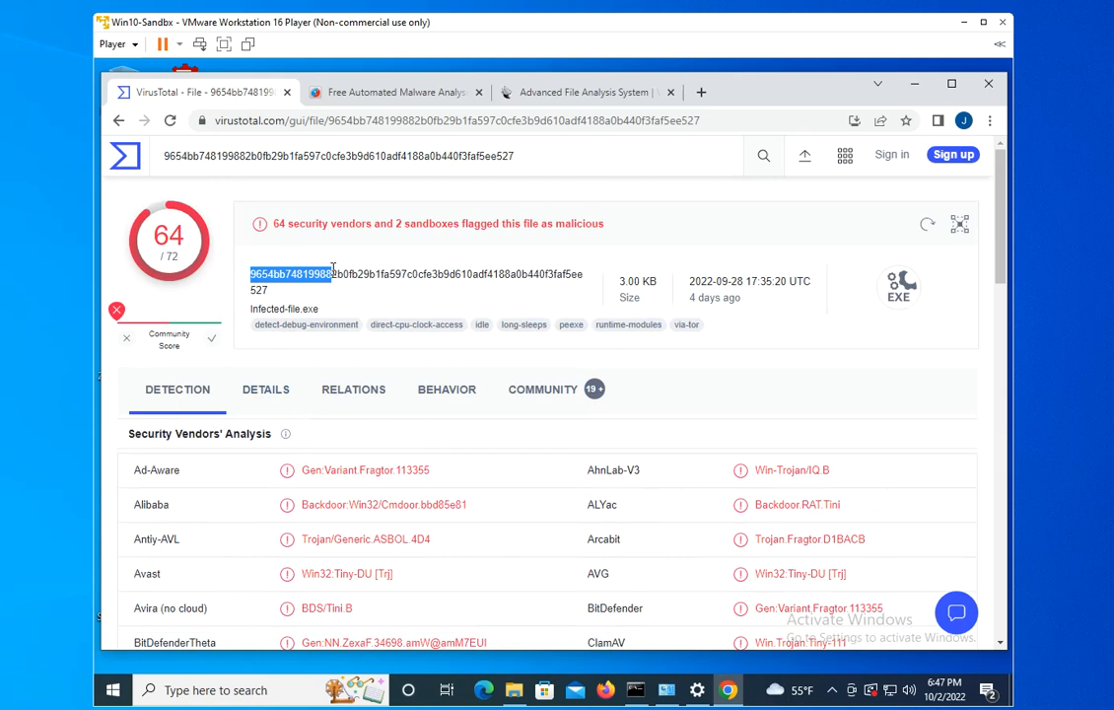
pyautogui.click(264, 388)
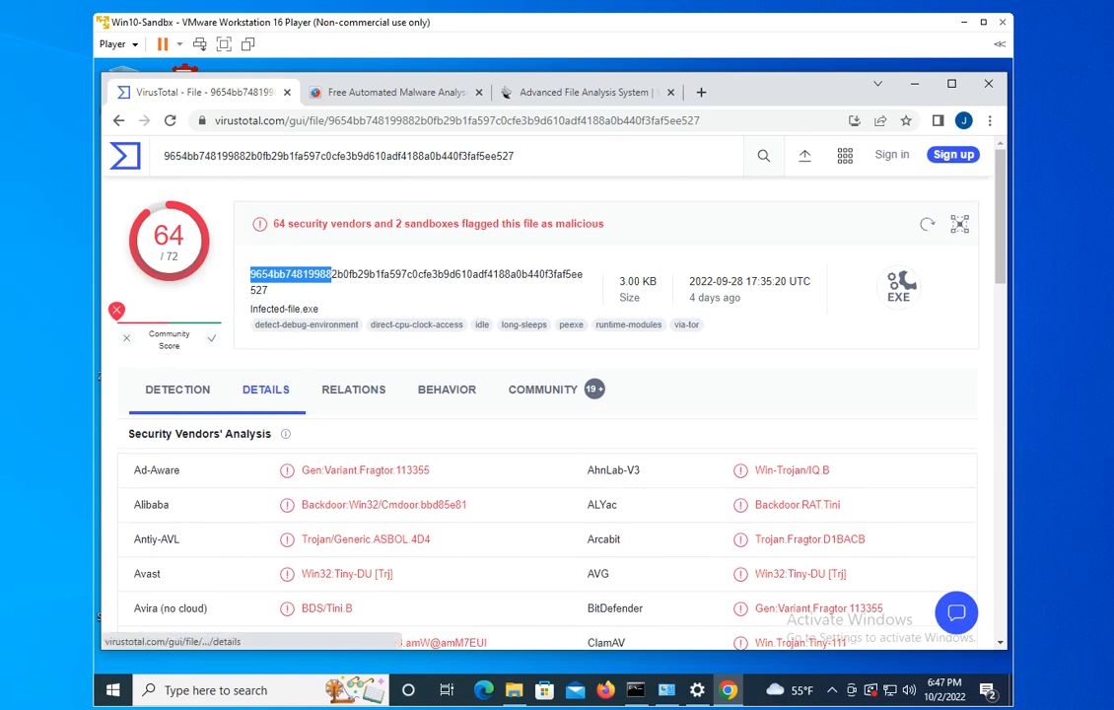
pyautogui.click(264, 388)
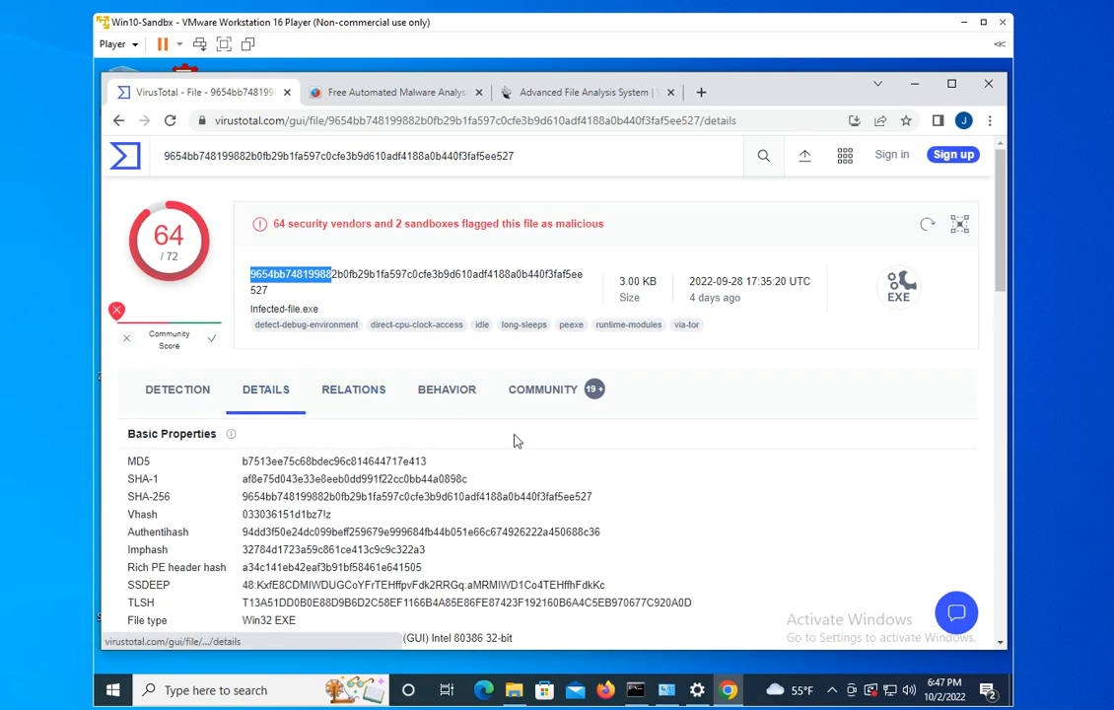
pyautogui.scroll(-3)
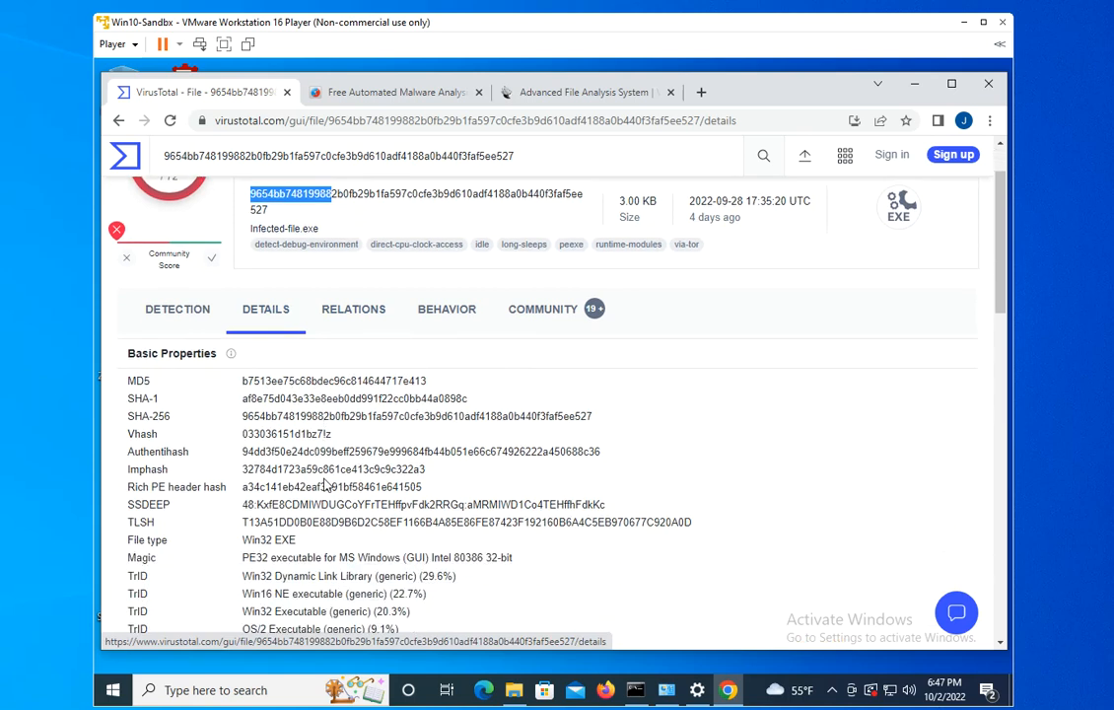
pyautogui.scroll(-3)
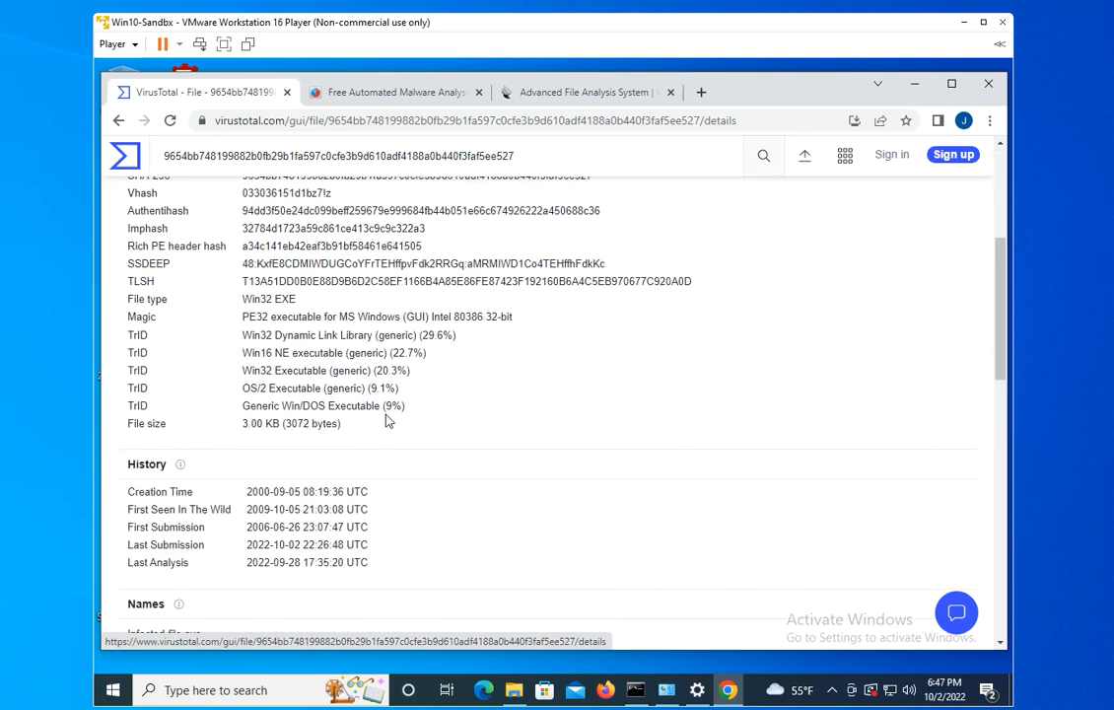
pyautogui.moveTo(576, 408)
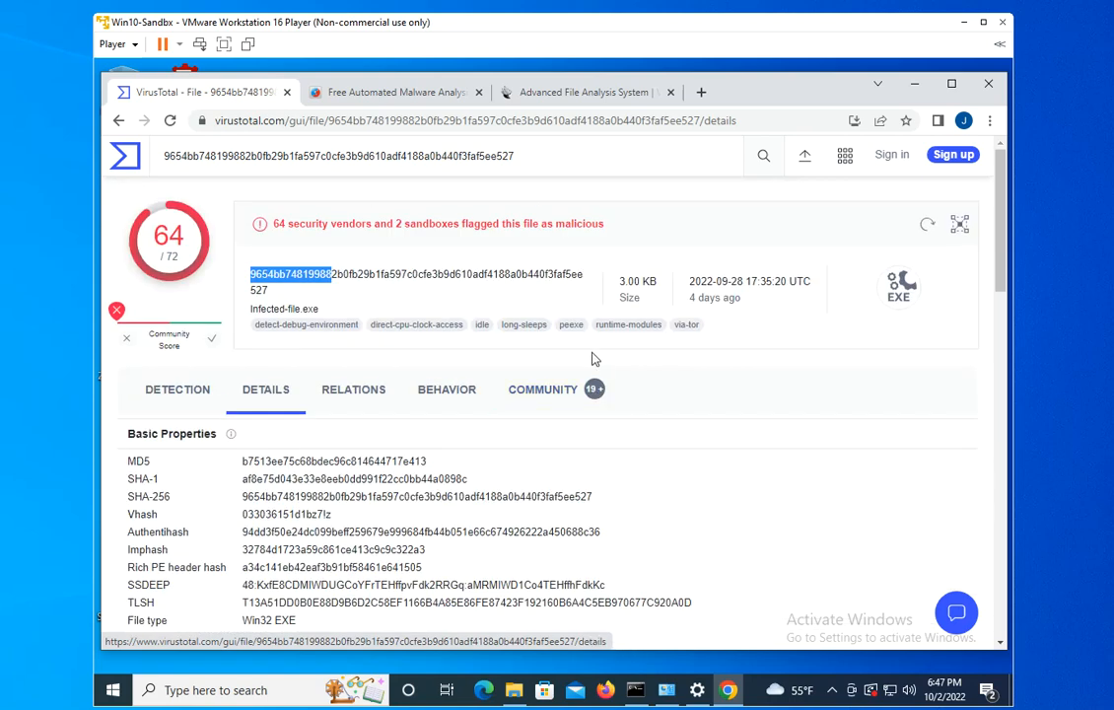
# Step: Review the Relations view: contacted domains and IPs, parent and bundled files, graph summary
pyautogui.click(353, 388)
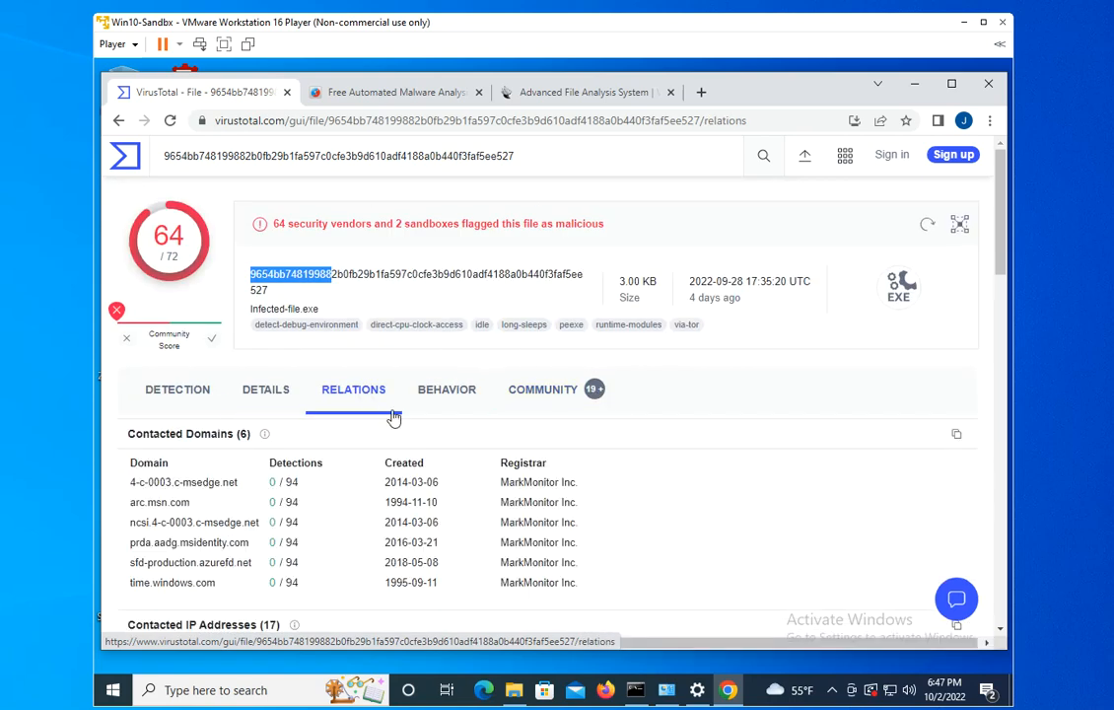
pyautogui.moveTo(315, 514)
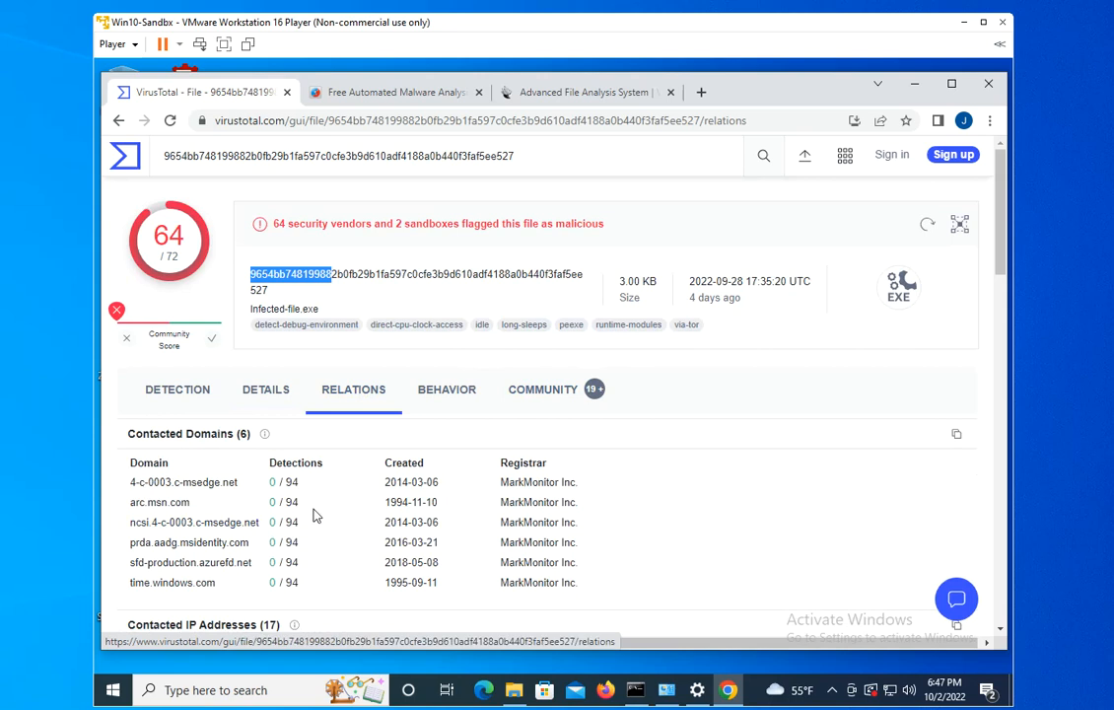
pyautogui.moveTo(332, 503)
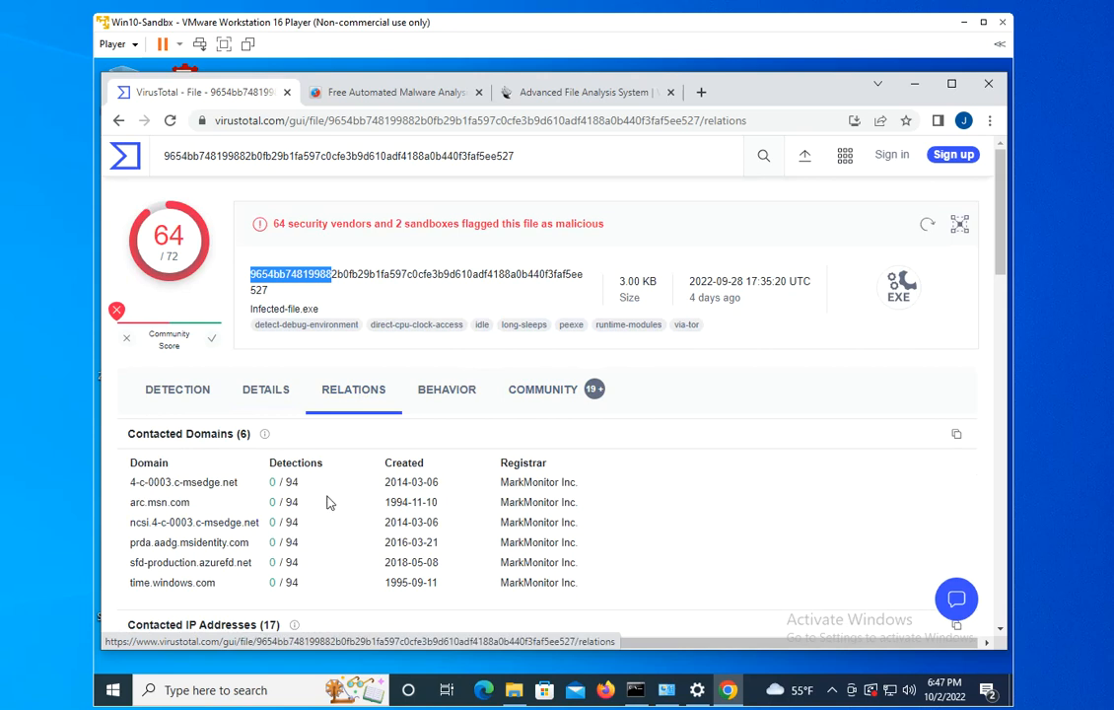
pyautogui.scroll(-3)
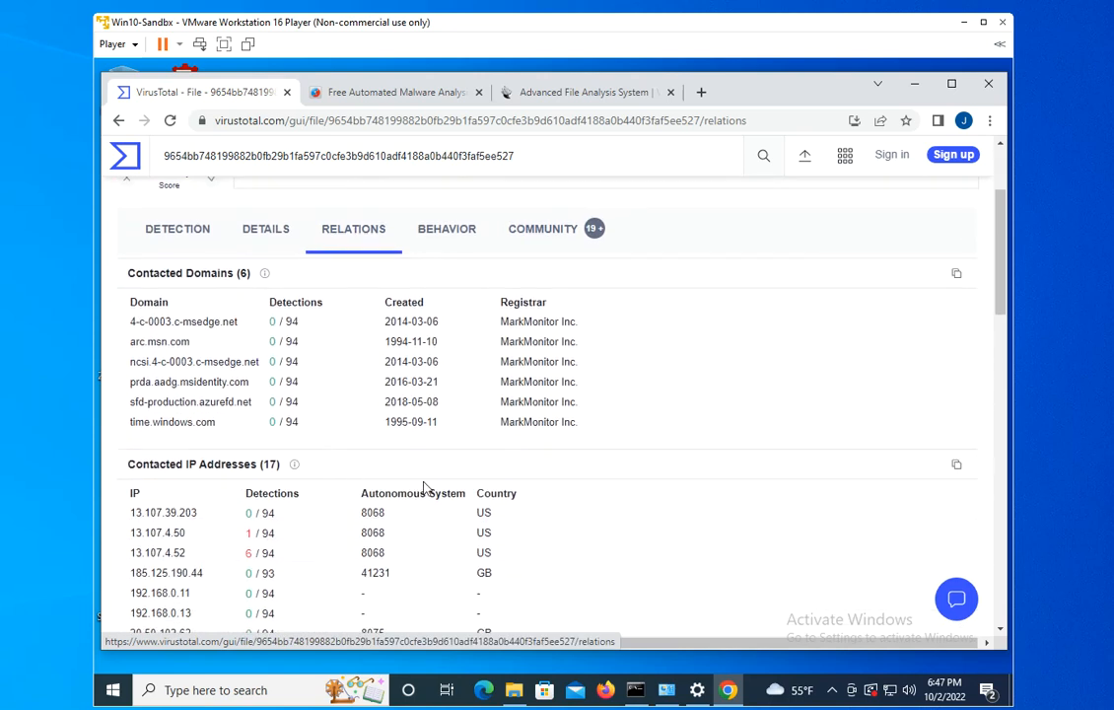
pyautogui.scroll(-3)
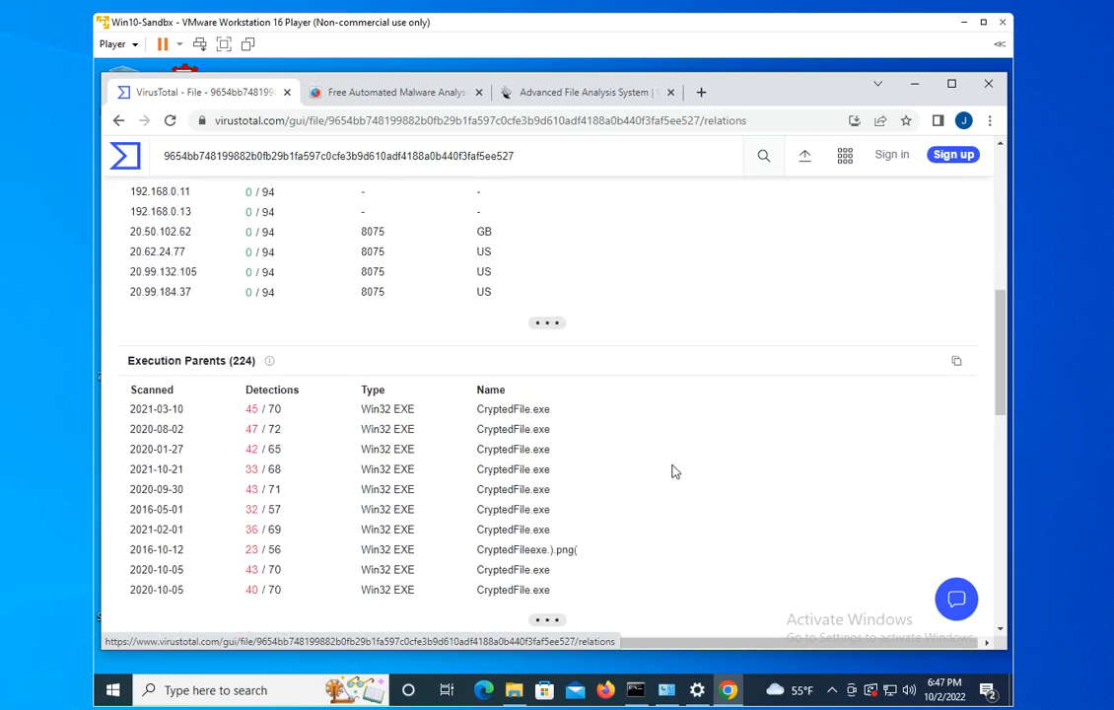
pyautogui.scroll(-3)
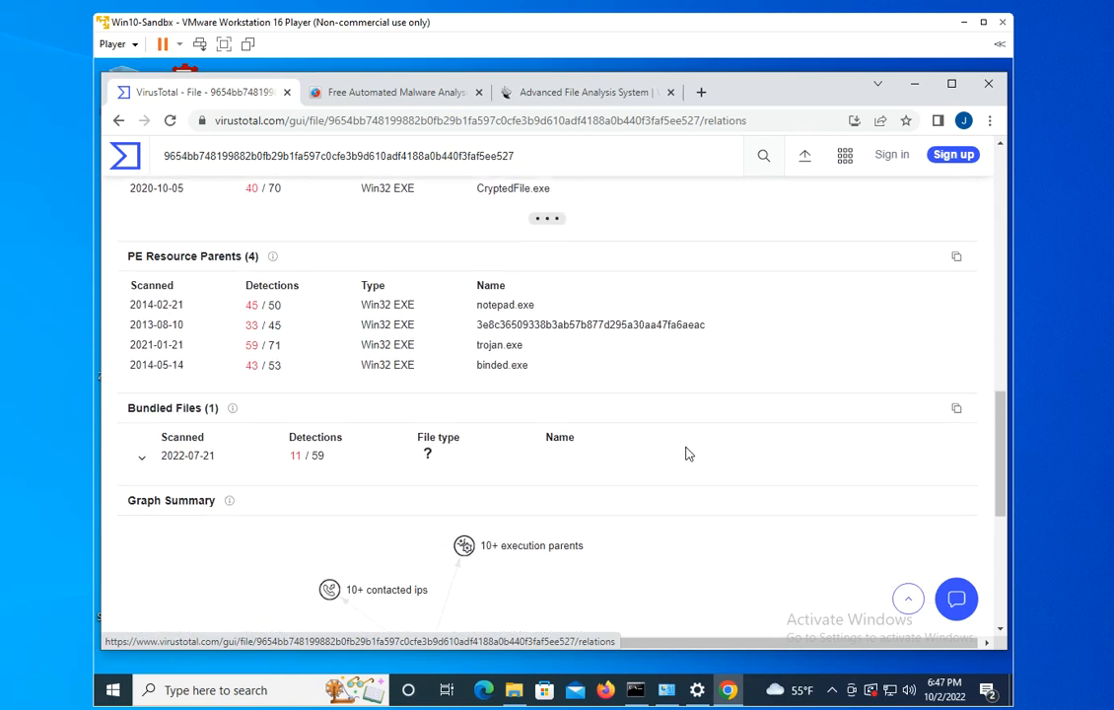
pyautogui.scroll(-3)
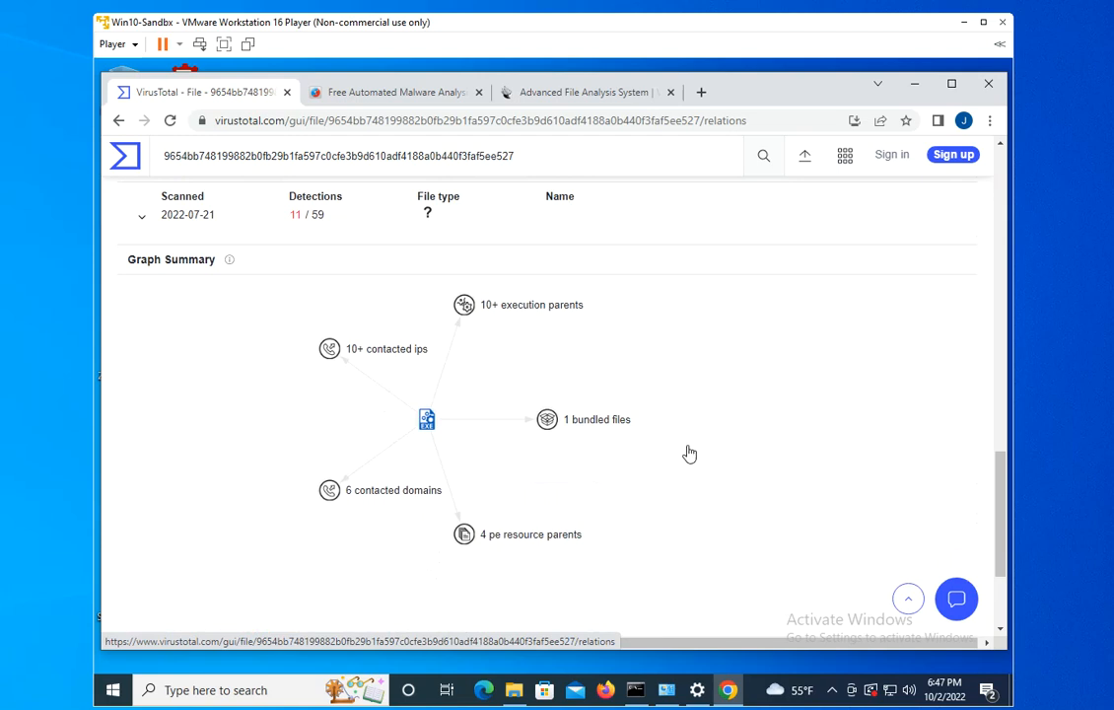
pyautogui.moveTo(335, 383)
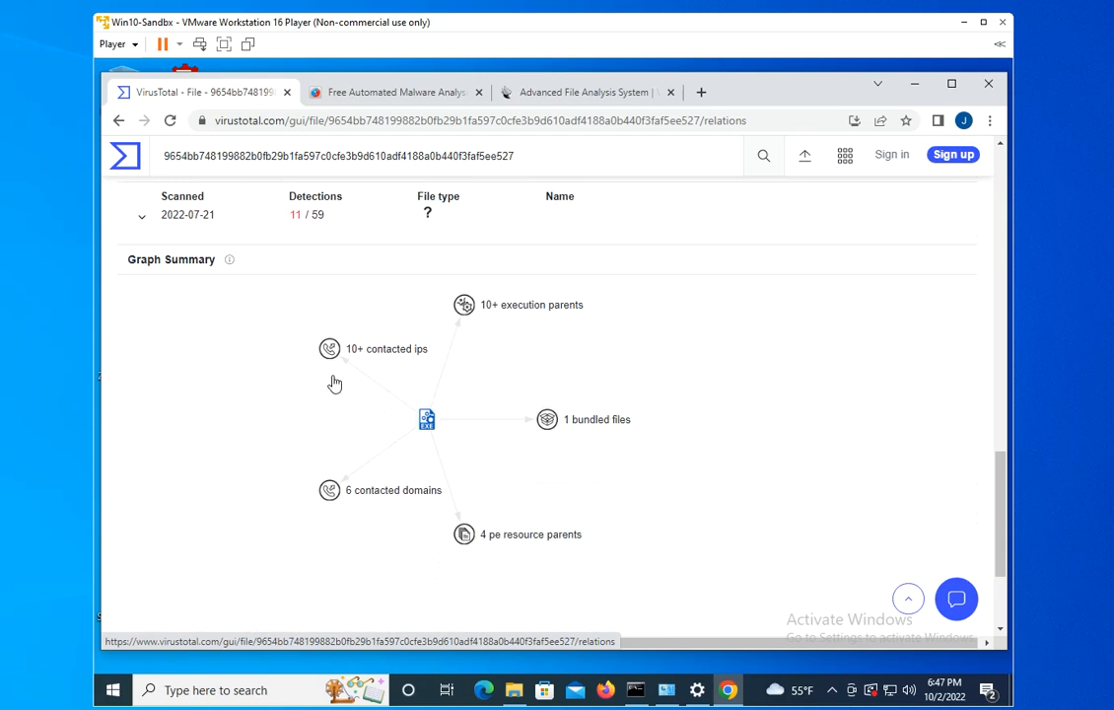
pyautogui.moveTo(658, 370)
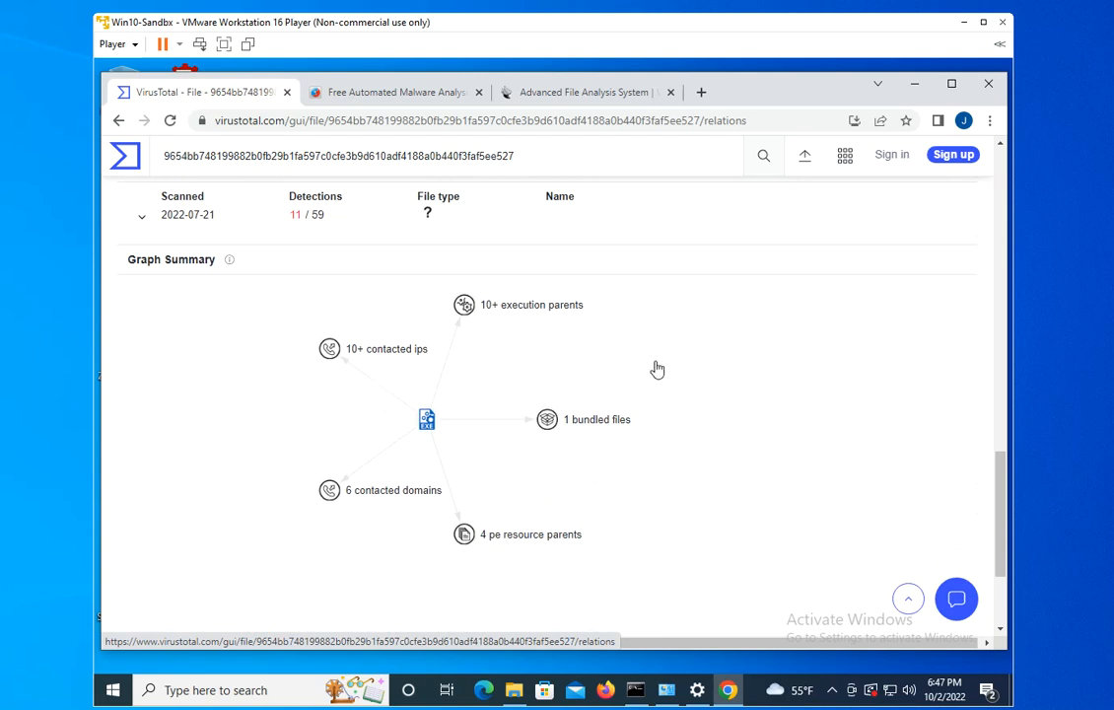
pyautogui.moveTo(473, 509)
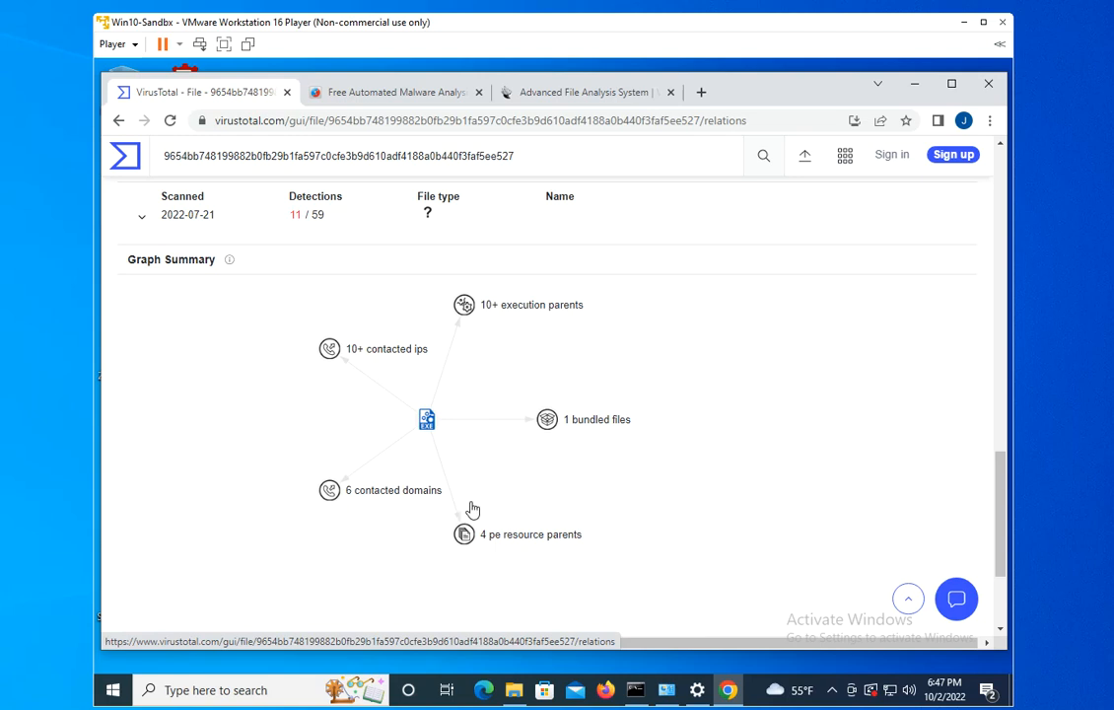
pyautogui.scroll(-3)
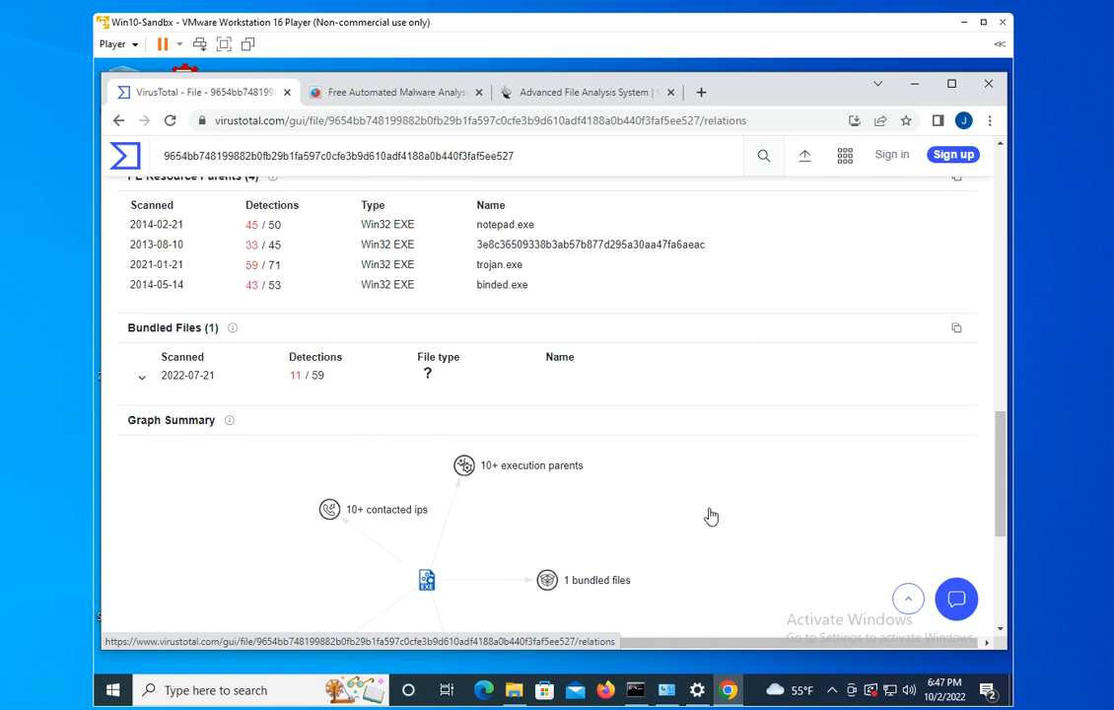
pyautogui.scroll(3)
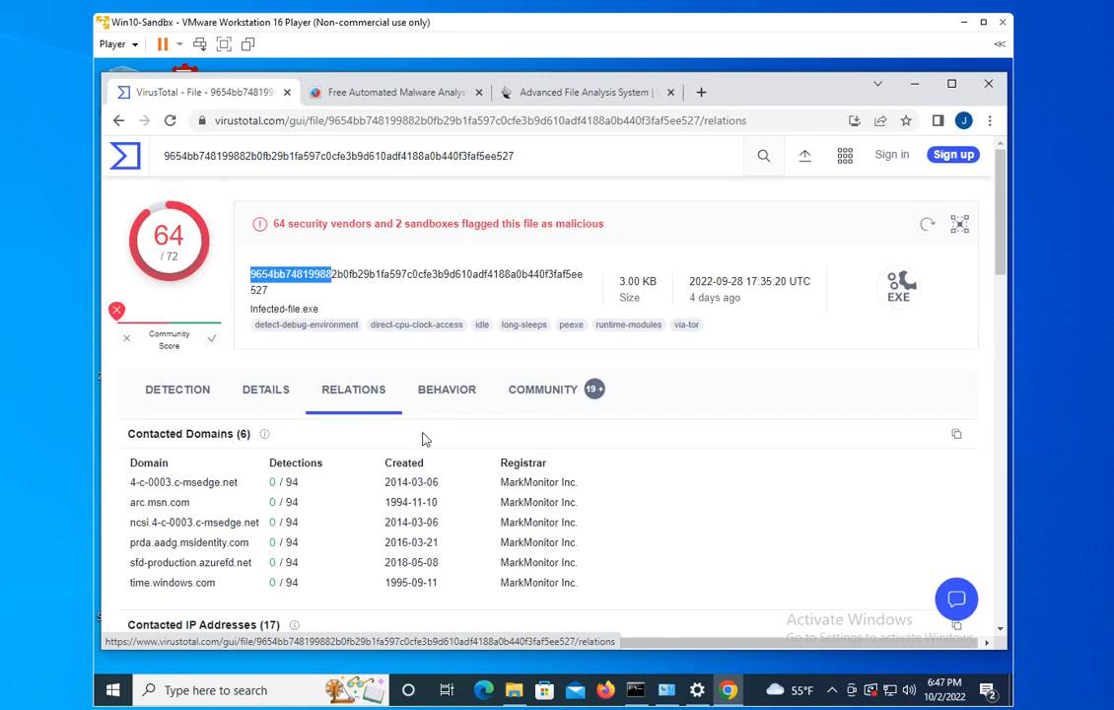
# Step: Review the Behavior view: sandbox detections flagging malware and MITRE ATT&CK tactics
pyautogui.click(446, 388)
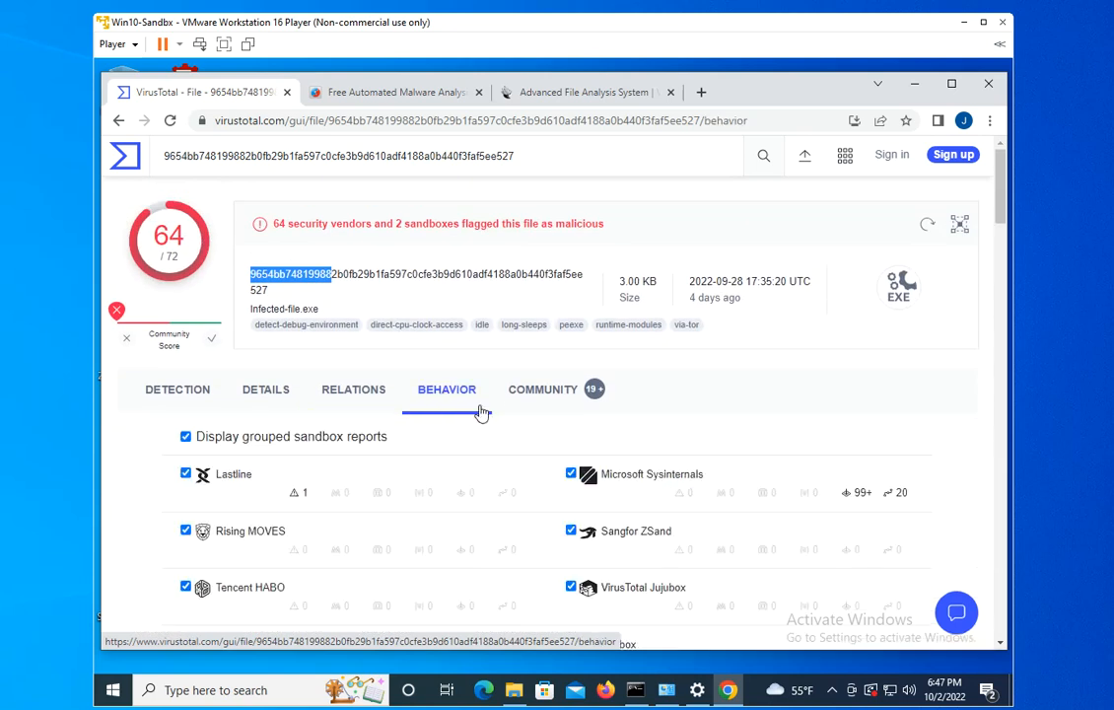
pyautogui.scroll(-3)
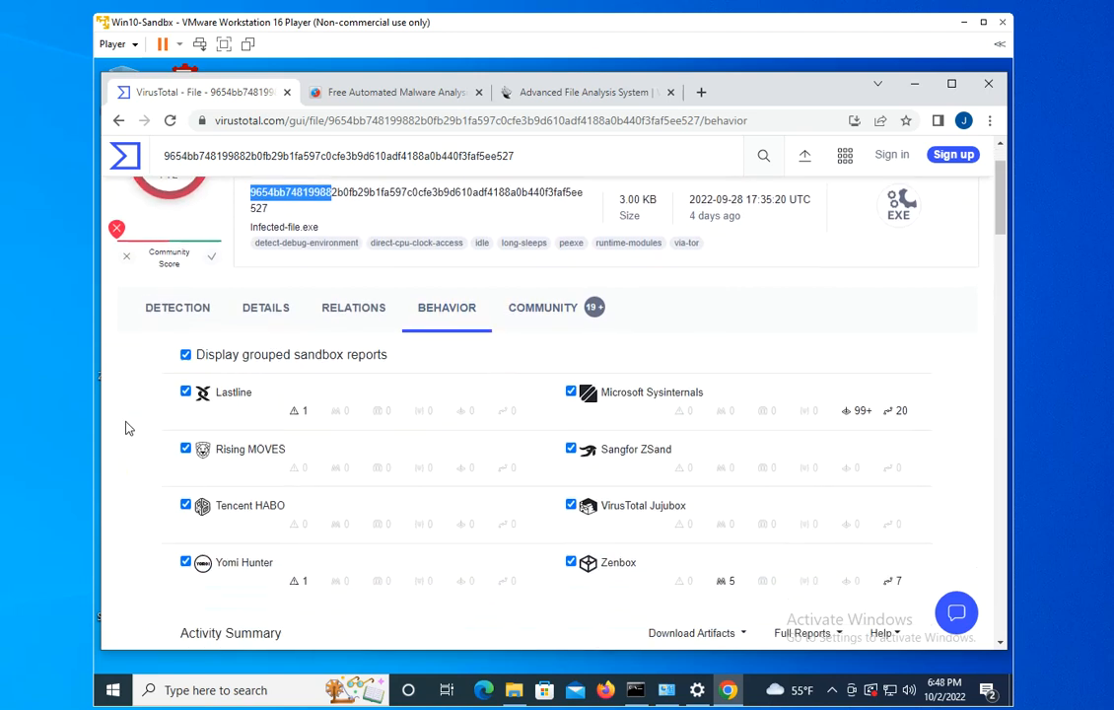
pyautogui.scroll(-3)
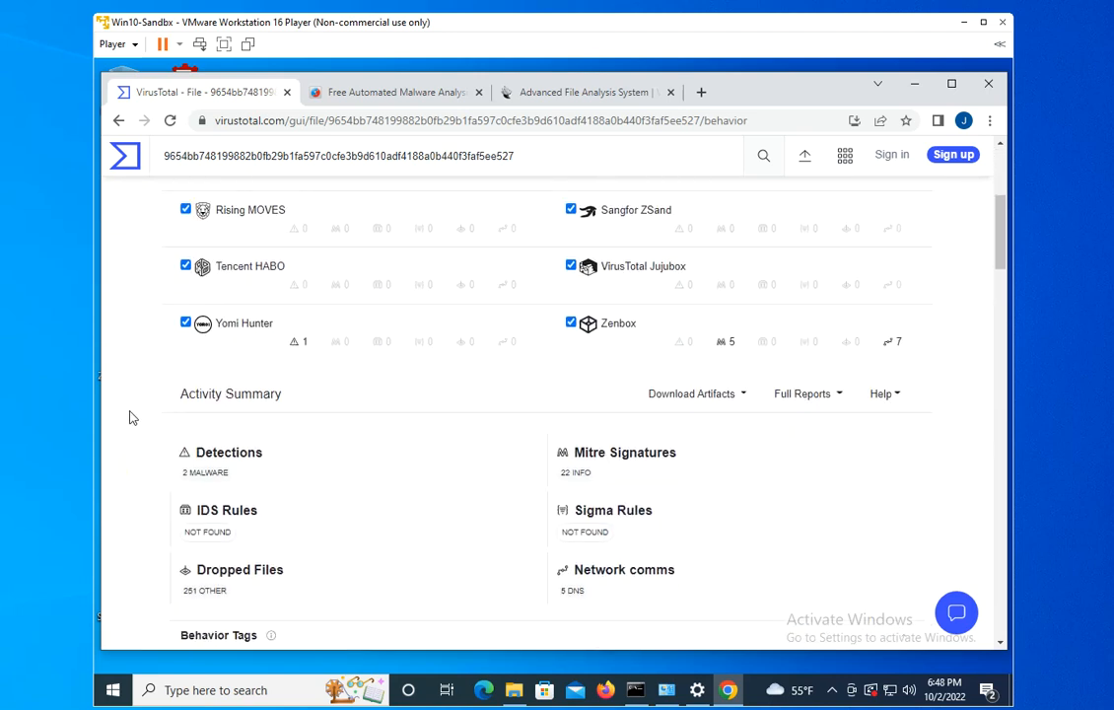
pyautogui.scroll(-3)
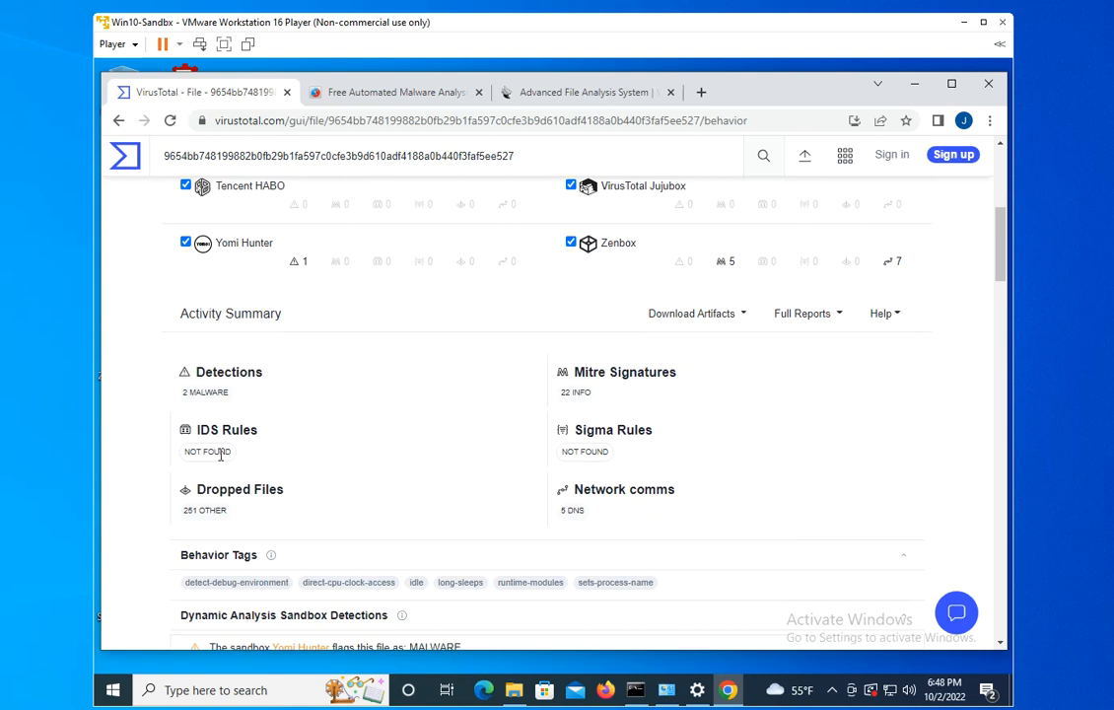
pyautogui.moveTo(264, 442)
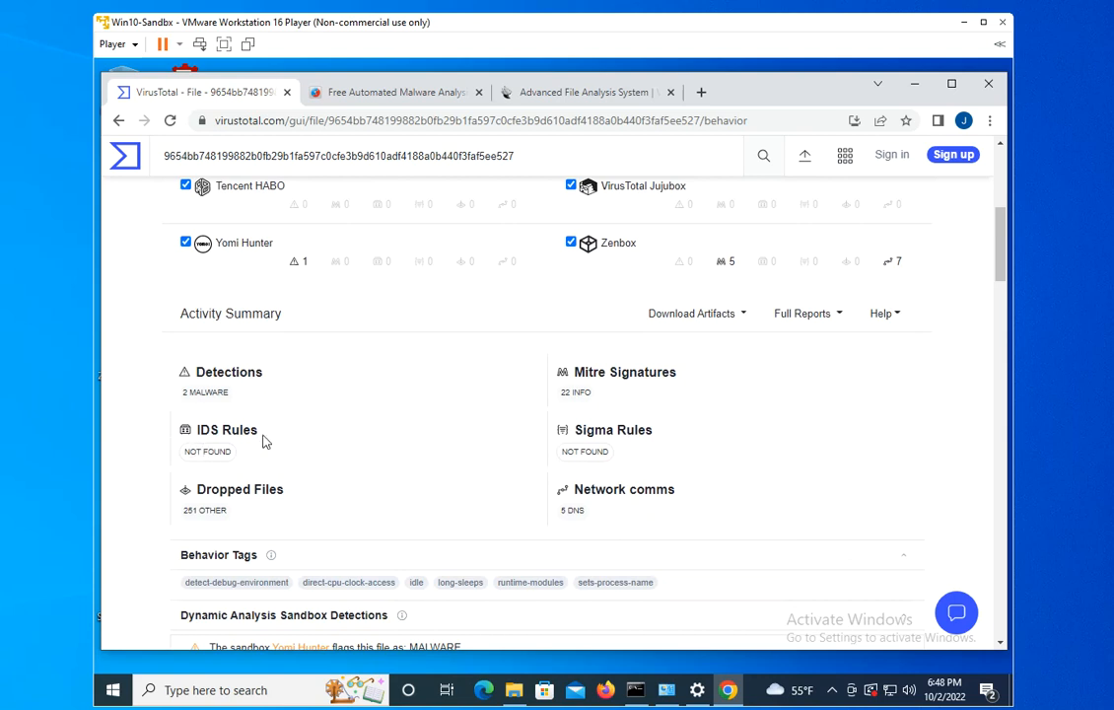
pyautogui.moveTo(146, 483)
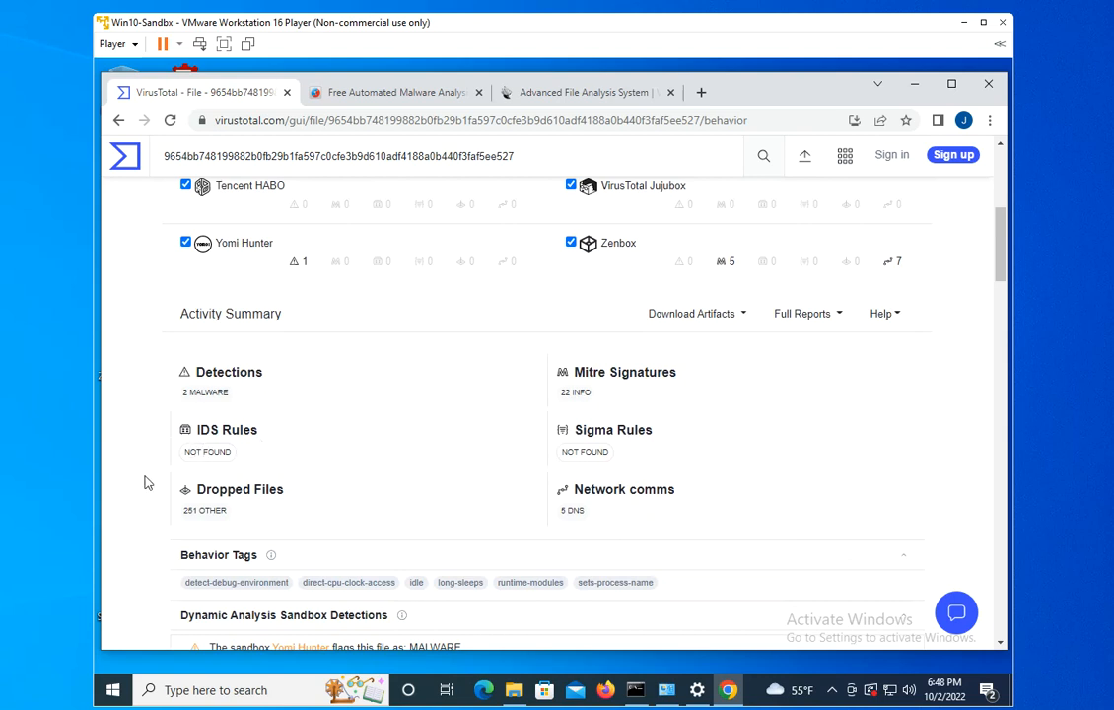
pyautogui.scroll(-3)
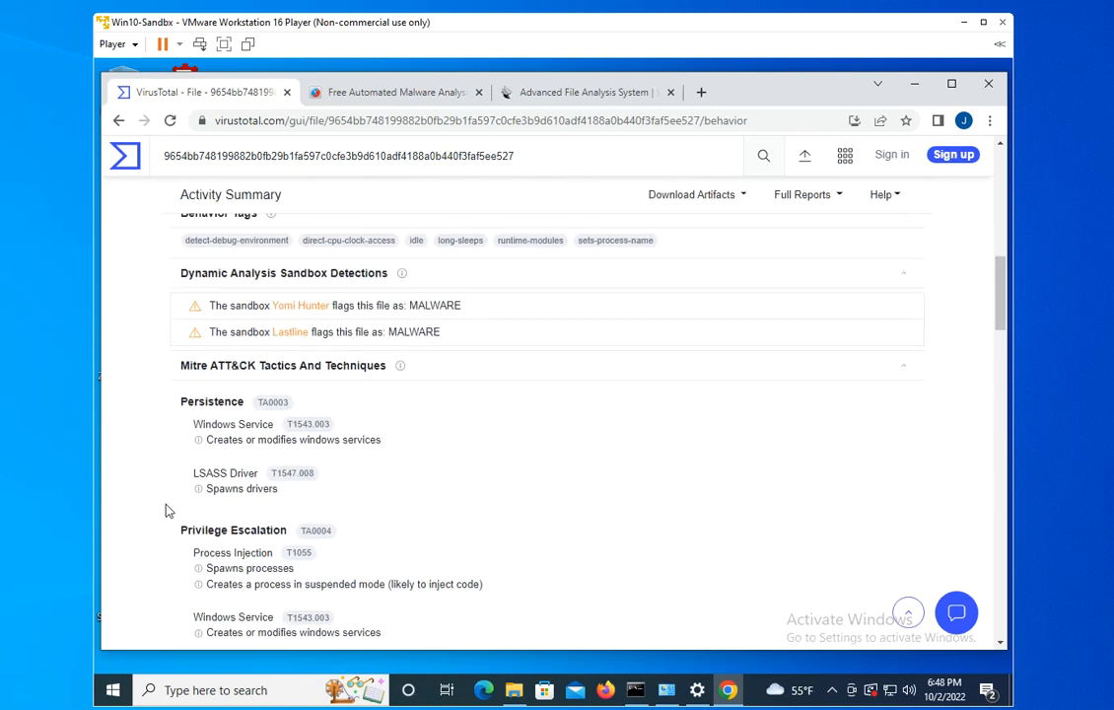
pyautogui.scroll(3)
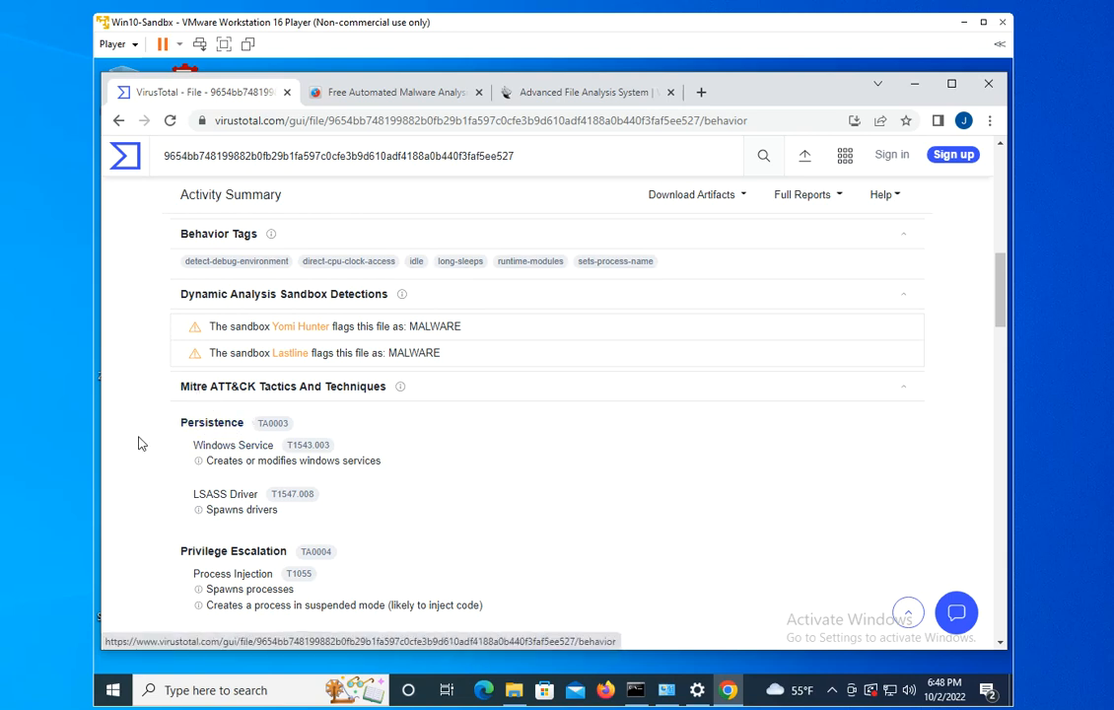
pyautogui.scroll(-3)
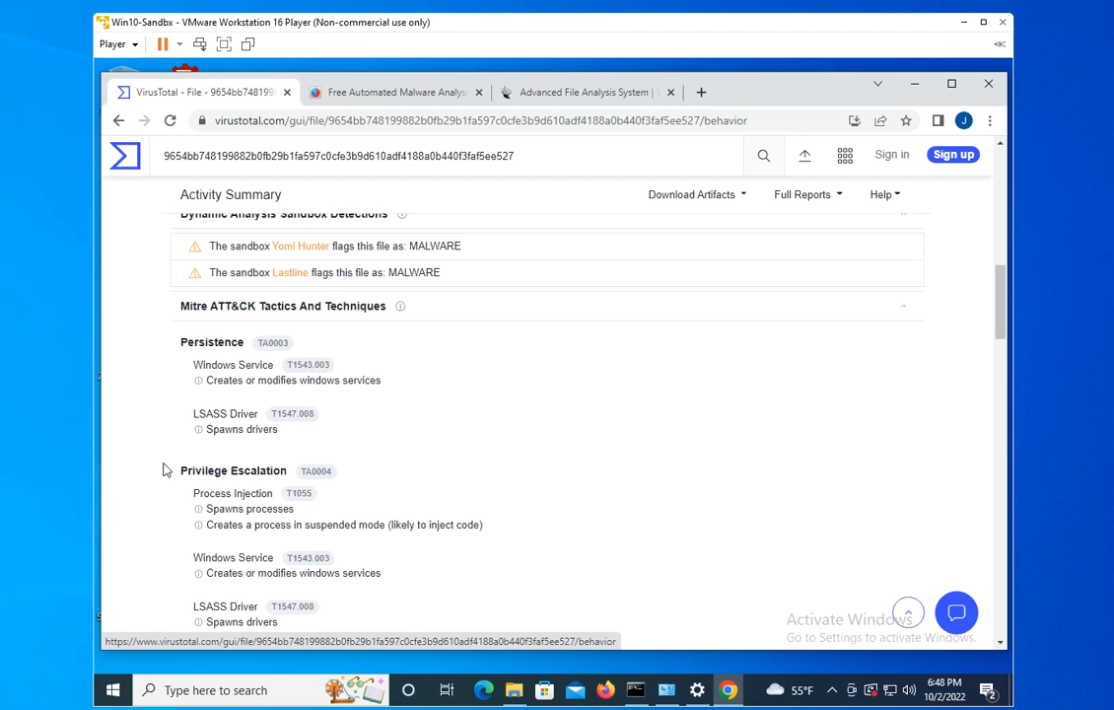
pyautogui.scroll(-3)
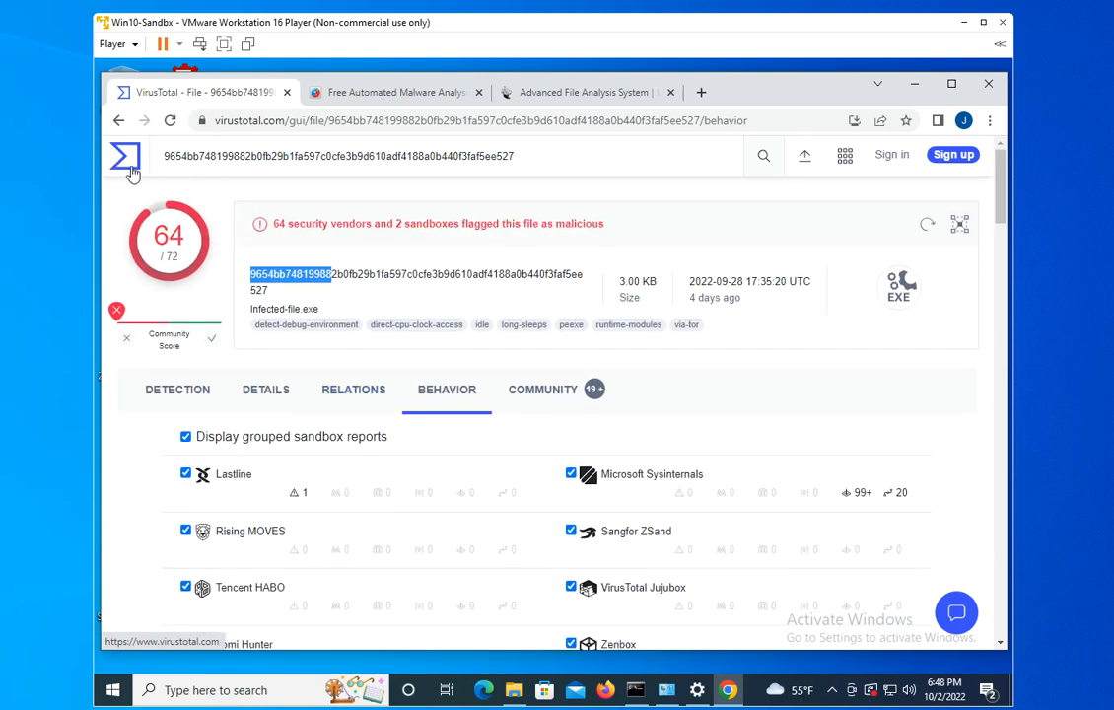
# Step: Return to the VirusTotal home upload page via the logo
pyautogui.click(126, 156)
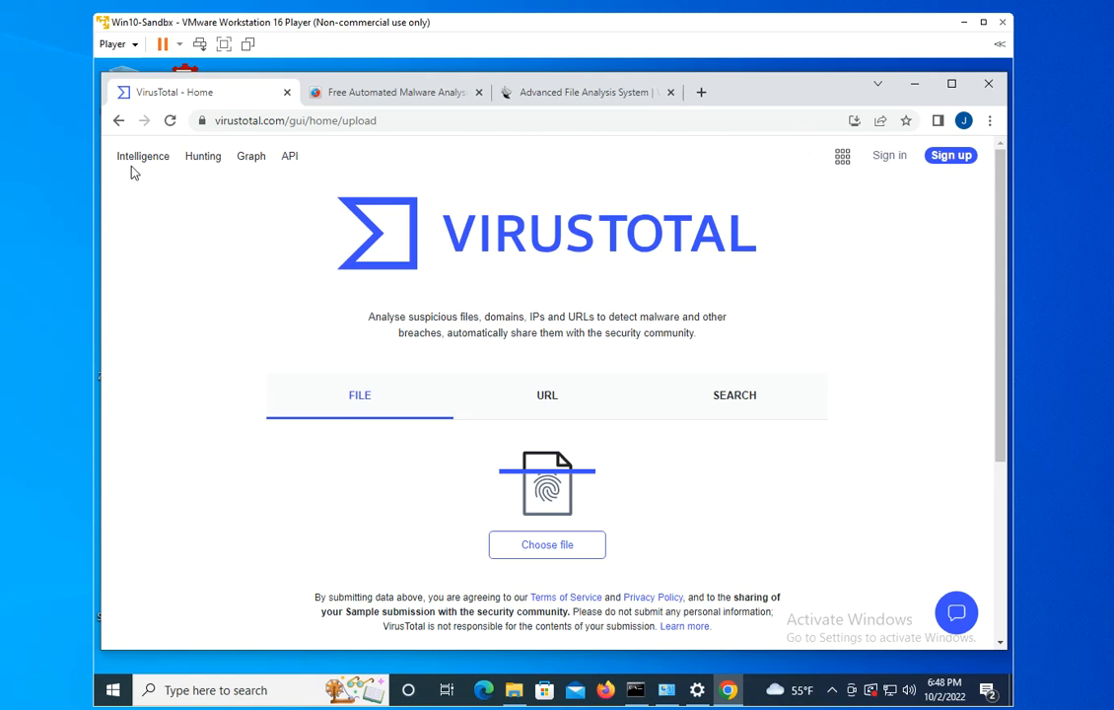
pyautogui.scroll(-3)
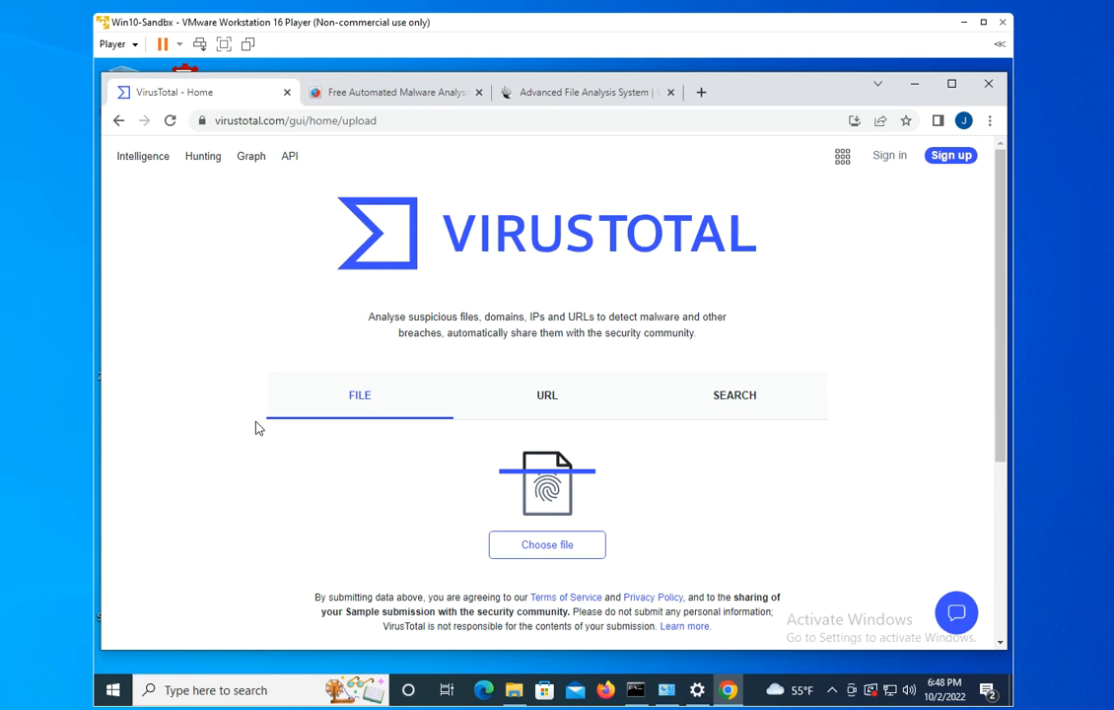
pyautogui.moveTo(251, 420)
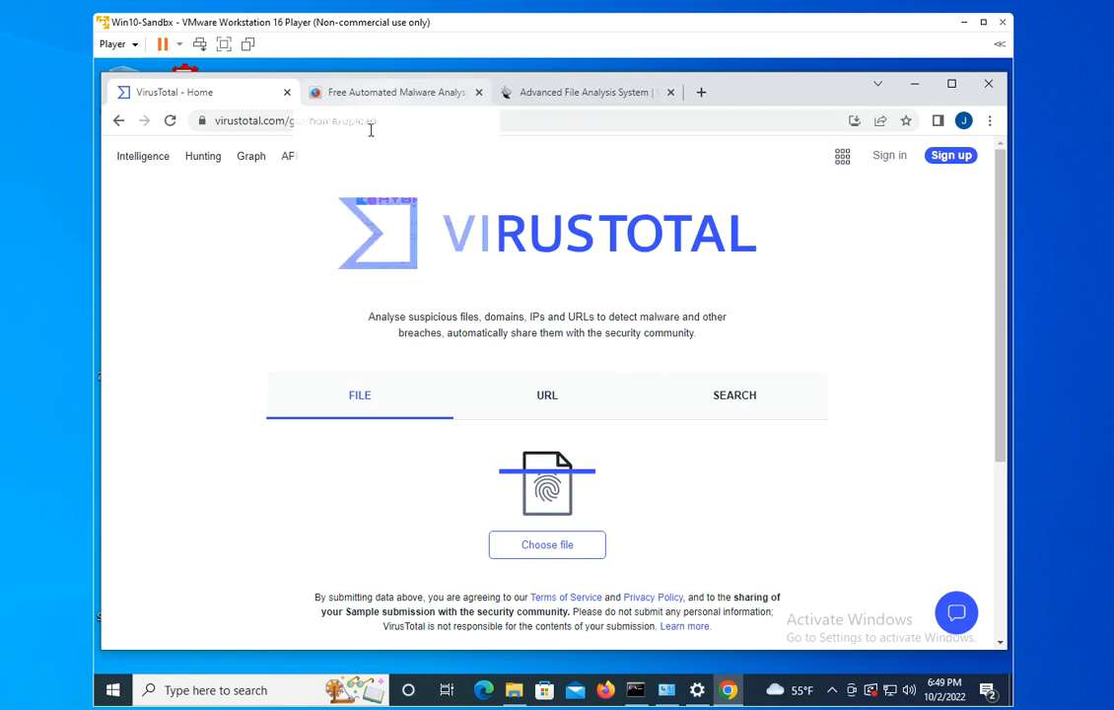
# Step: Switch to Hybrid Analysis and upload ChromeSetup.exe from the Downloads folder
pyautogui.click(394, 92)
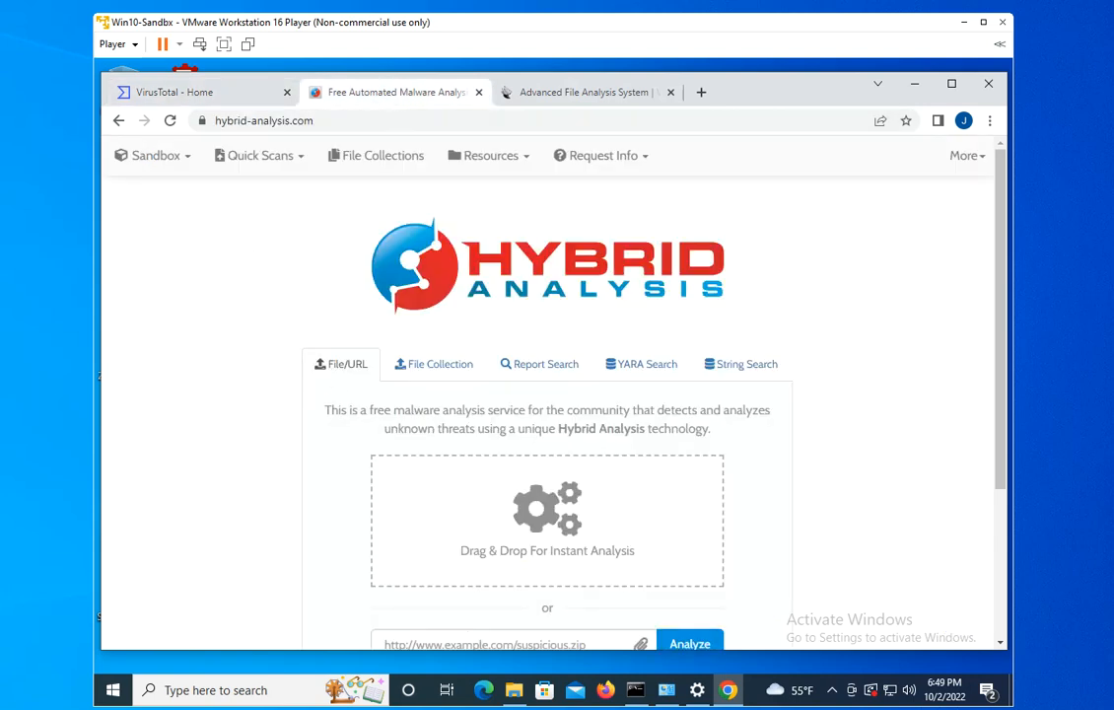
pyautogui.moveTo(258, 410)
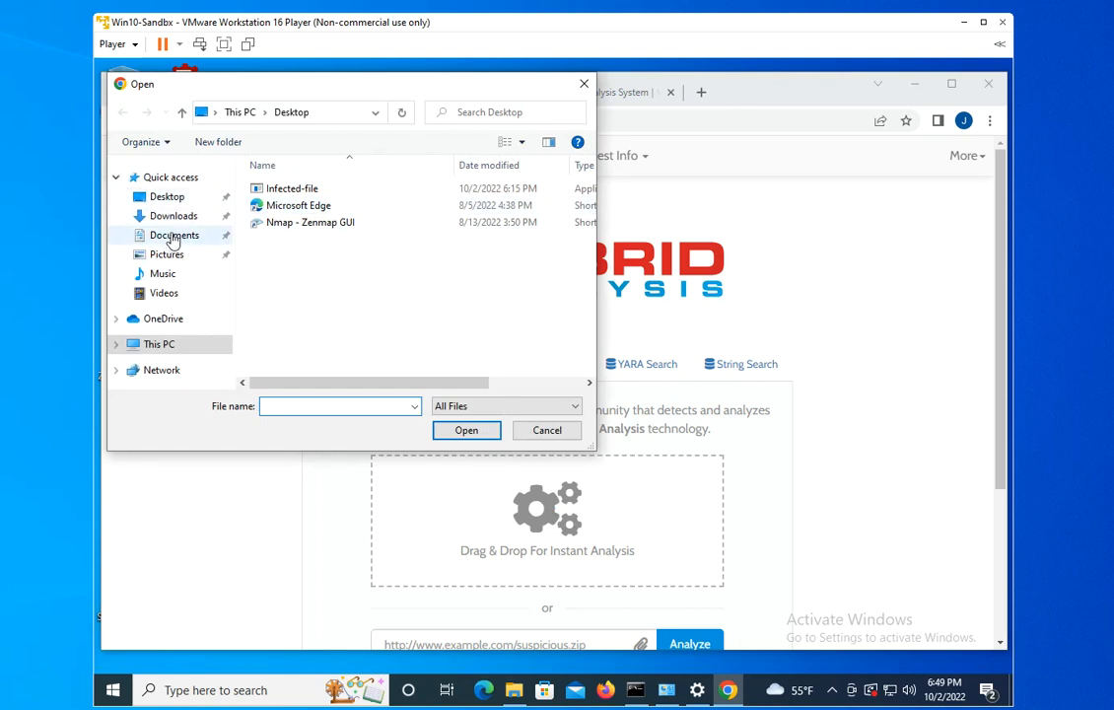
pyautogui.click(173, 215)
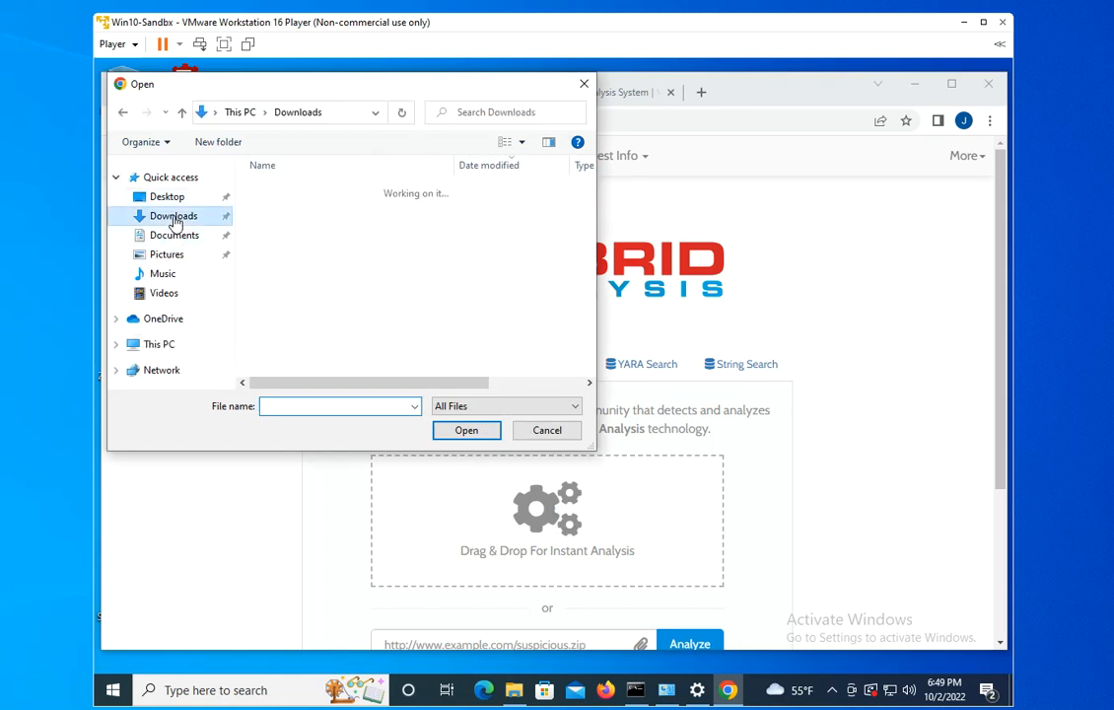
pyautogui.click(174, 215)
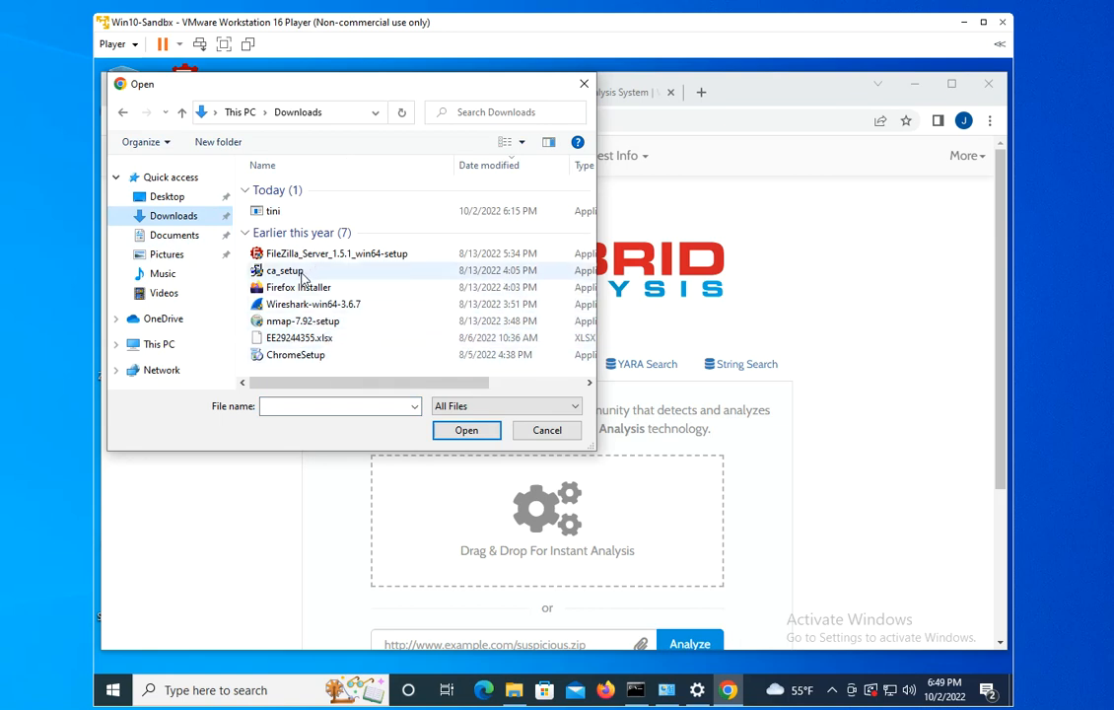
pyautogui.click(295, 355)
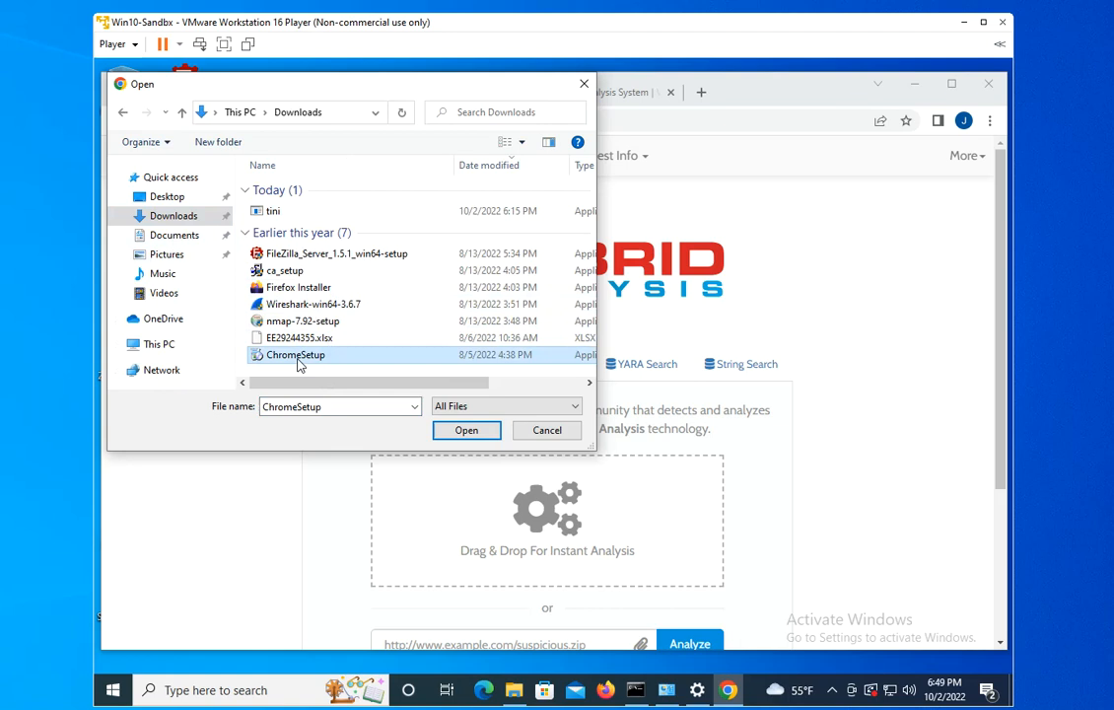
pyautogui.click(465, 429)
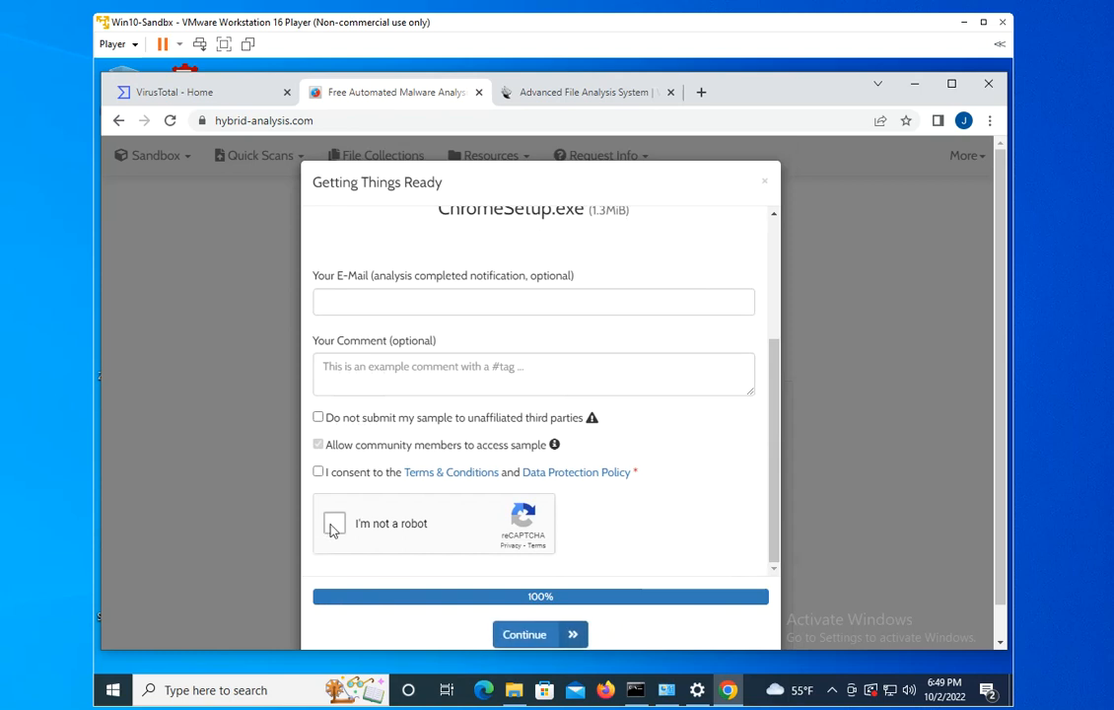
# Step: Tick the submission consent boxes for ChromeSetup.exe and continue to environment selection
pyautogui.click(335, 524)
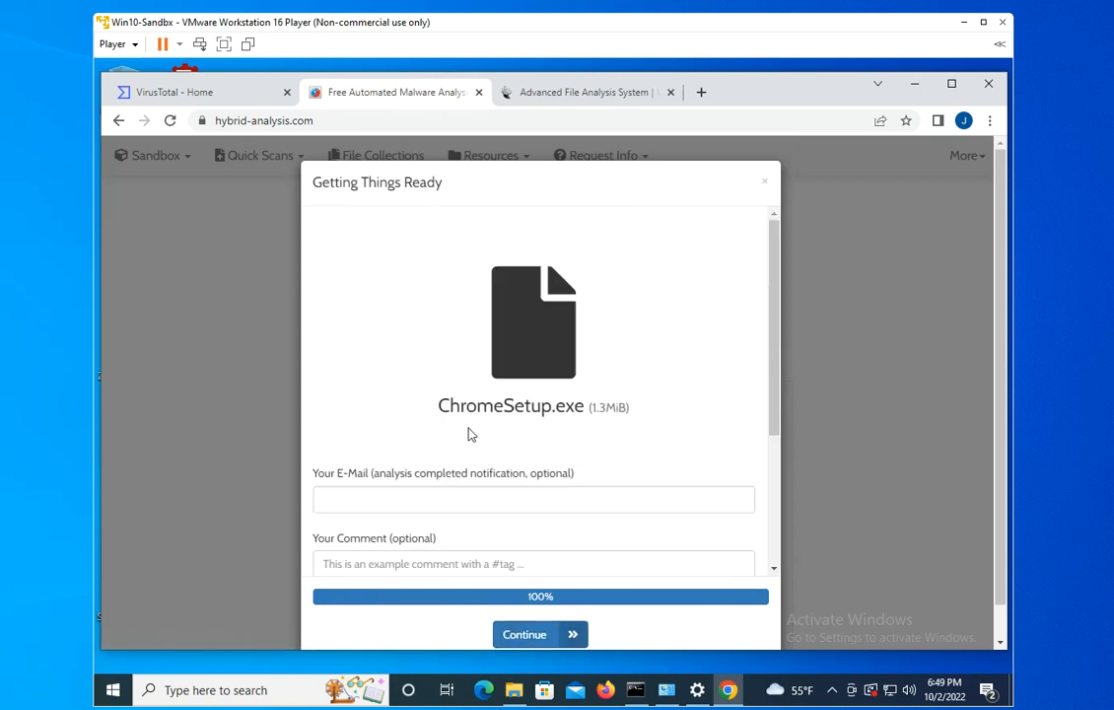
pyautogui.scroll(-3)
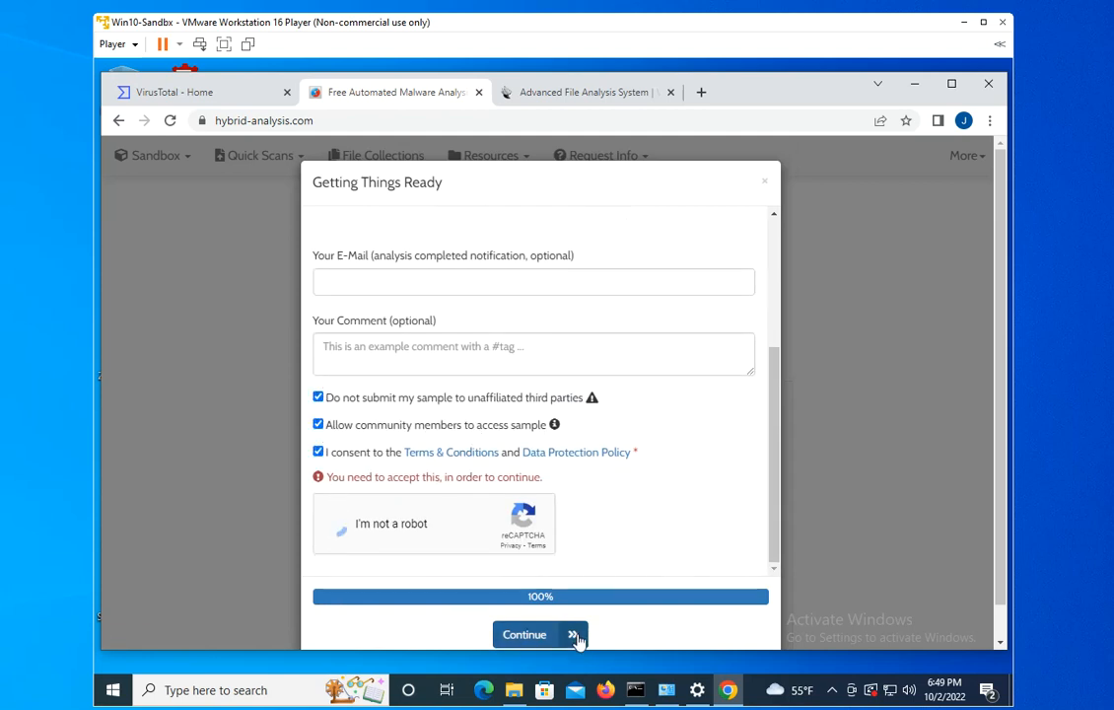
pyautogui.click(540, 635)
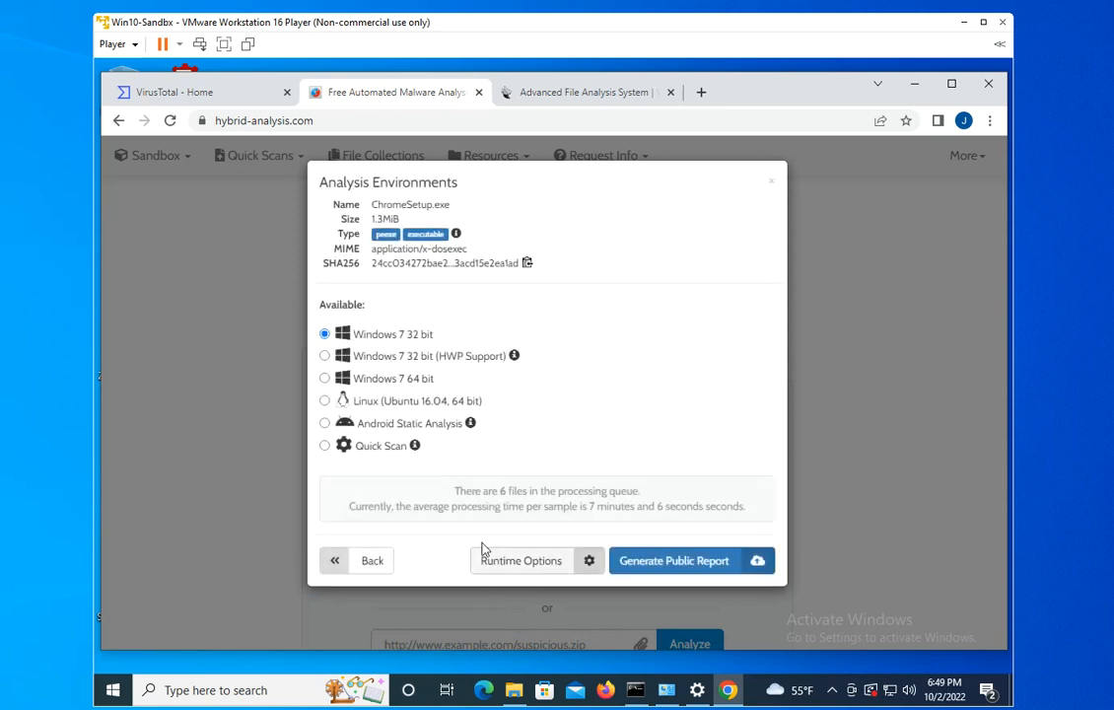
# Step: Generate the public report for ChromeSetup.exe on the Windows 7 32 bit environment
pyautogui.click(674, 560)
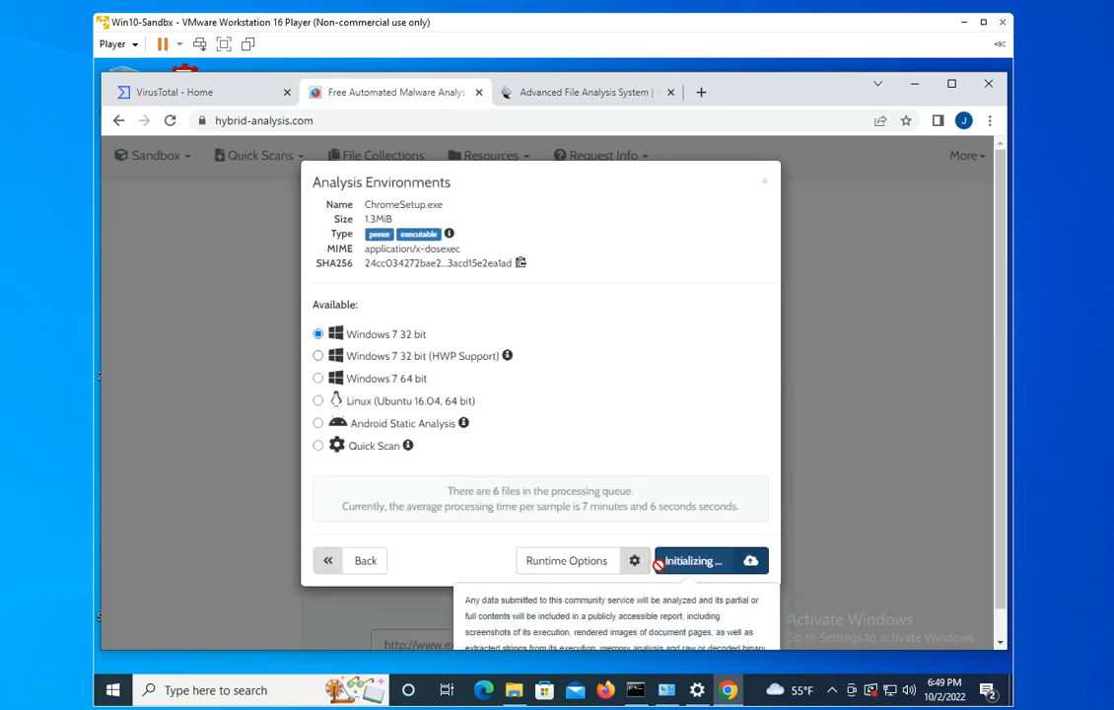
pyautogui.click(690, 559)
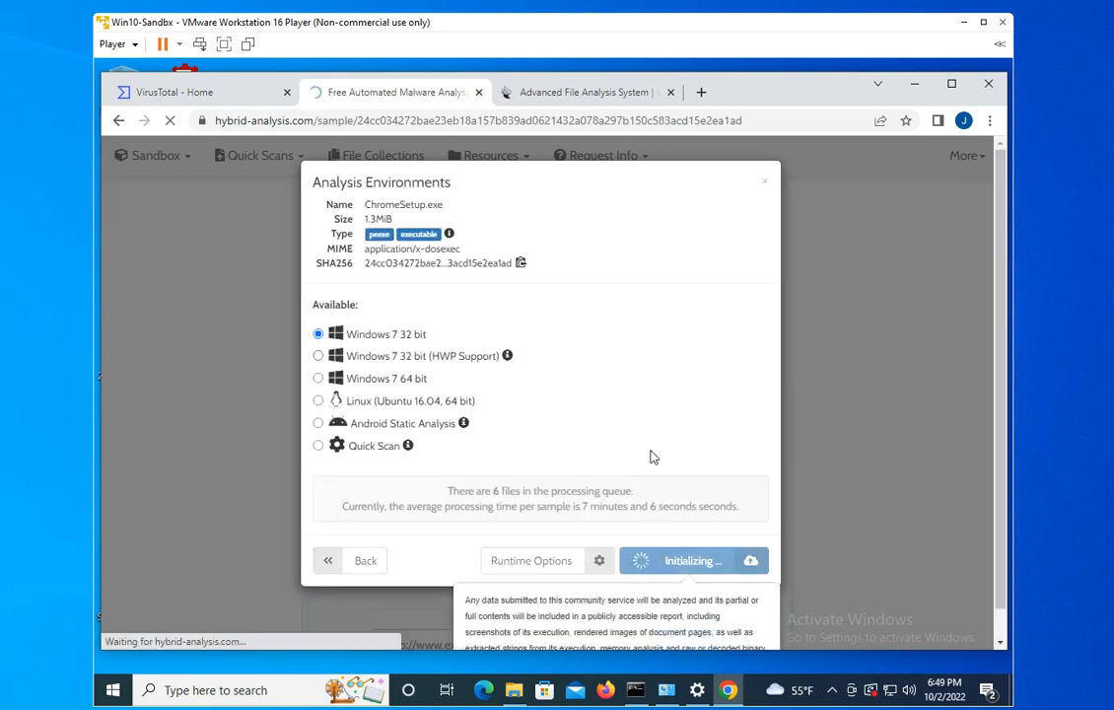
pyautogui.click(694, 559)
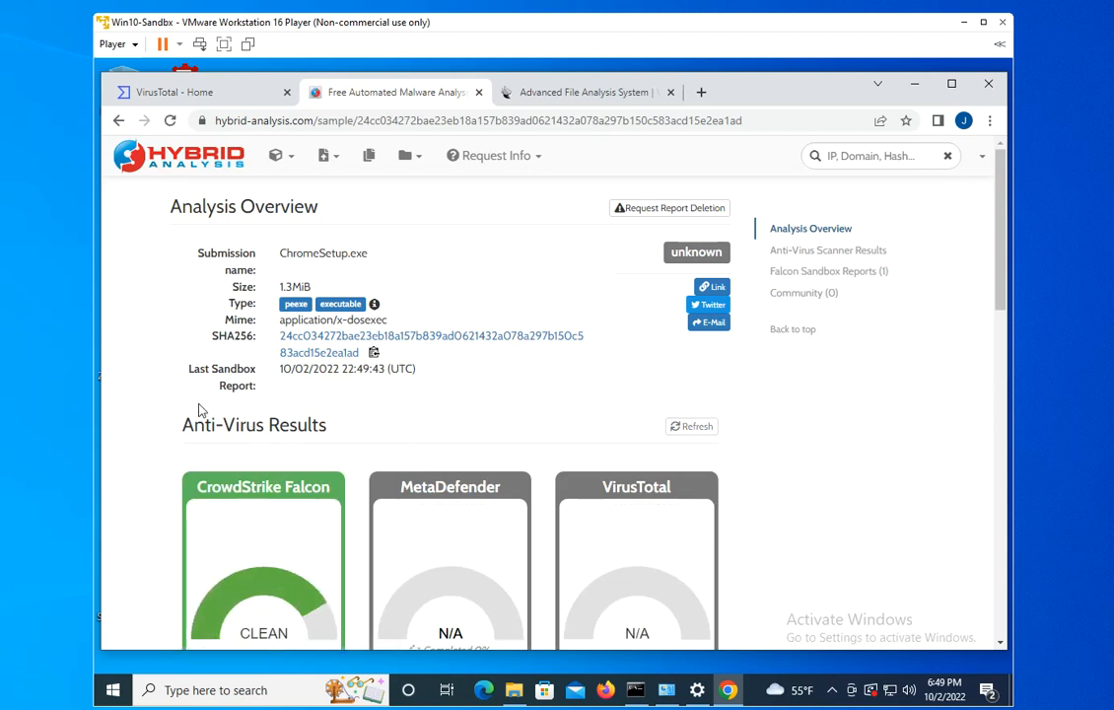
# Step: Review the clean CrowdStrike and MetaDefender results and the pending Falcon Sandbox analysis
pyautogui.scroll(-3)
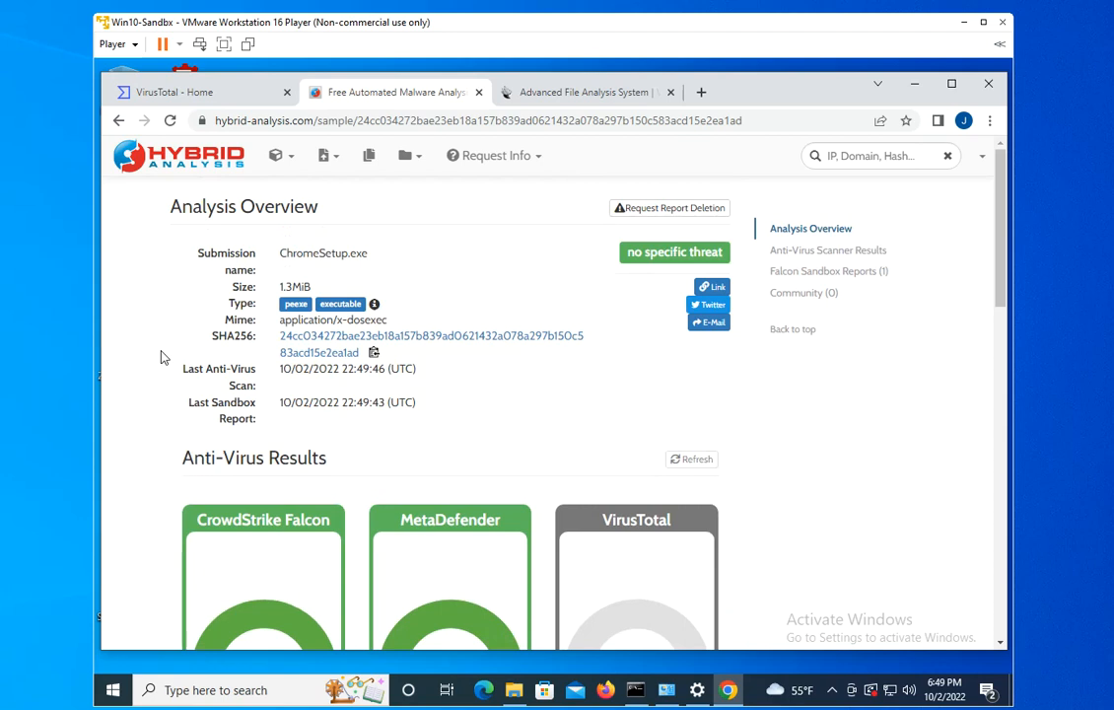
pyautogui.scroll(-3)
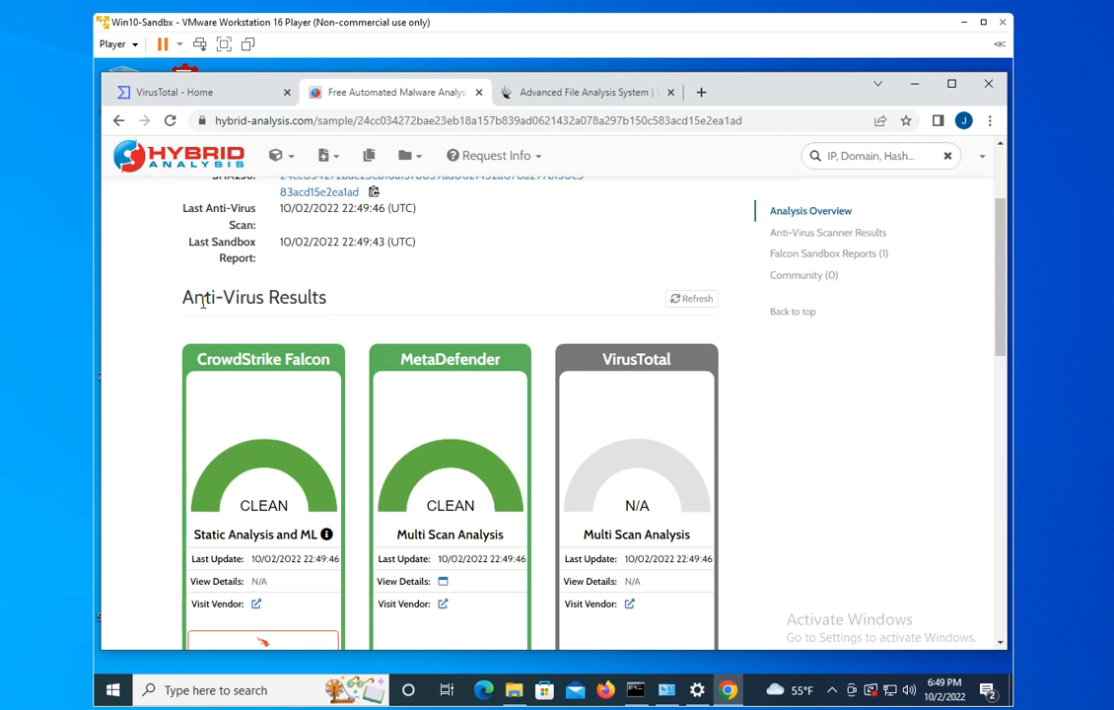
pyautogui.moveTo(181, 318)
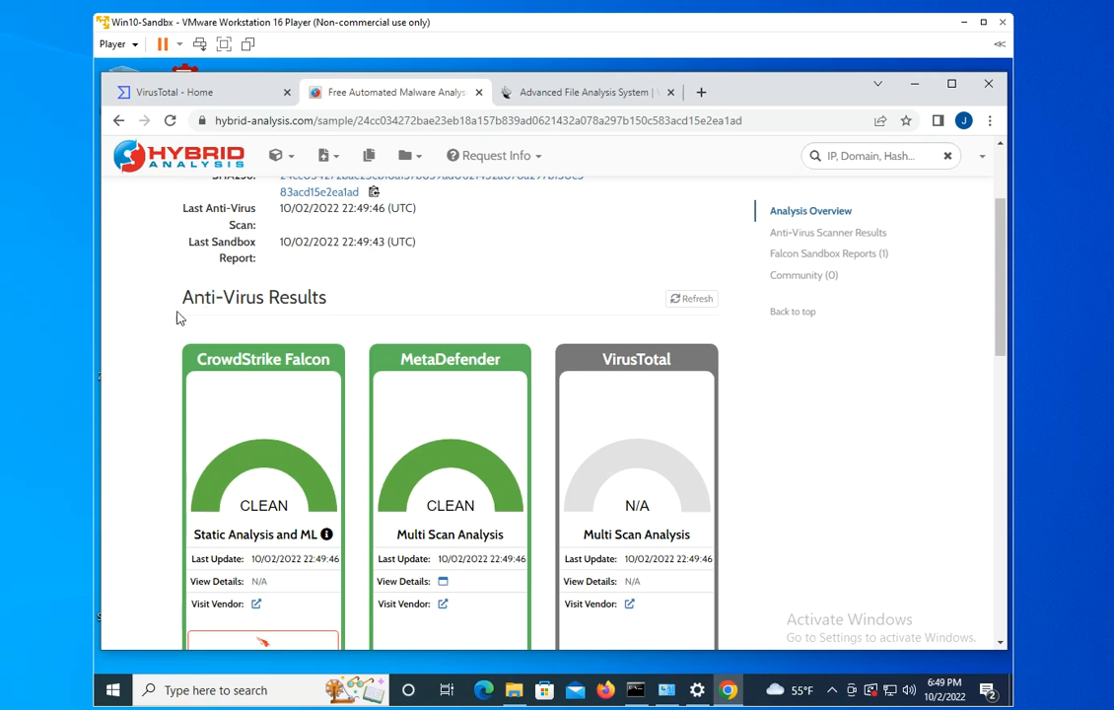
pyautogui.scroll(-3)
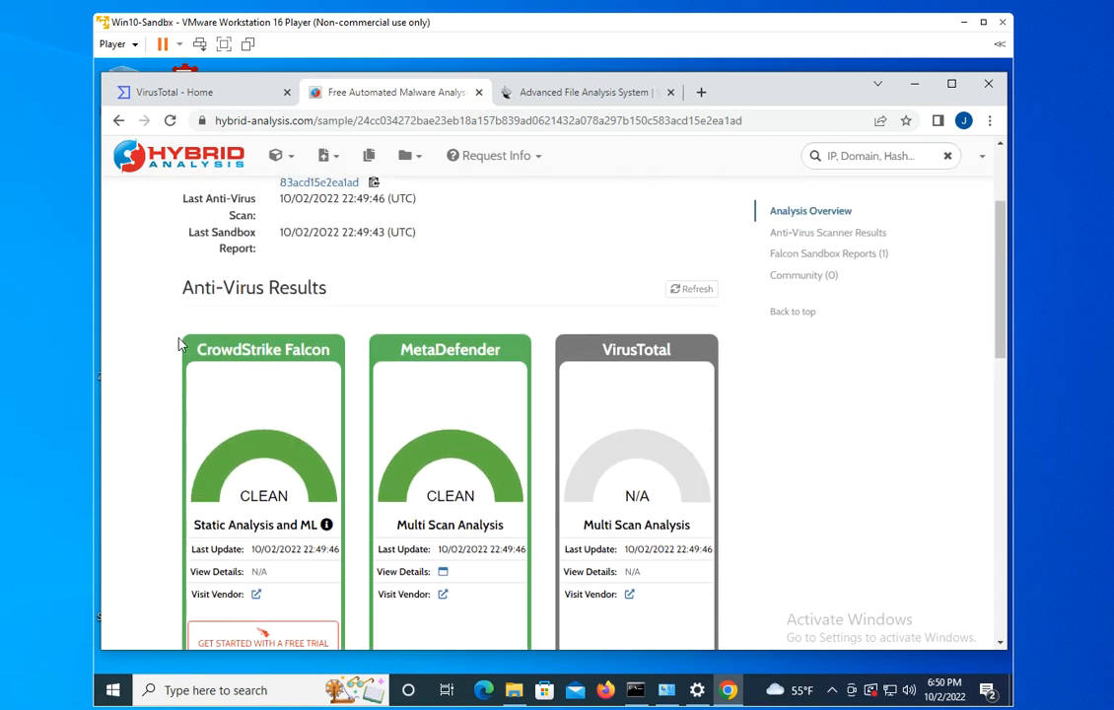
pyautogui.scroll(-3)
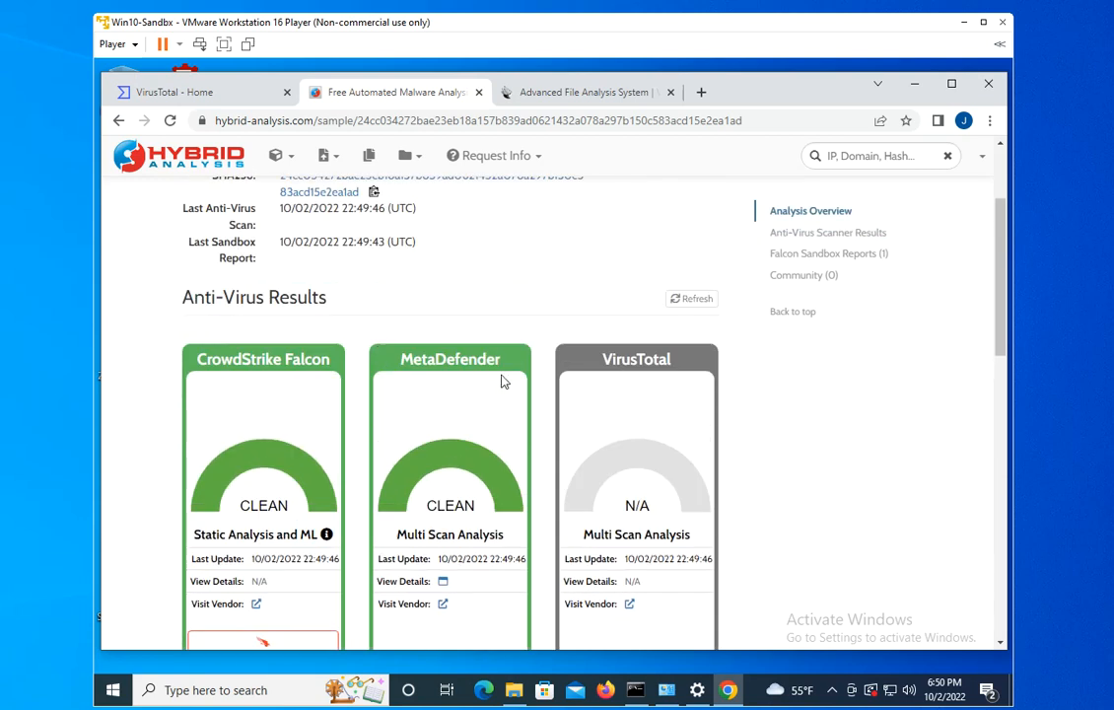
pyautogui.scroll(-3)
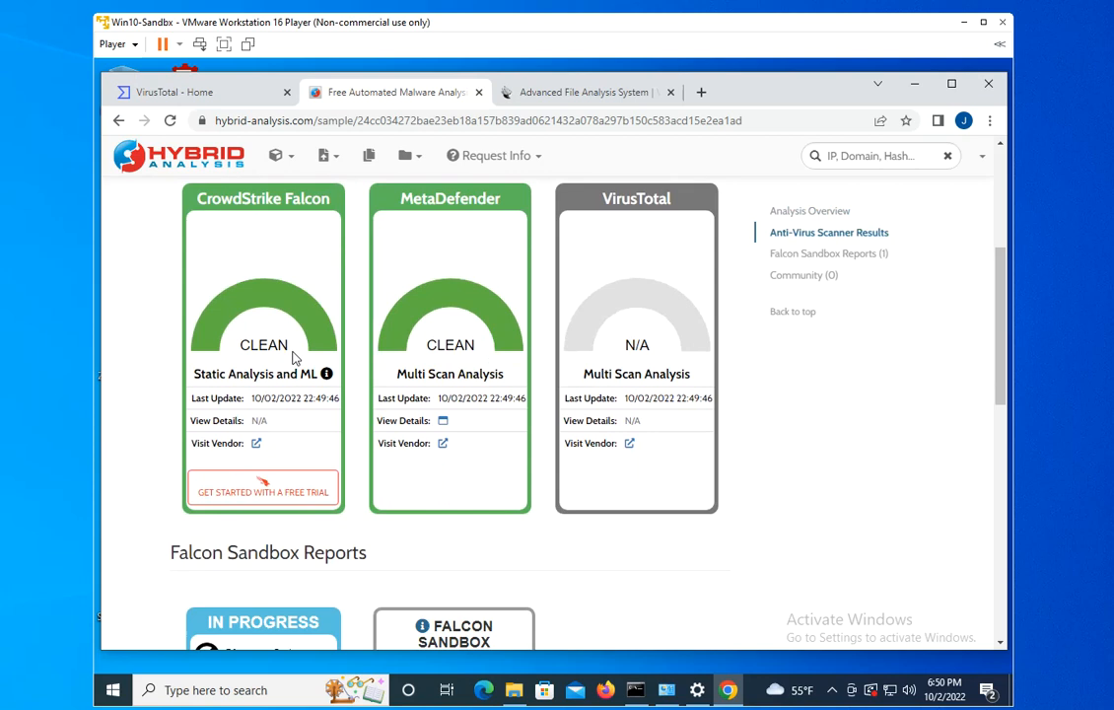
pyautogui.moveTo(521, 371)
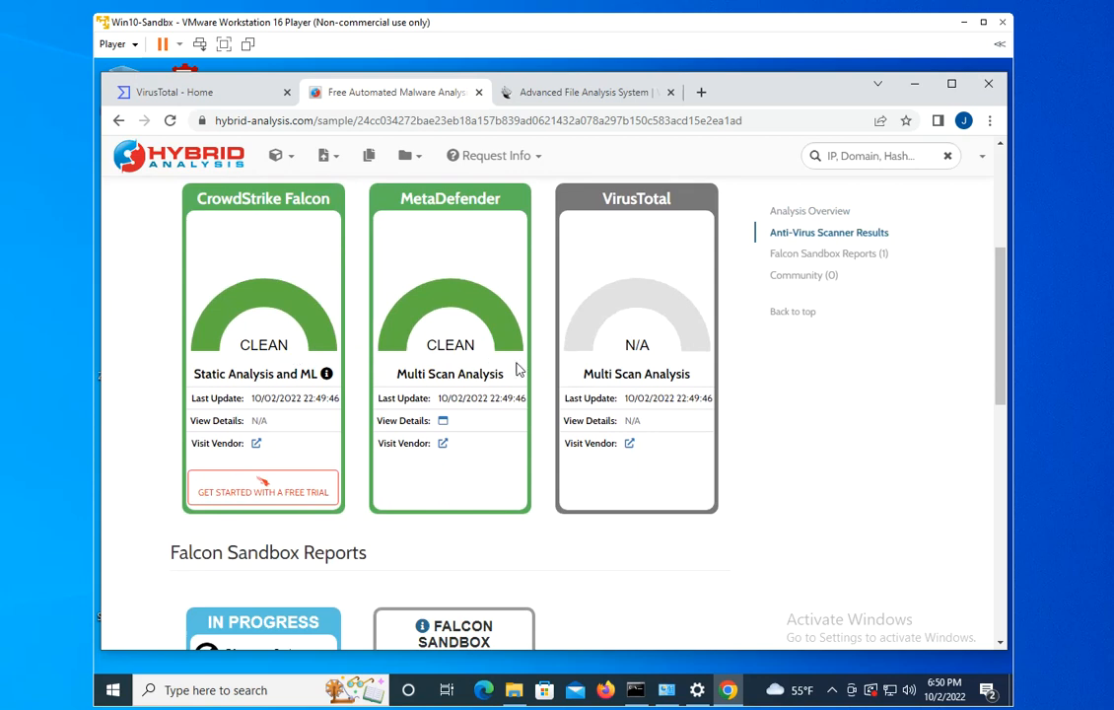
pyautogui.scroll(-3)
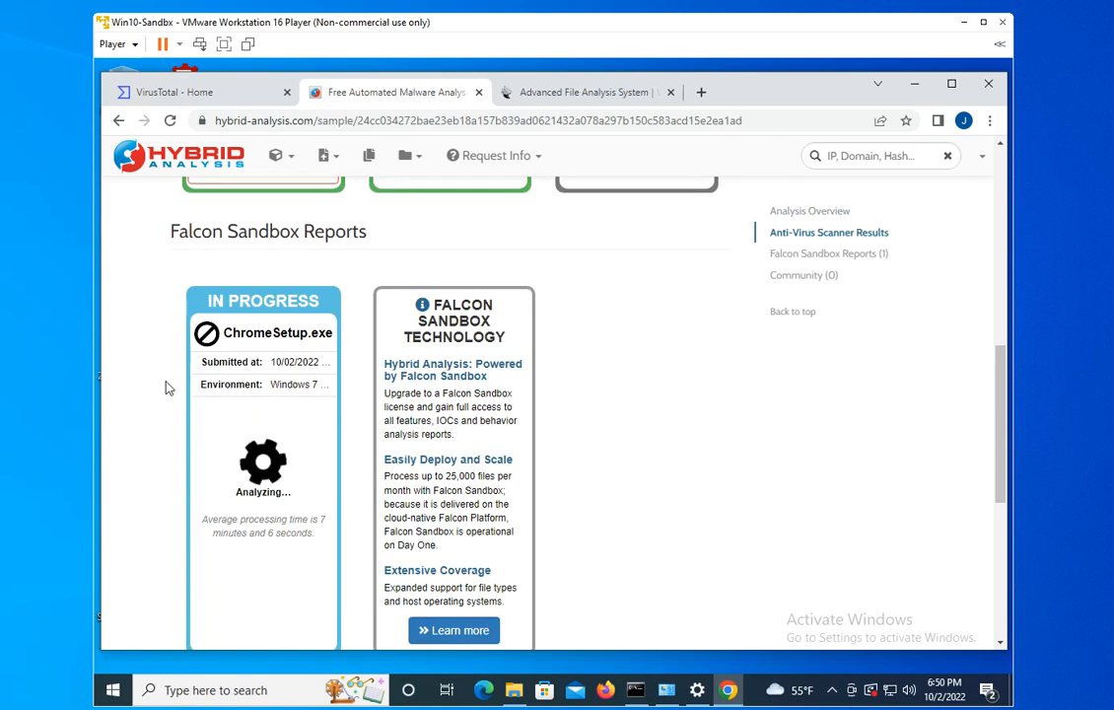
pyautogui.scroll(-3)
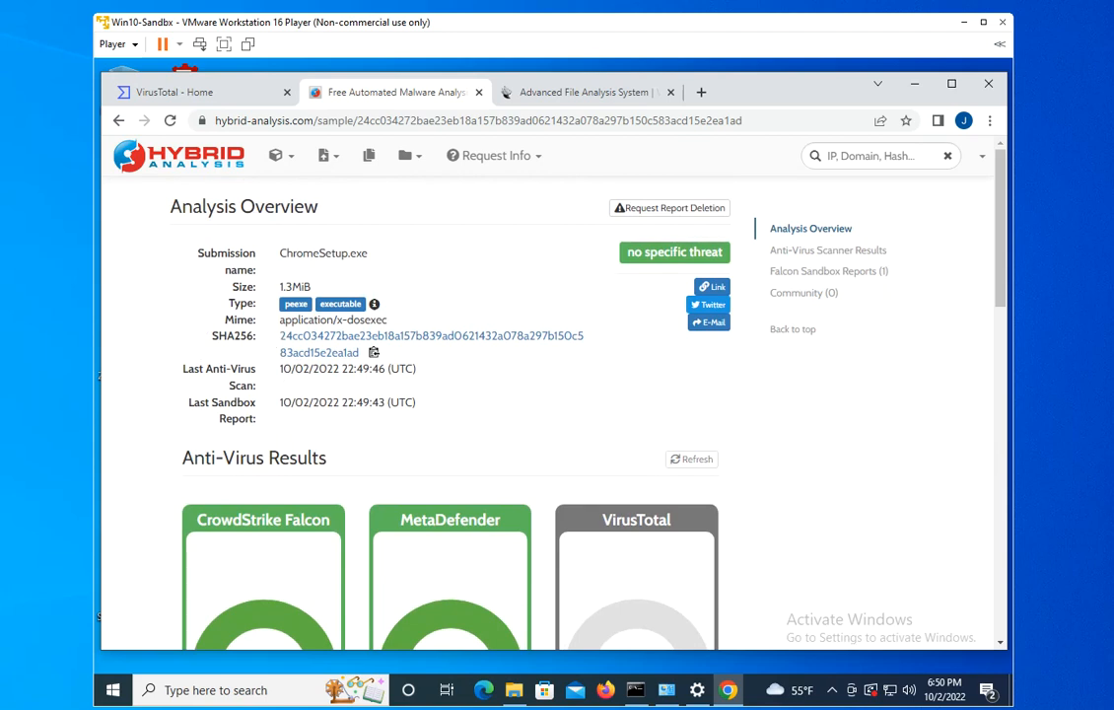
# Step: Switch back to the VirusTotal home browser tab
pyautogui.click(175, 93)
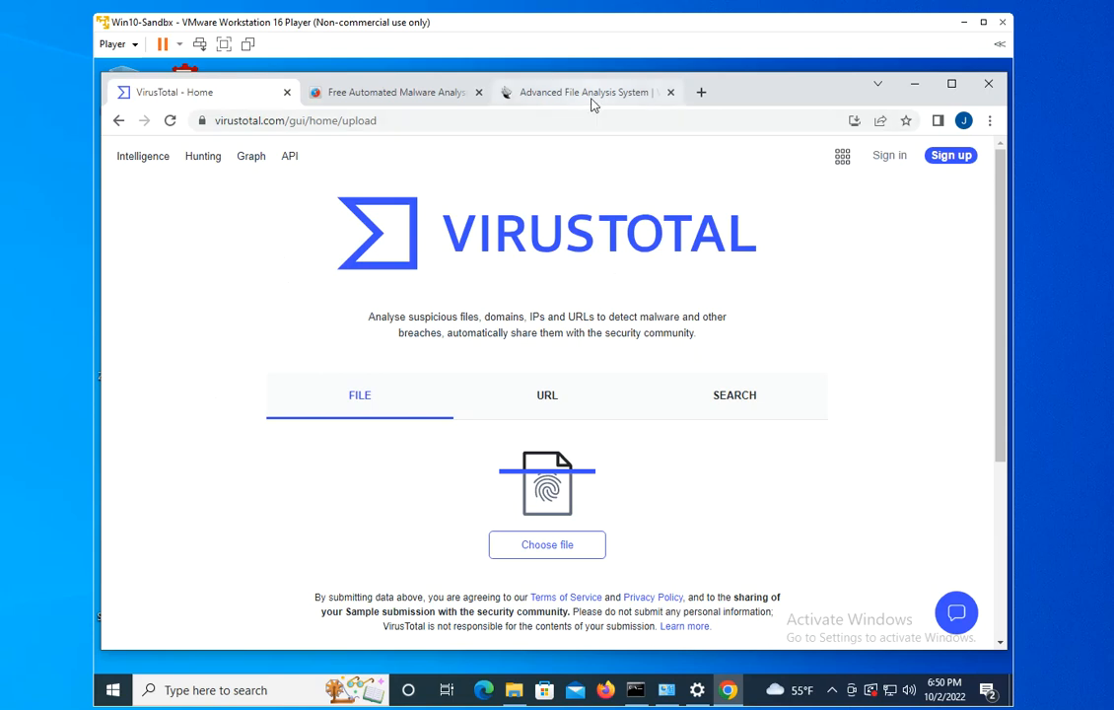
pyautogui.click(584, 92)
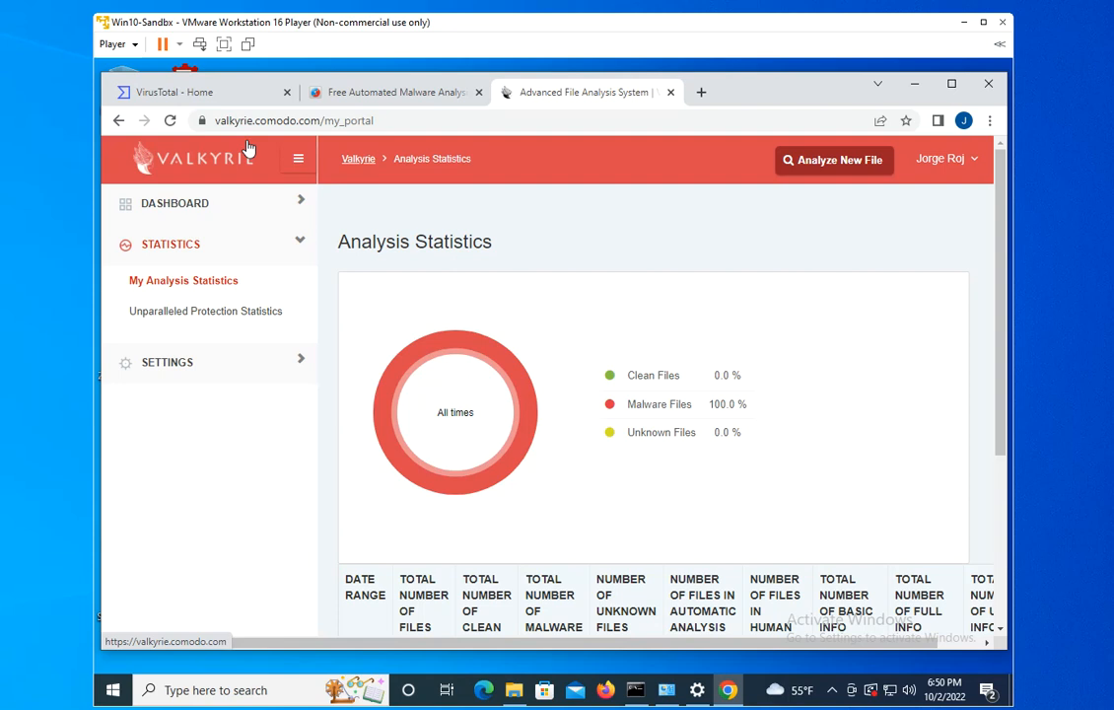
pyautogui.moveTo(304, 451)
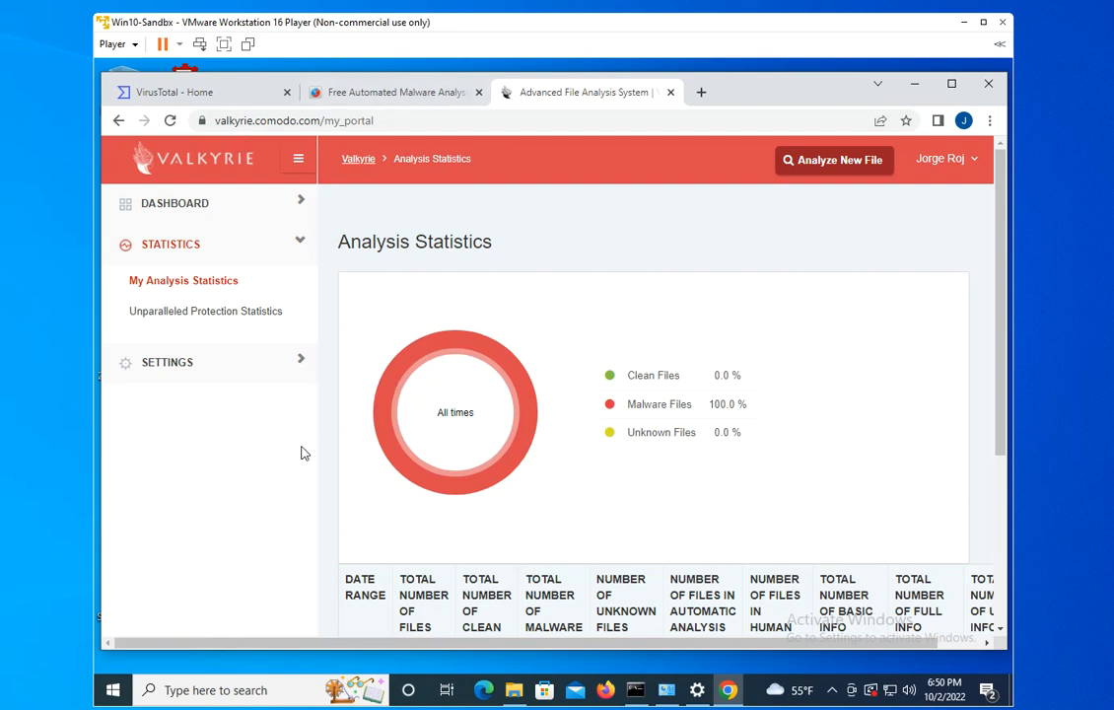
pyautogui.moveTo(324, 446)
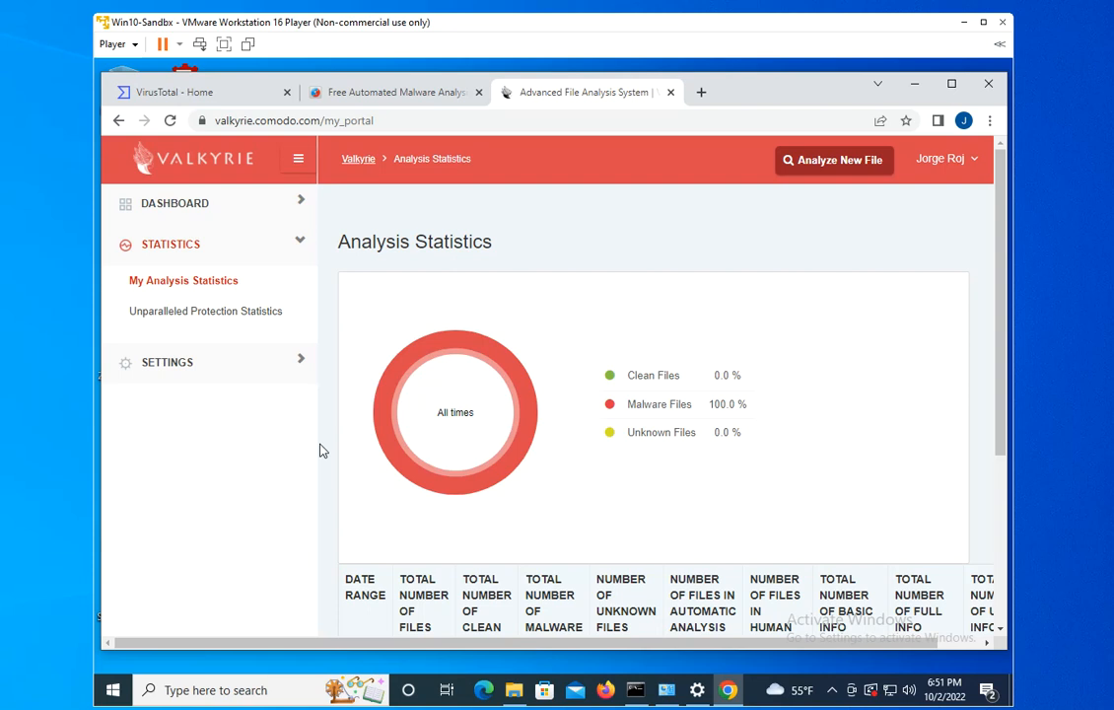
pyautogui.moveTo(410, 203)
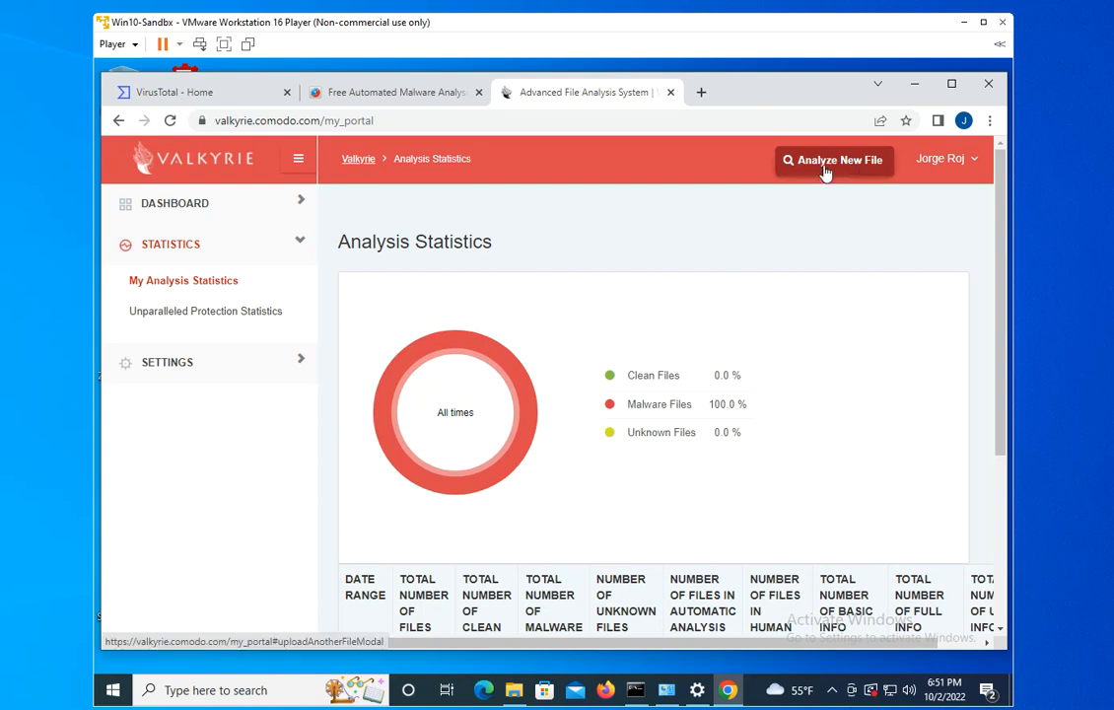
# Step: Submit Infected-file.exe from the Desktop to Comodo Valkyrie, getting the already-analysed notice
pyautogui.click(834, 160)
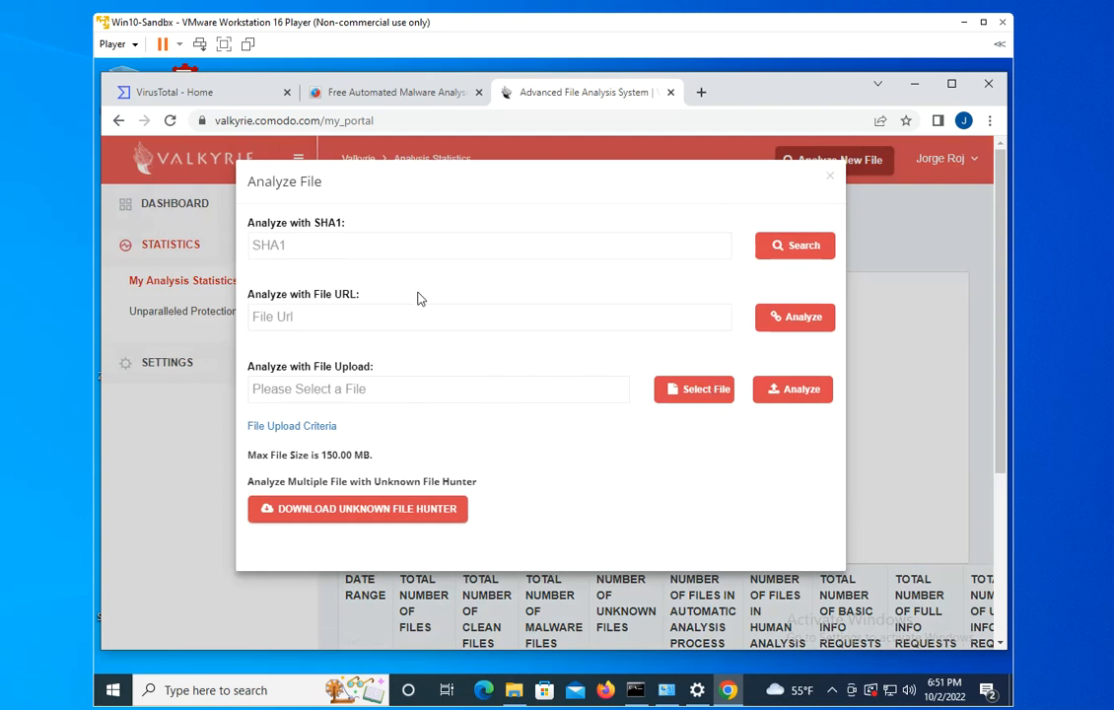
pyautogui.moveTo(351, 294)
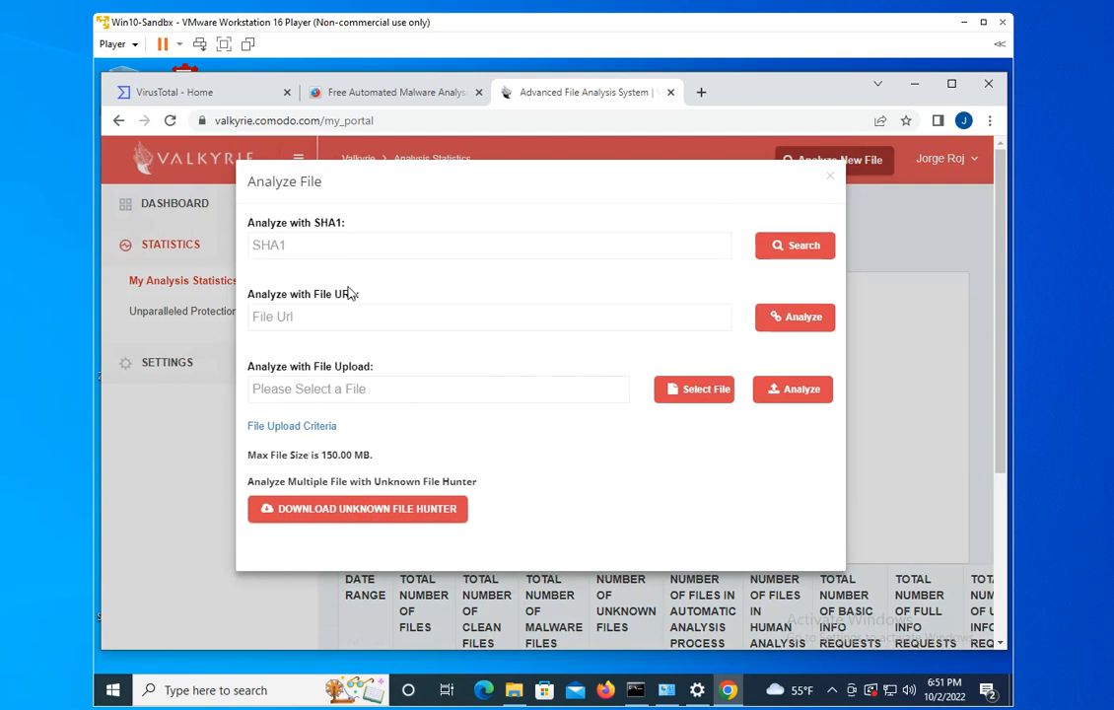
pyautogui.moveTo(410, 300)
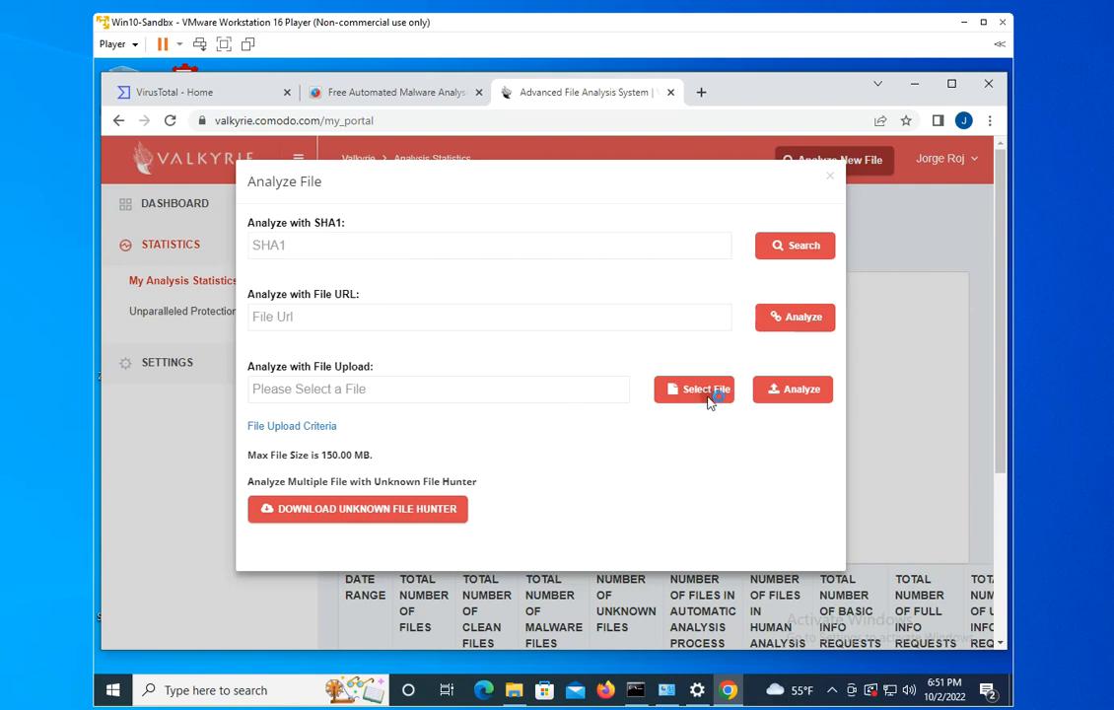
pyautogui.click(694, 389)
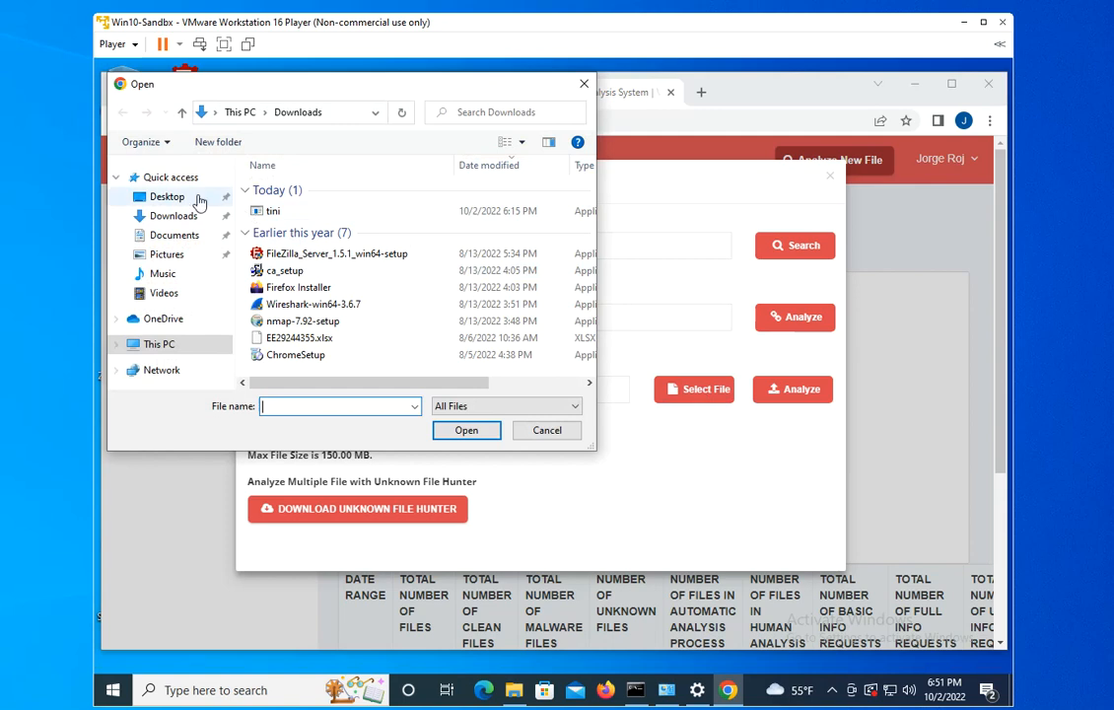
pyautogui.click(166, 198)
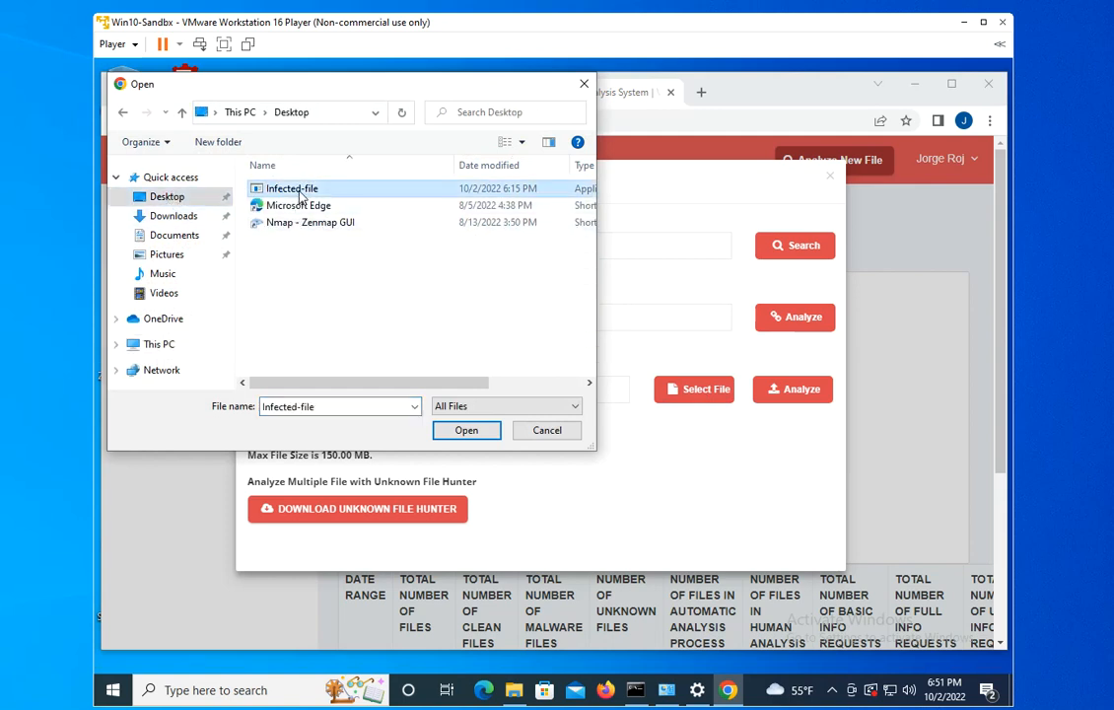
pyautogui.click(465, 429)
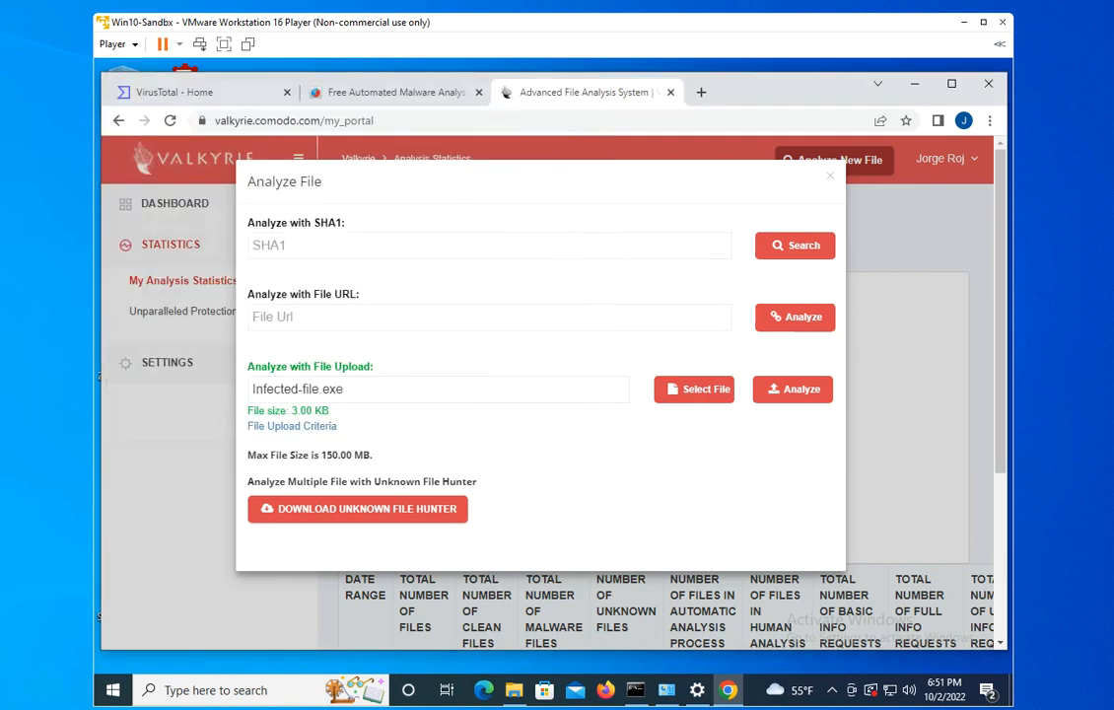
pyautogui.click(793, 388)
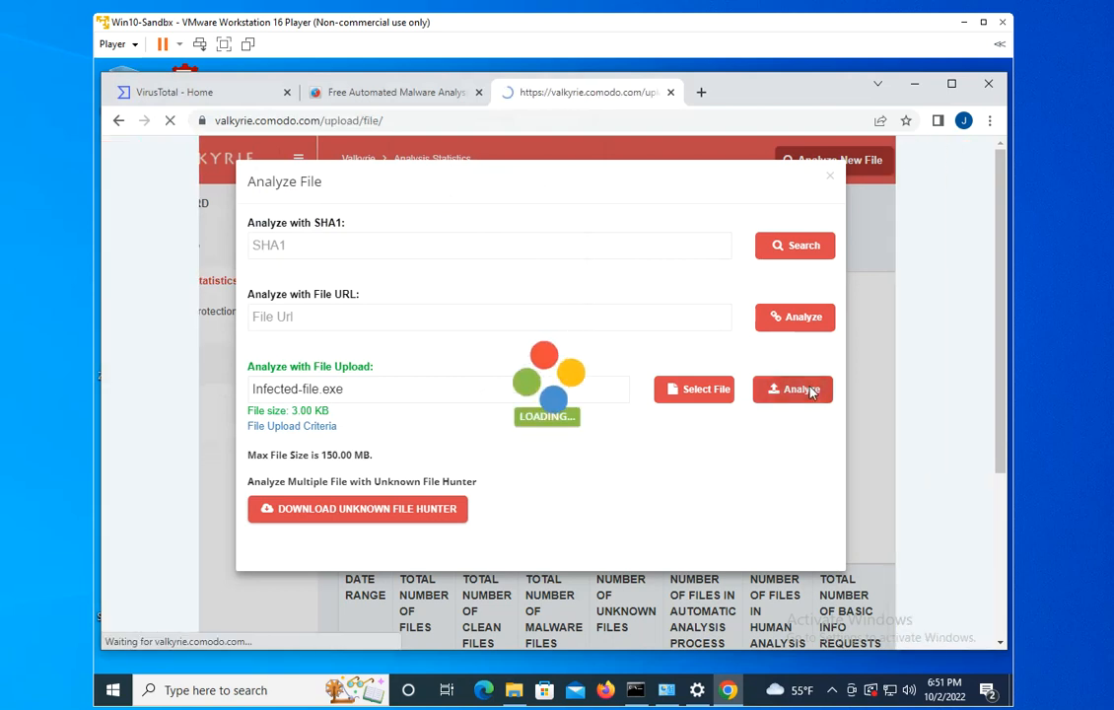
pyautogui.click(792, 389)
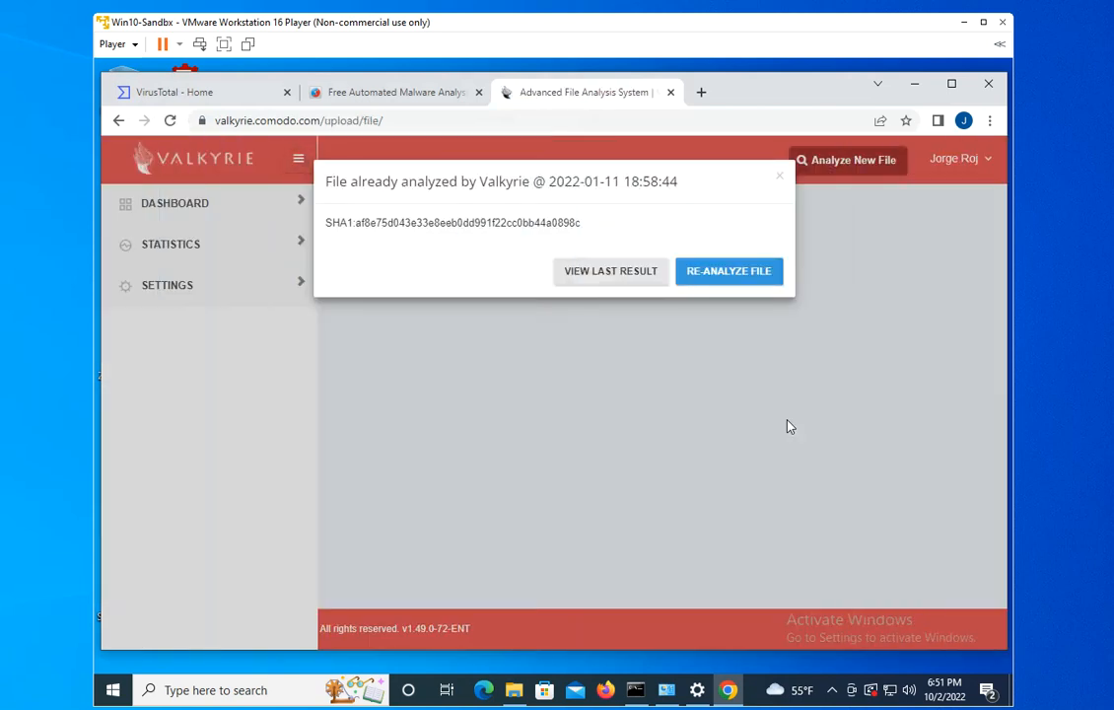
pyautogui.moveTo(611, 273)
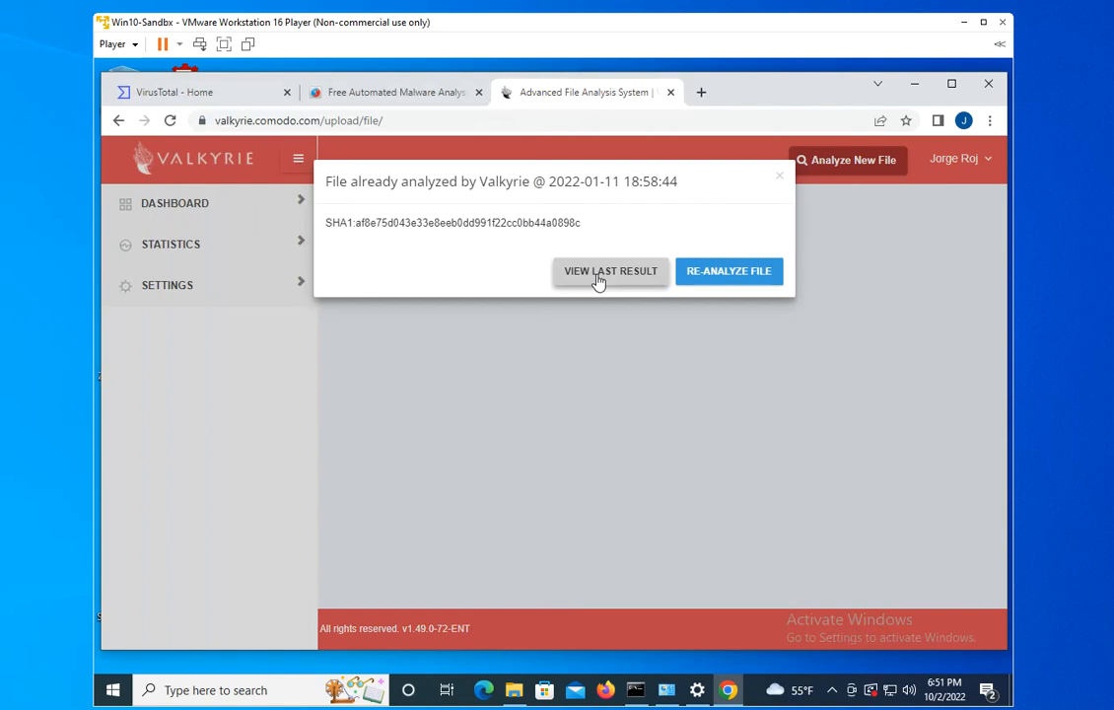
# Step: View the file's last result and scroll to its Analysis Summary table
pyautogui.click(611, 270)
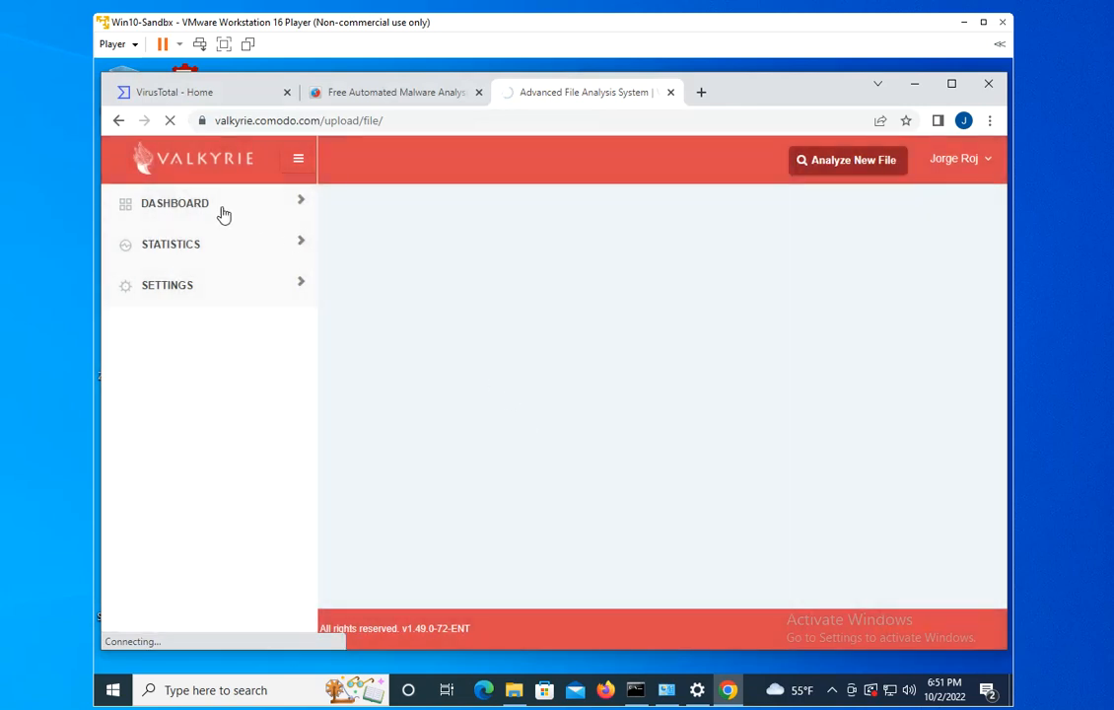
pyautogui.moveTo(445, 424)
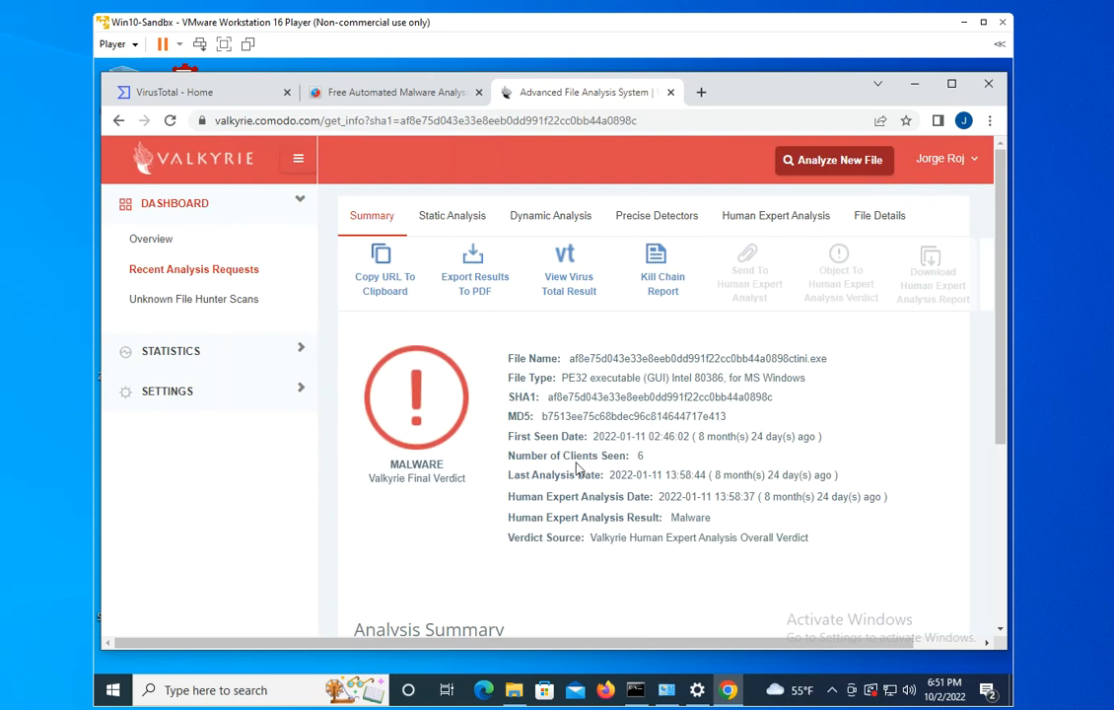
pyautogui.moveTo(475, 406)
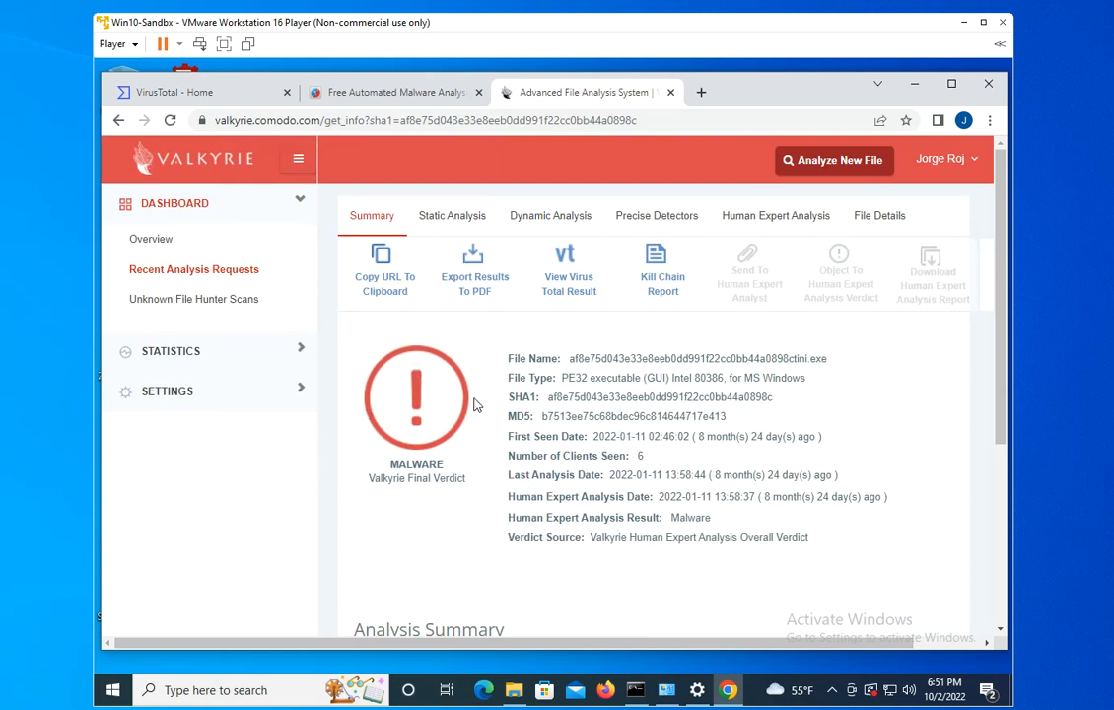
pyautogui.moveTo(347, 414)
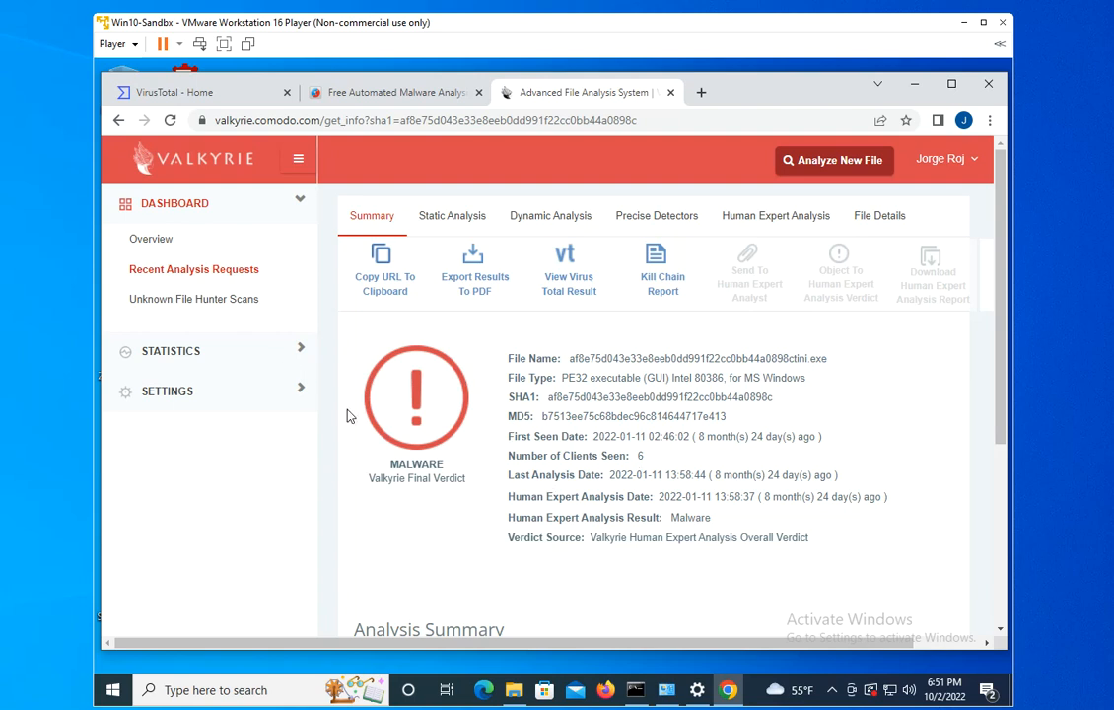
pyautogui.moveTo(469, 481)
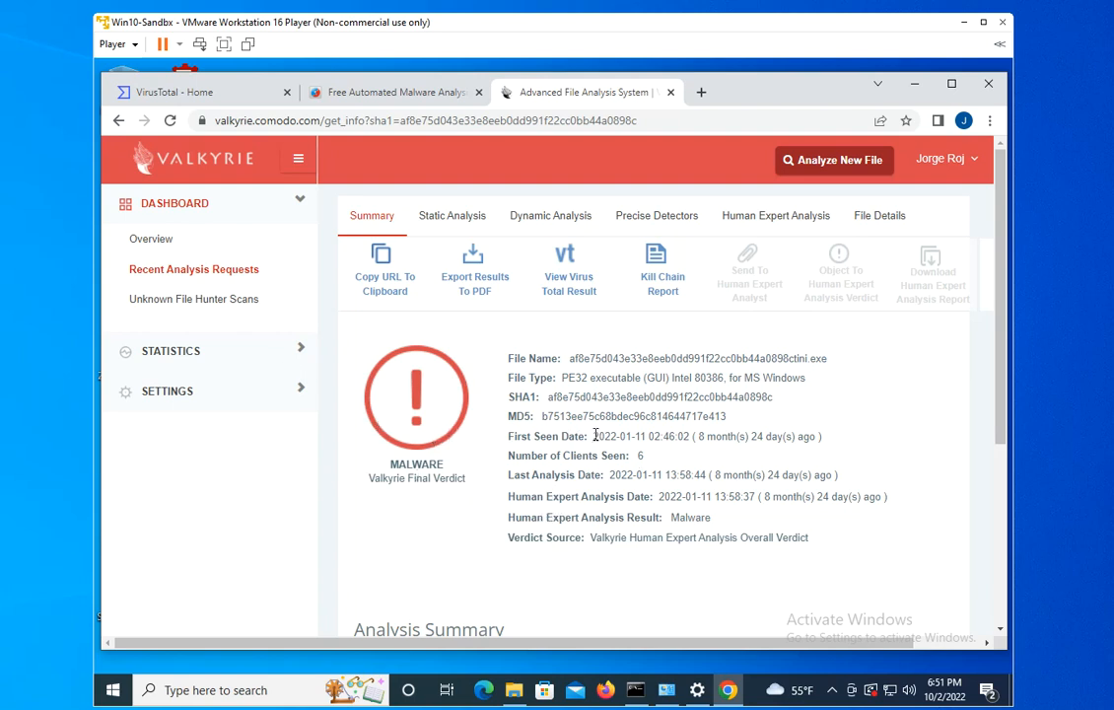
pyautogui.scroll(-3)
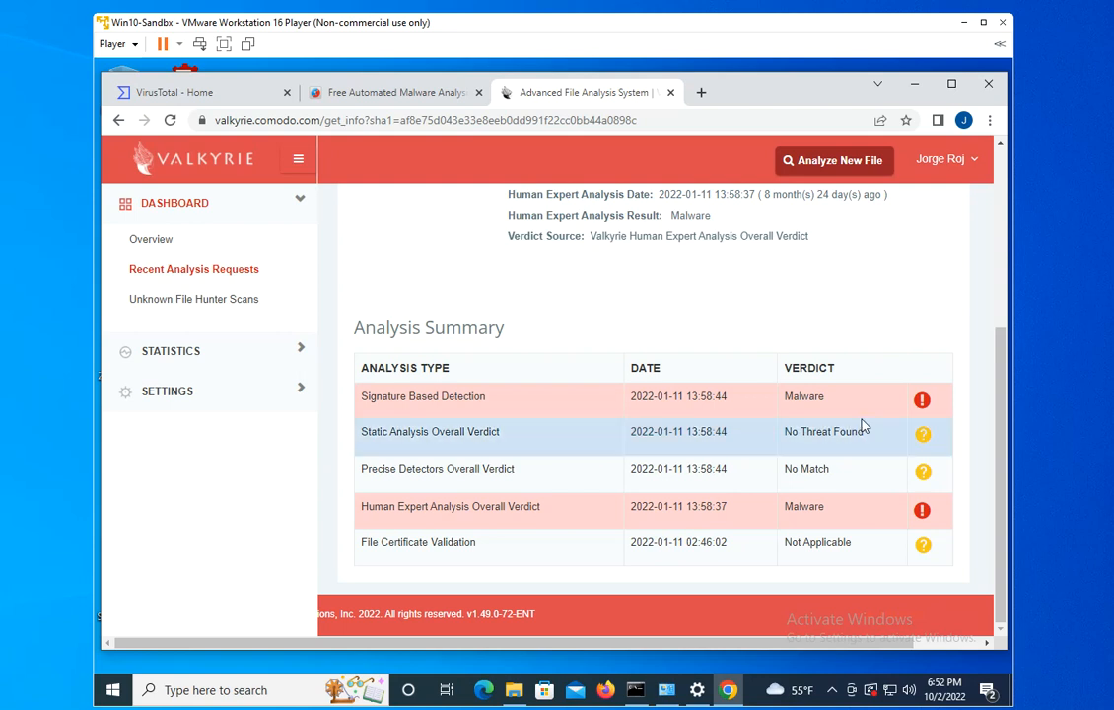
pyautogui.moveTo(379, 469)
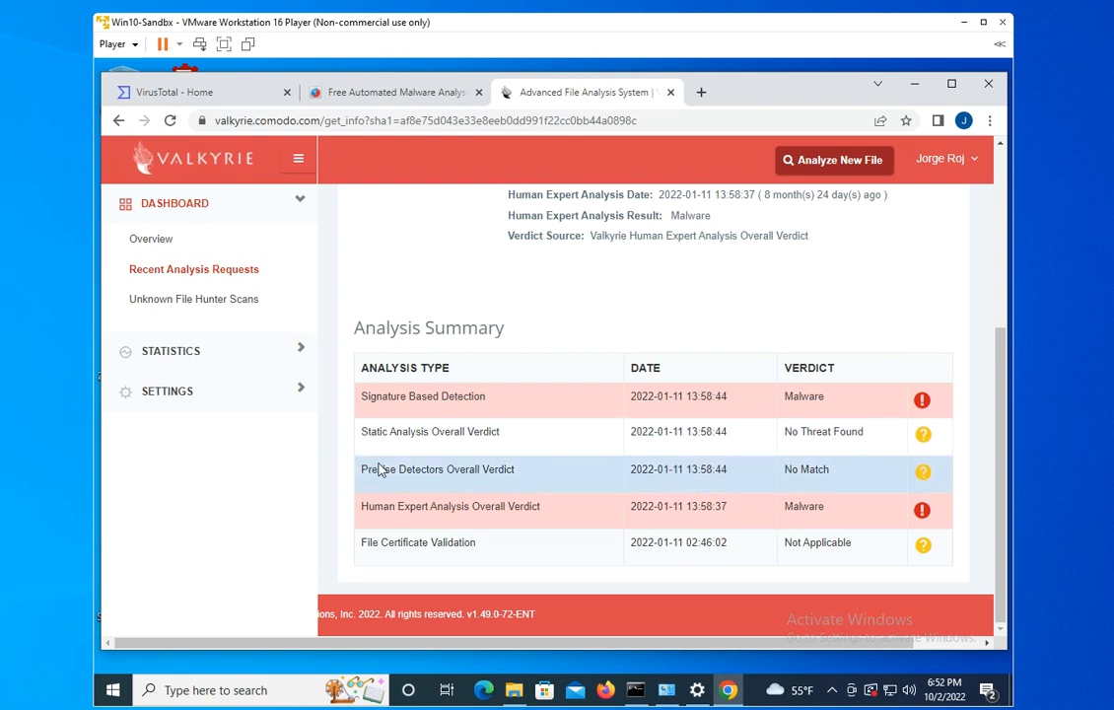
pyautogui.moveTo(598, 456)
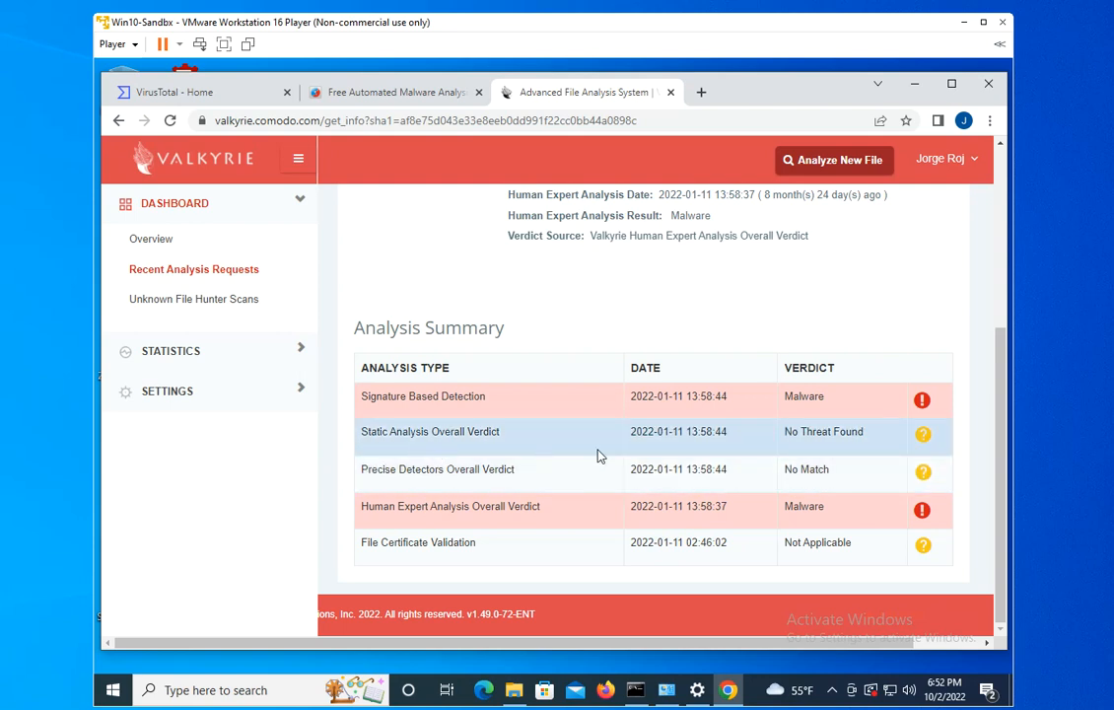
pyautogui.moveTo(319, 505)
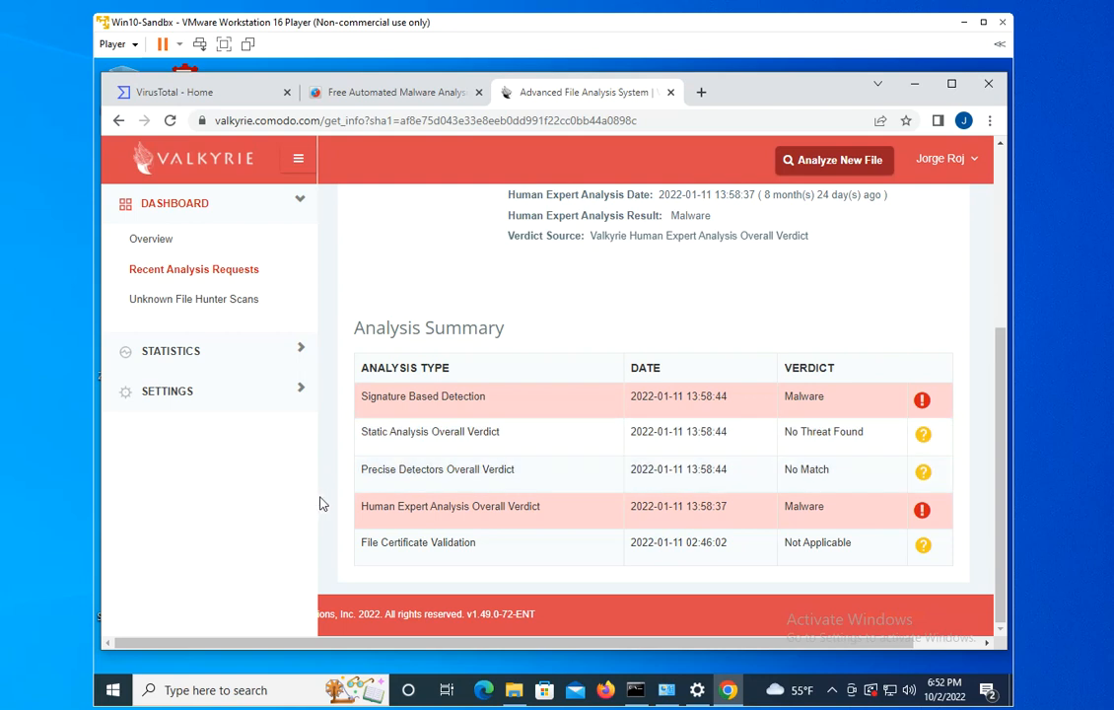
pyautogui.moveTo(329, 497)
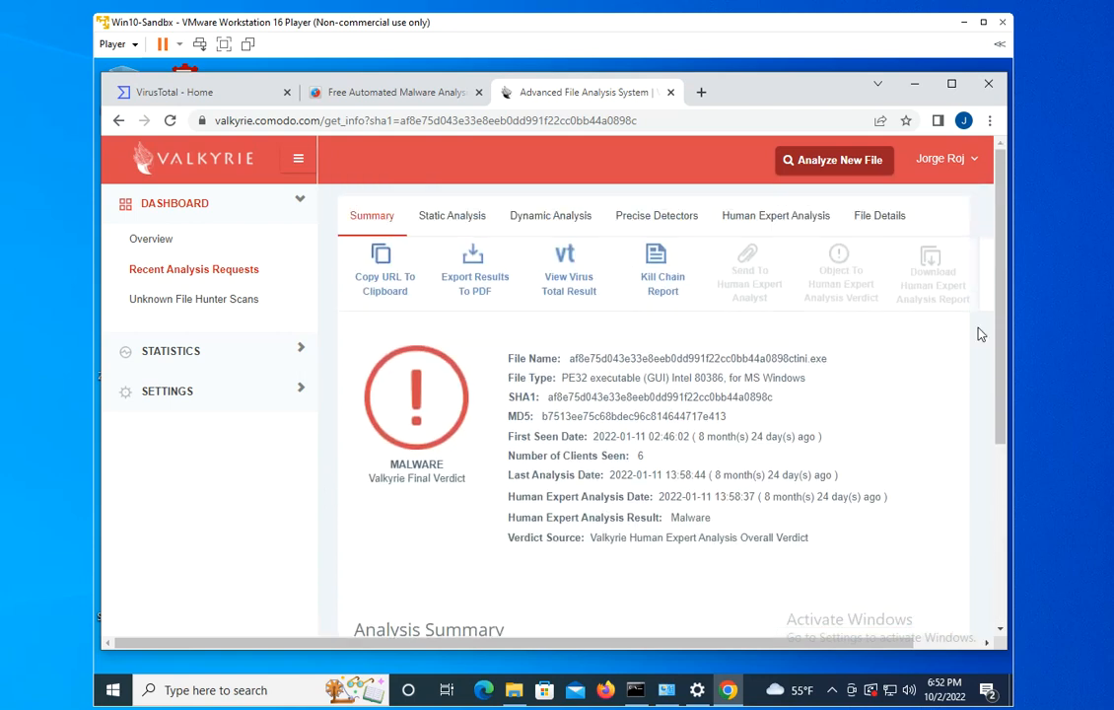
# Step: Show the Static Analysis results and export the automatic analysis report to PDF
pyautogui.click(451, 215)
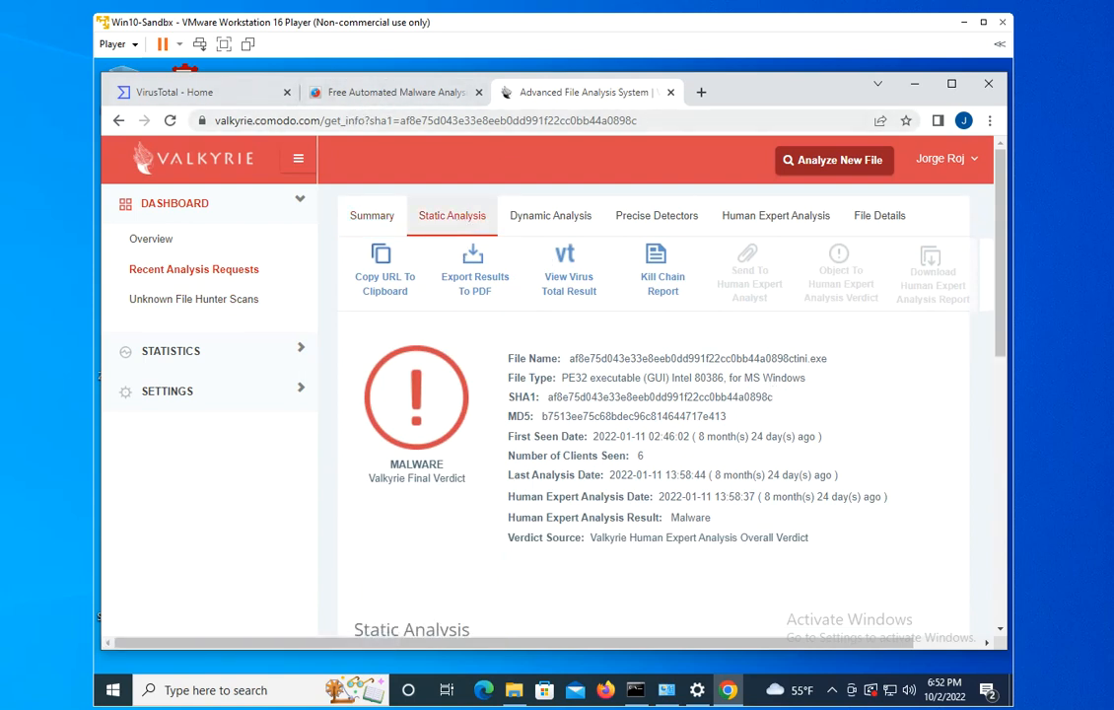
pyautogui.moveTo(550, 215)
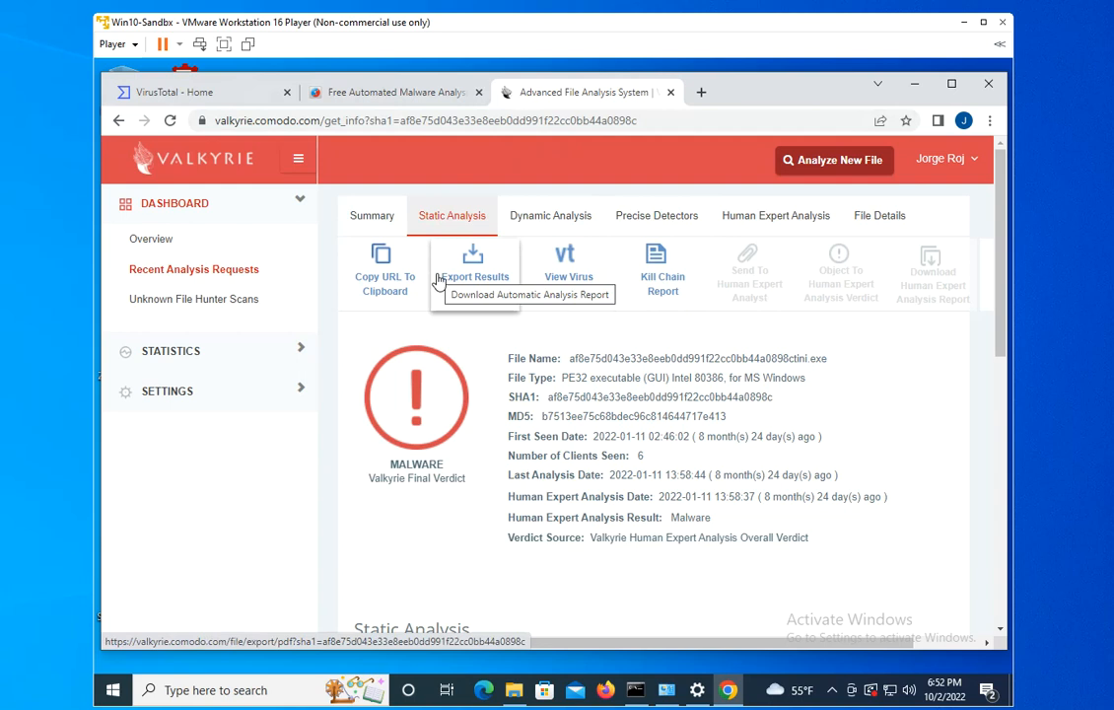
pyautogui.click(176, 92)
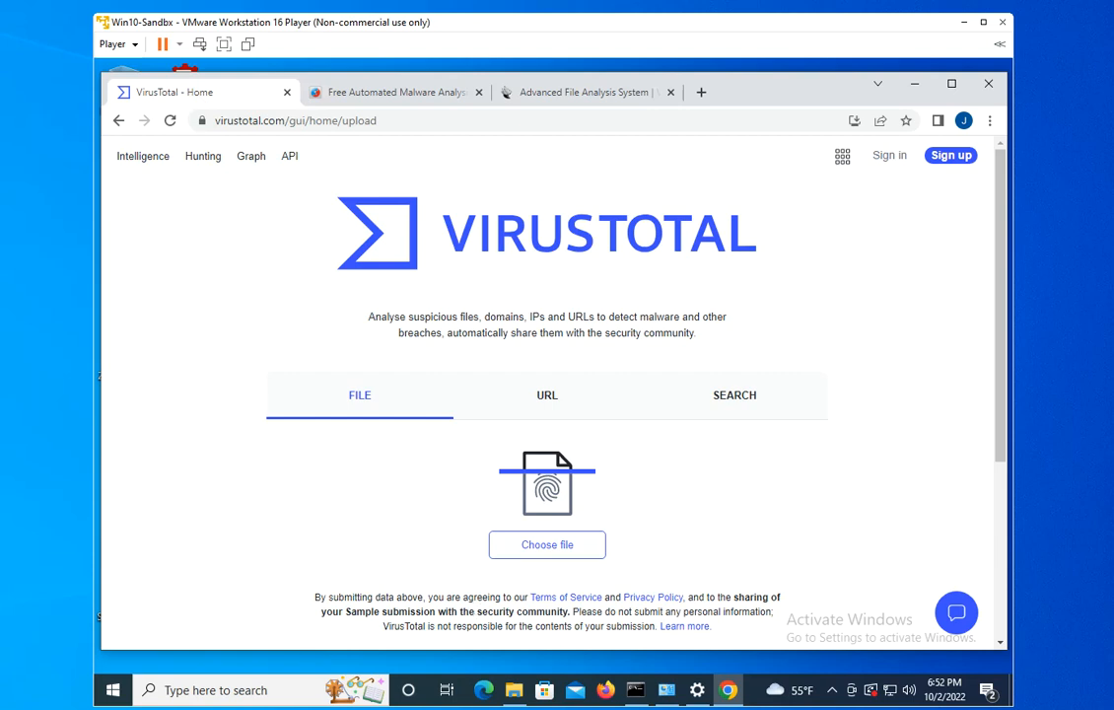
pyautogui.moveTo(308, 296)
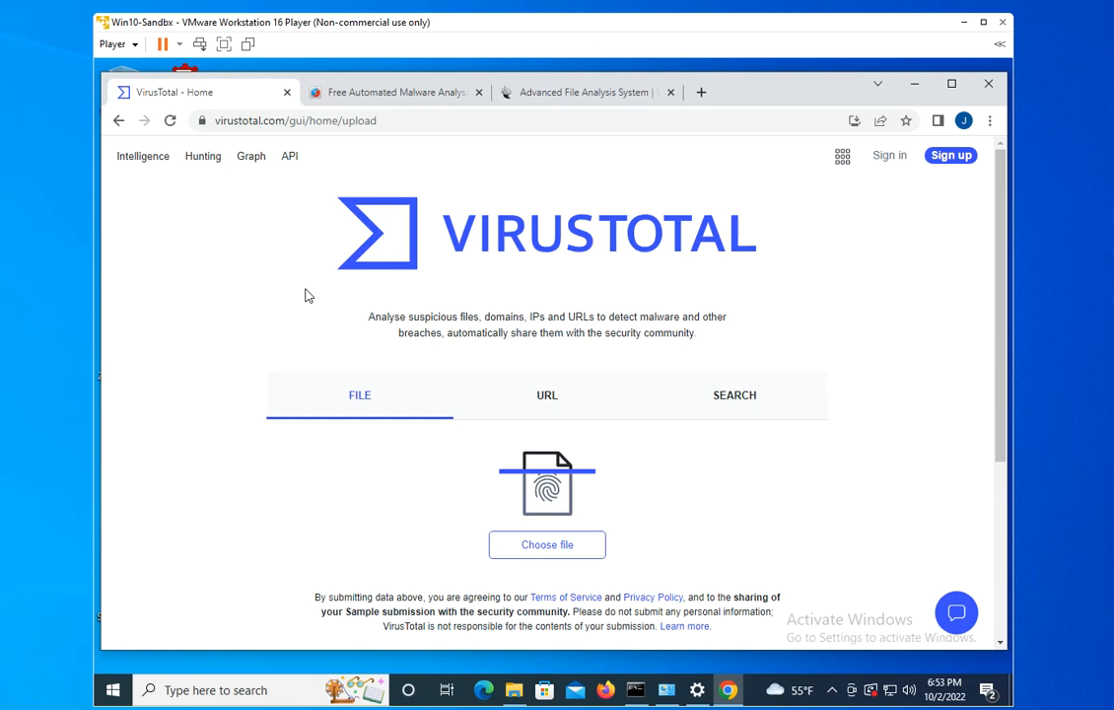
# Step: Bring up the Downloads folder window from the File Explorer taskbar button
pyautogui.click(546, 544)
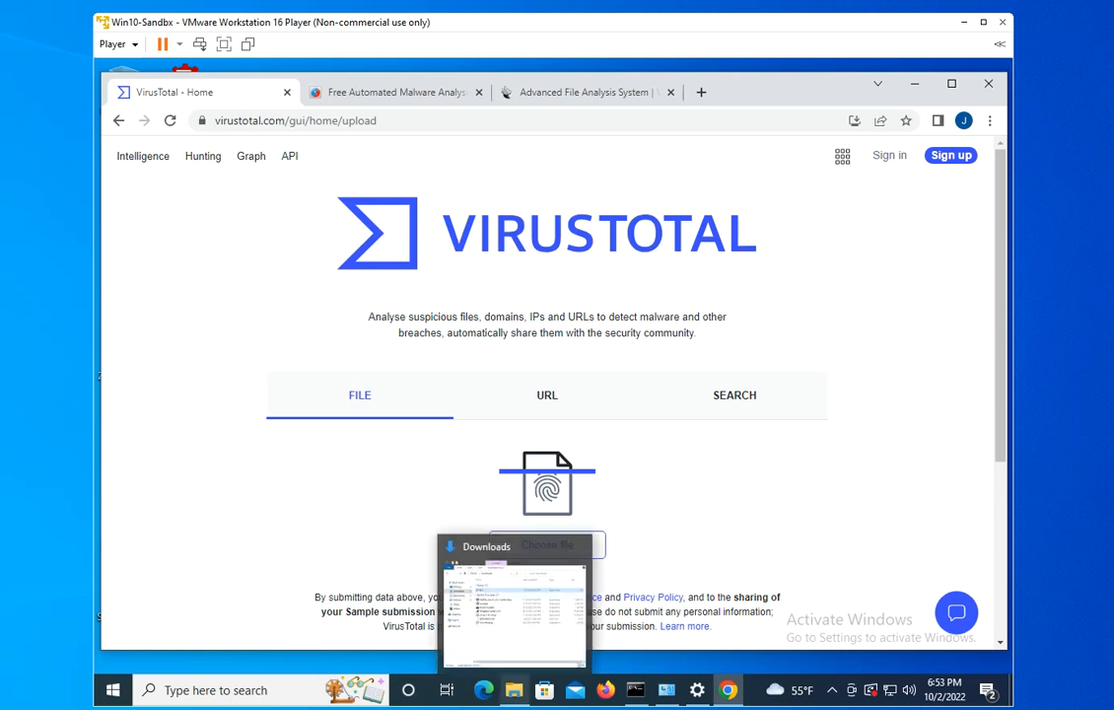